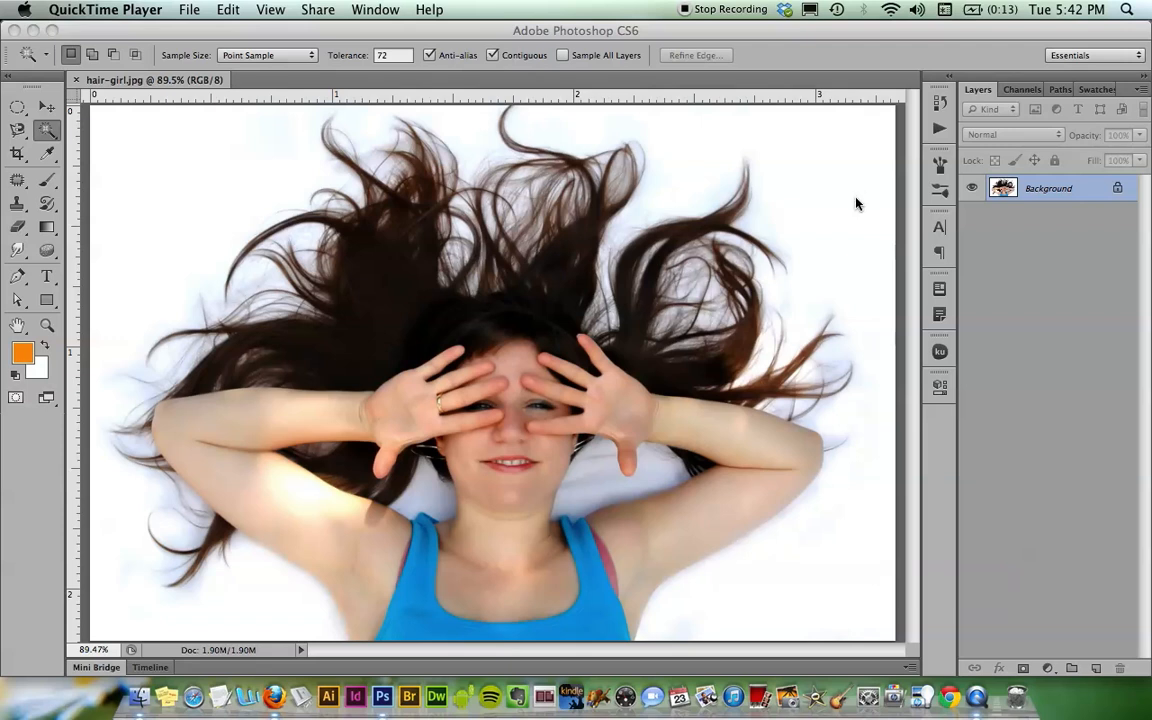
mouse_move(840, 263)
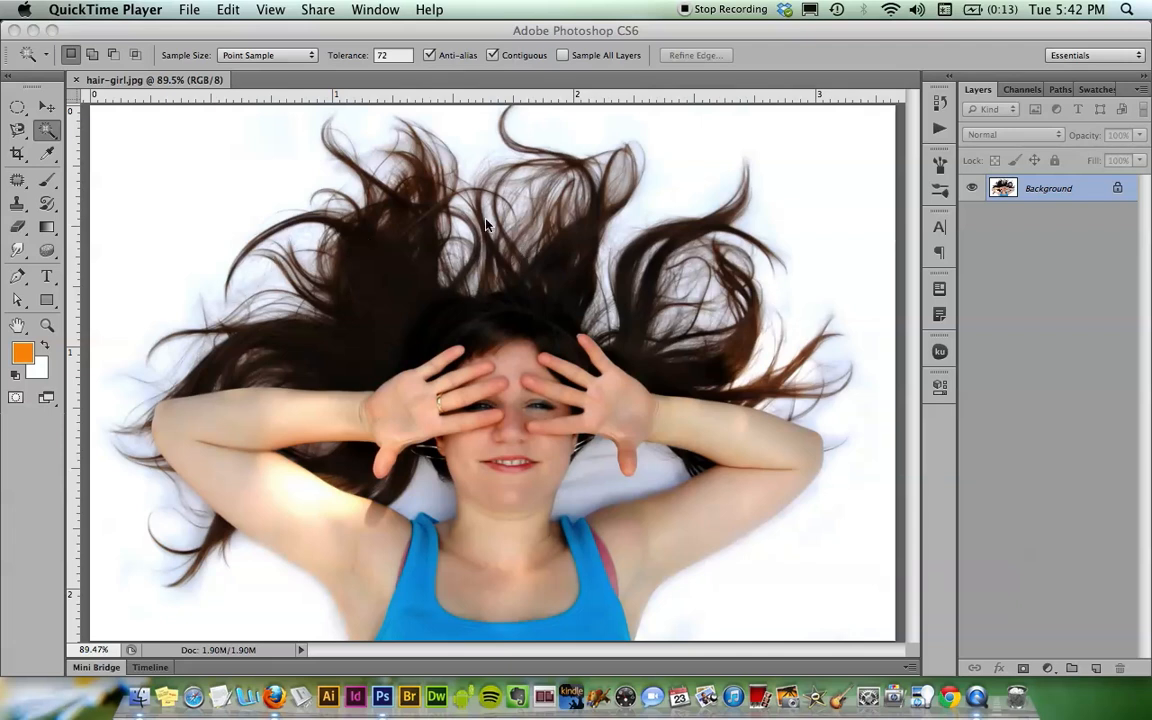
mouse_move(670, 222)
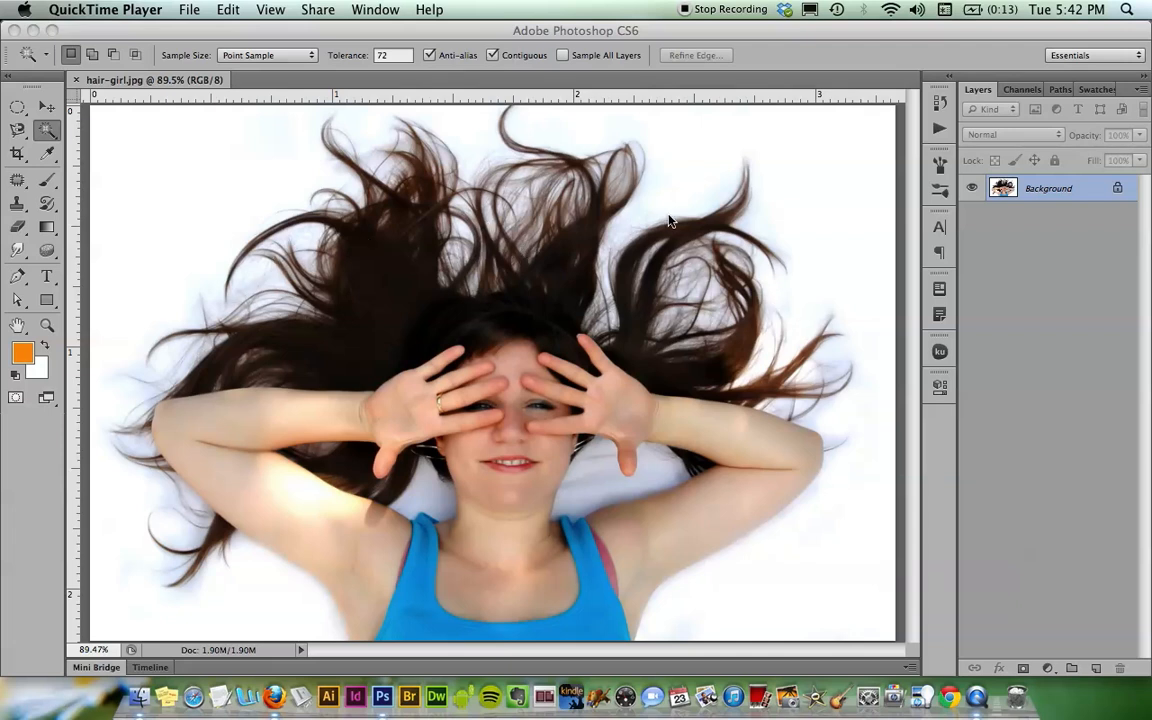
mouse_move(505, 158)
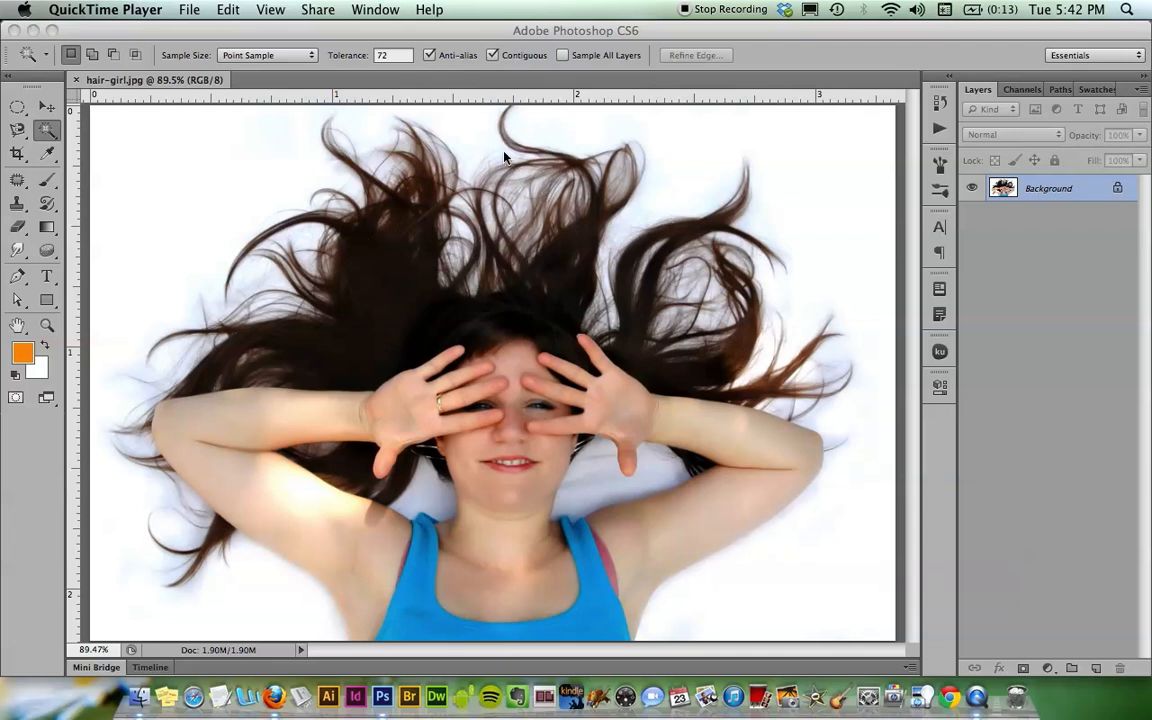
mouse_move(360, 168)
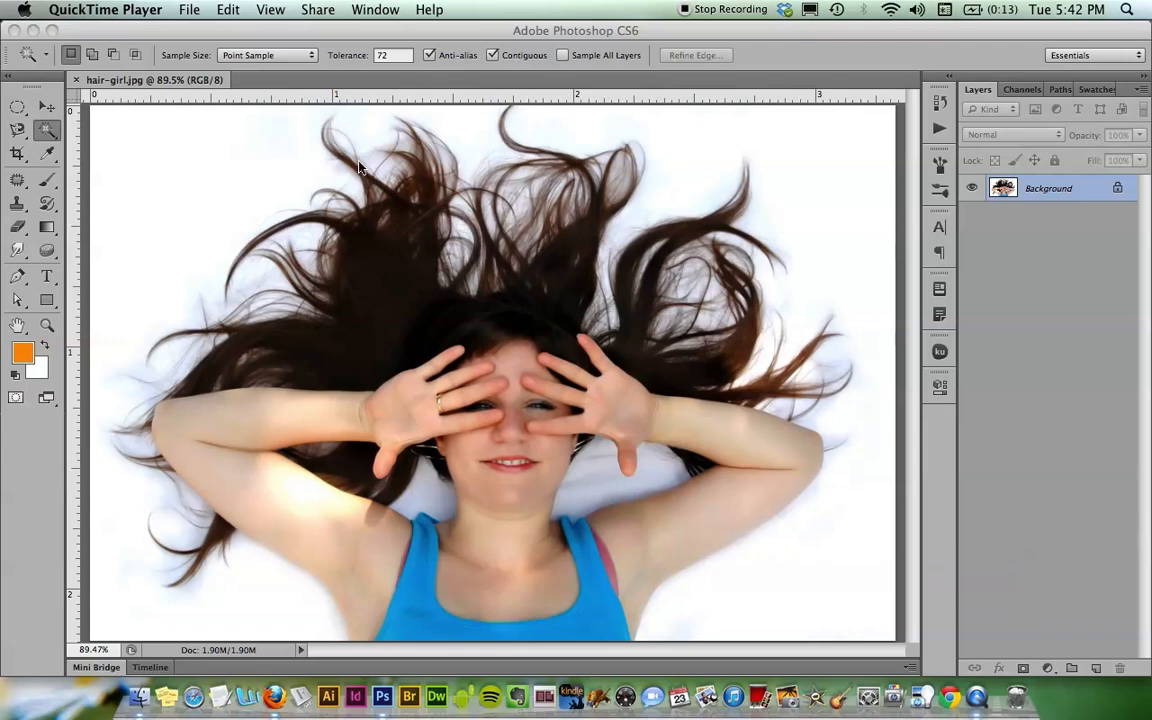
mouse_move(456, 289)
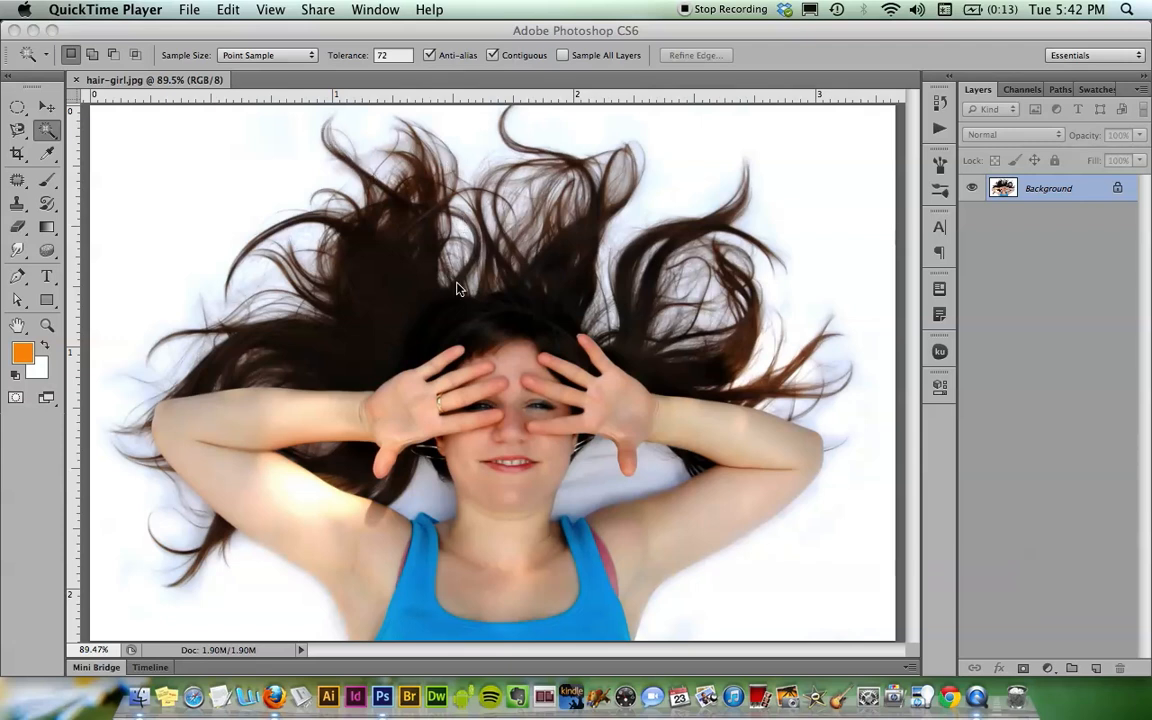
mouse_move(575, 213)
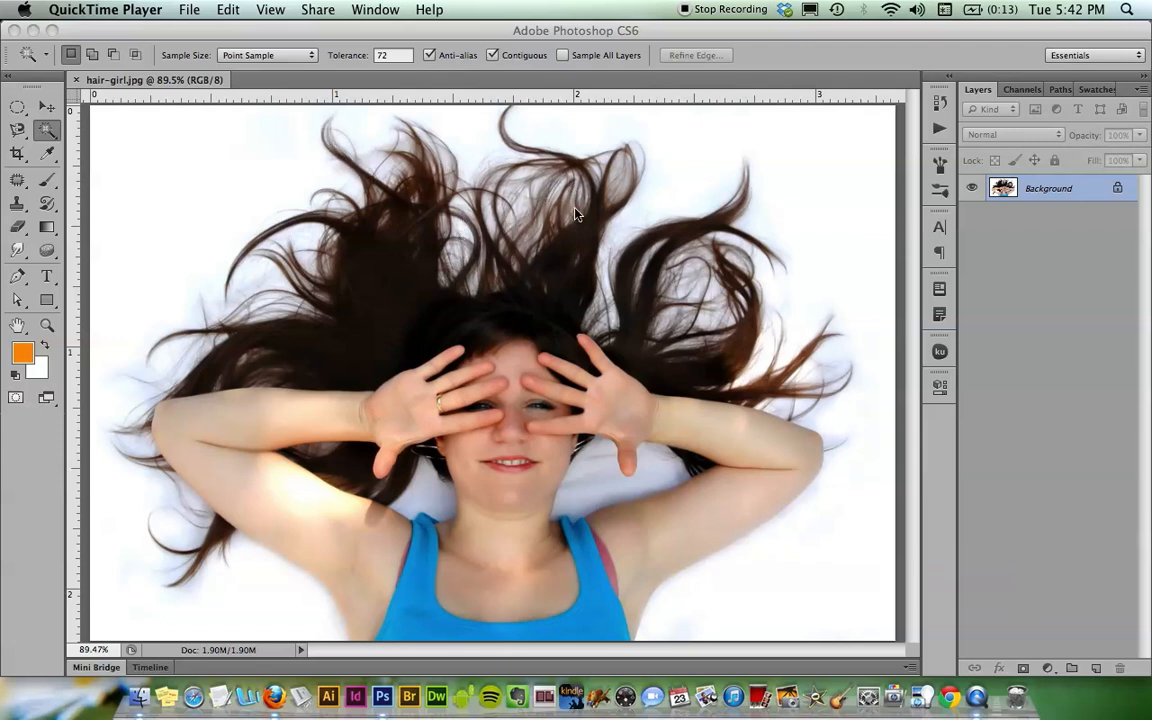
mouse_move(613, 283)
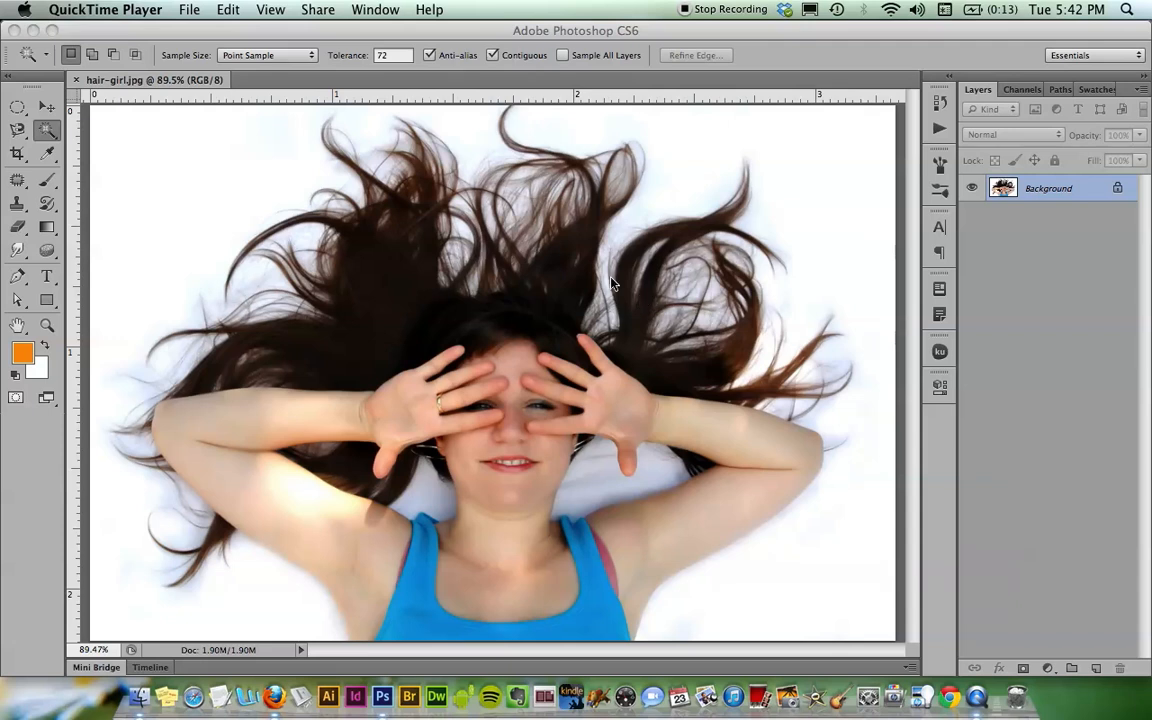
mouse_move(738, 288)
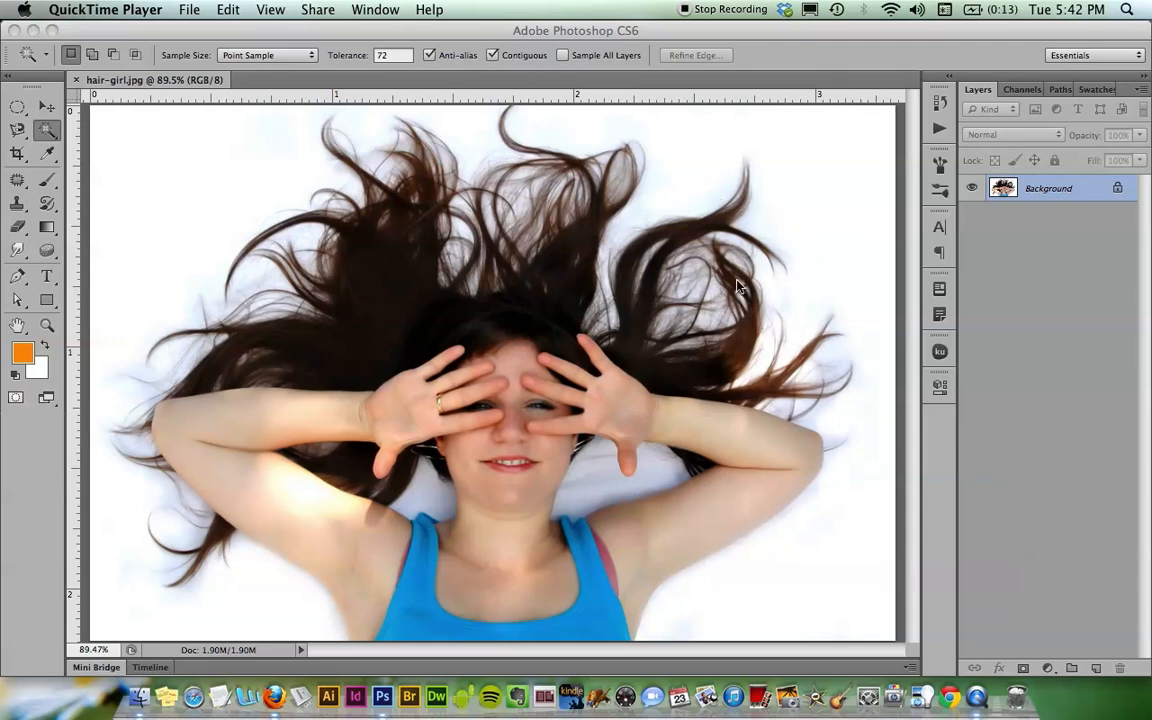
mouse_move(575, 225)
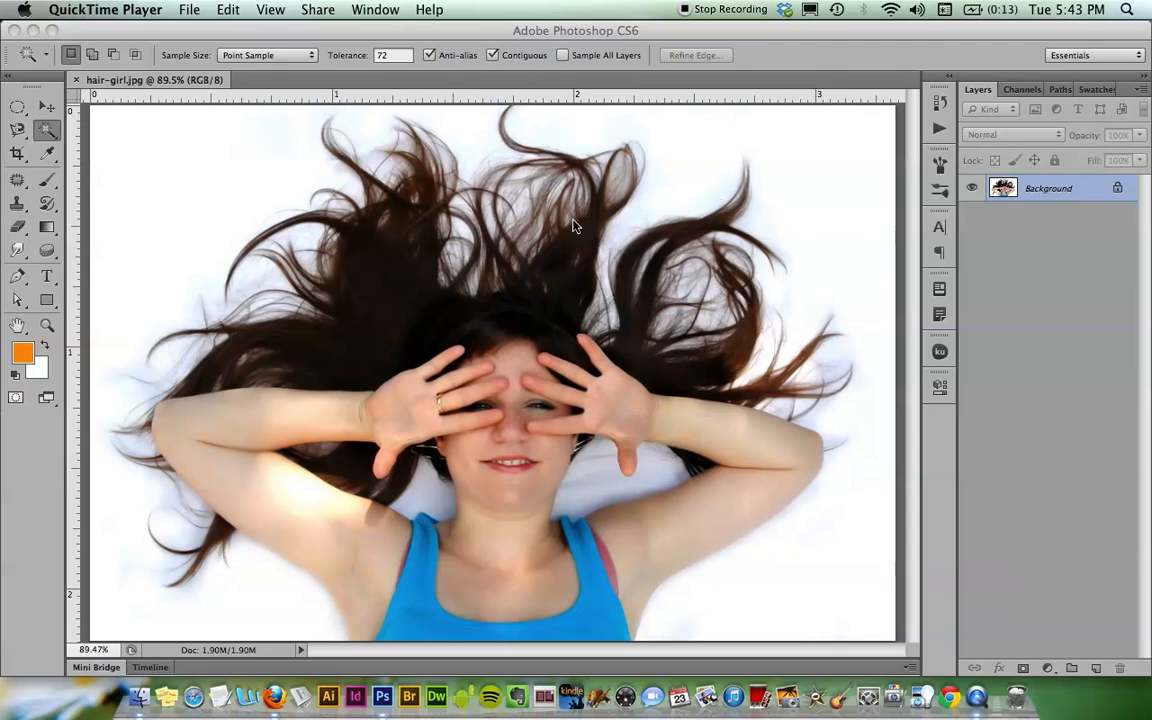
mouse_move(643, 238)
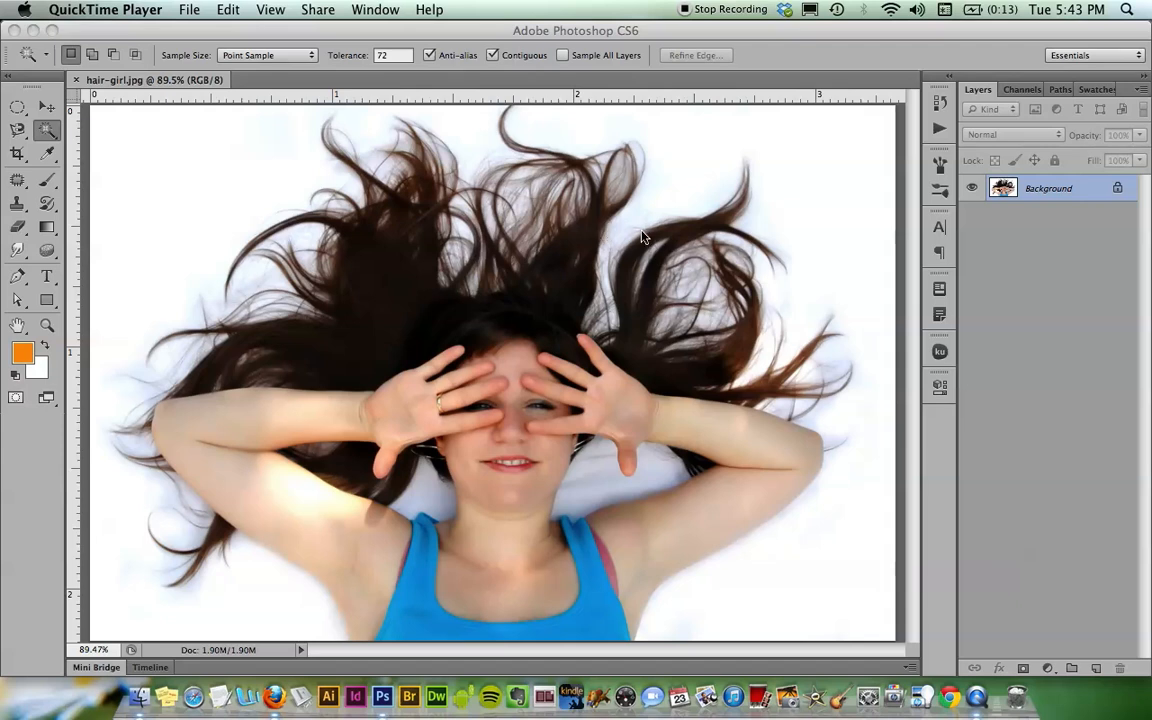
mouse_move(657, 184)
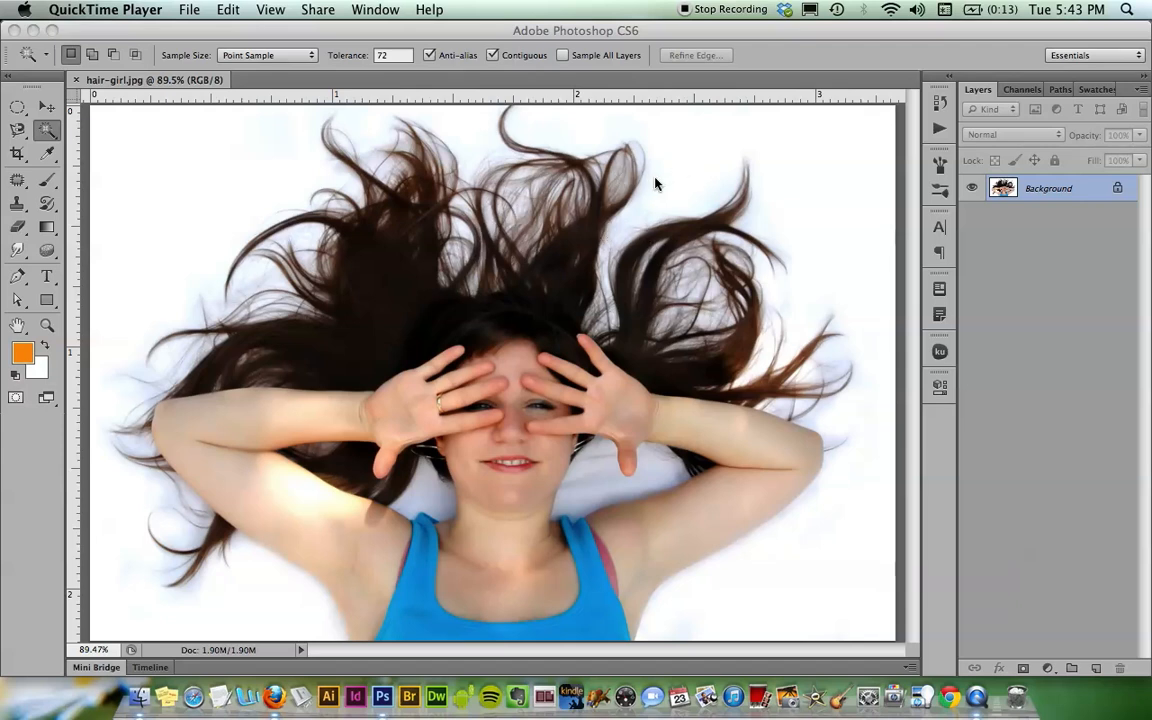
mouse_move(697, 248)
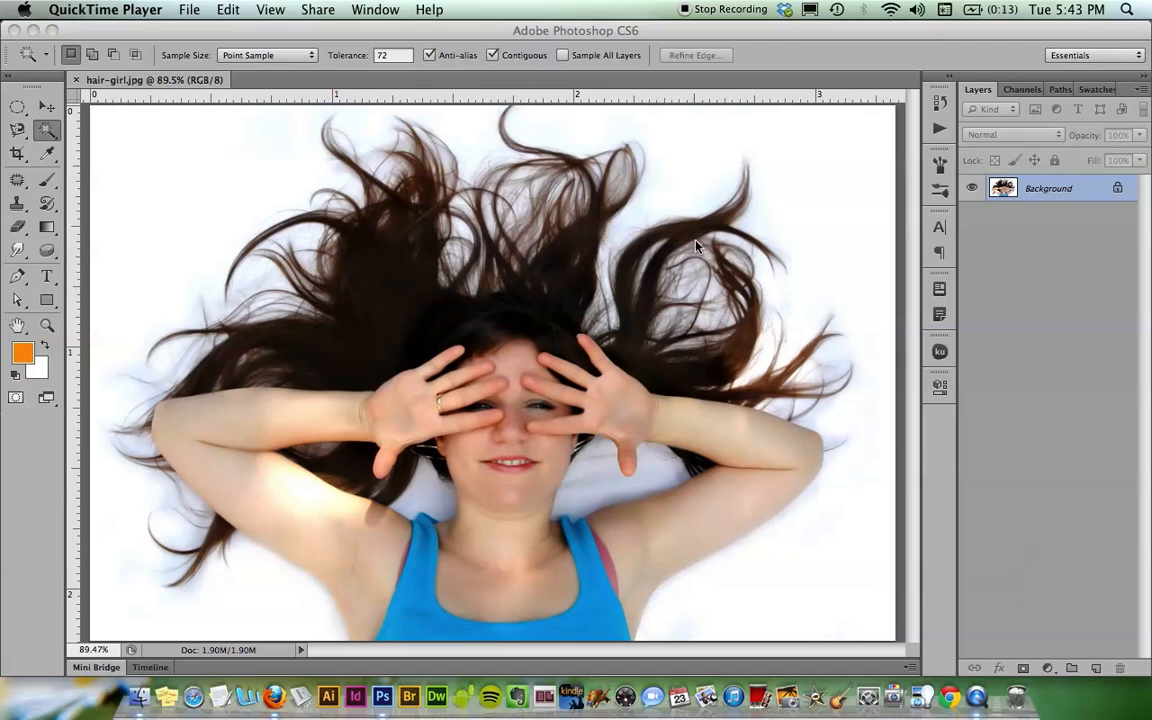
mouse_move(672, 228)
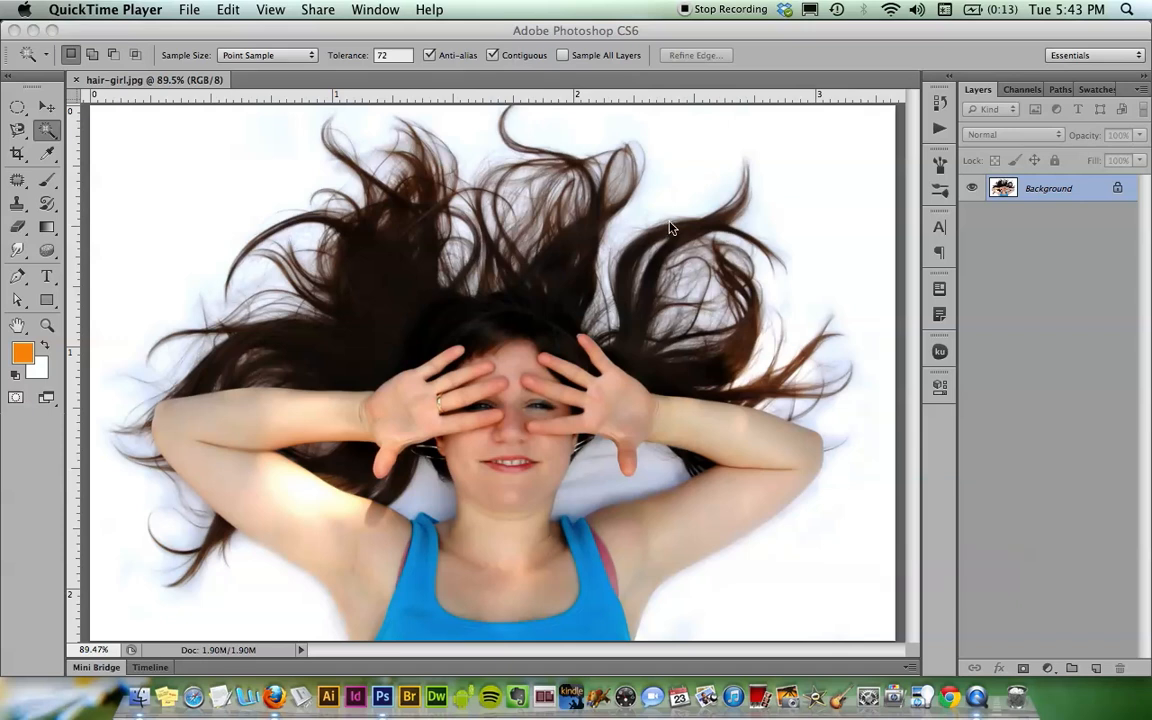
mouse_move(700, 245)
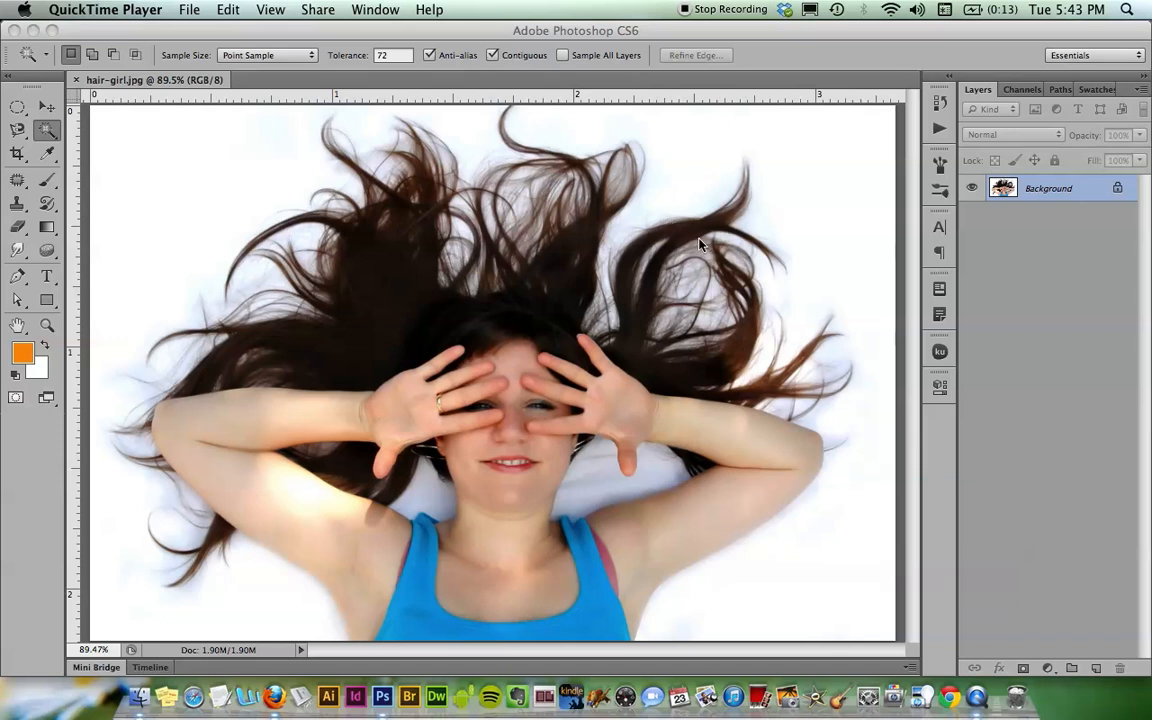
mouse_move(640, 250)
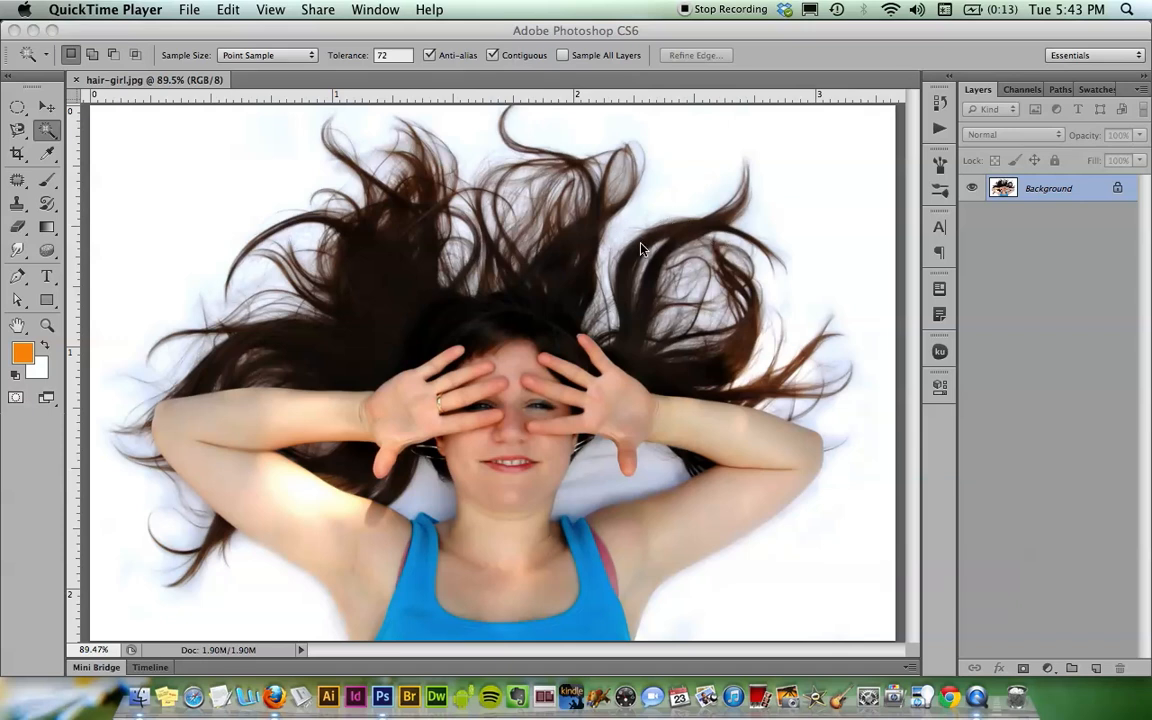
mouse_move(600, 220)
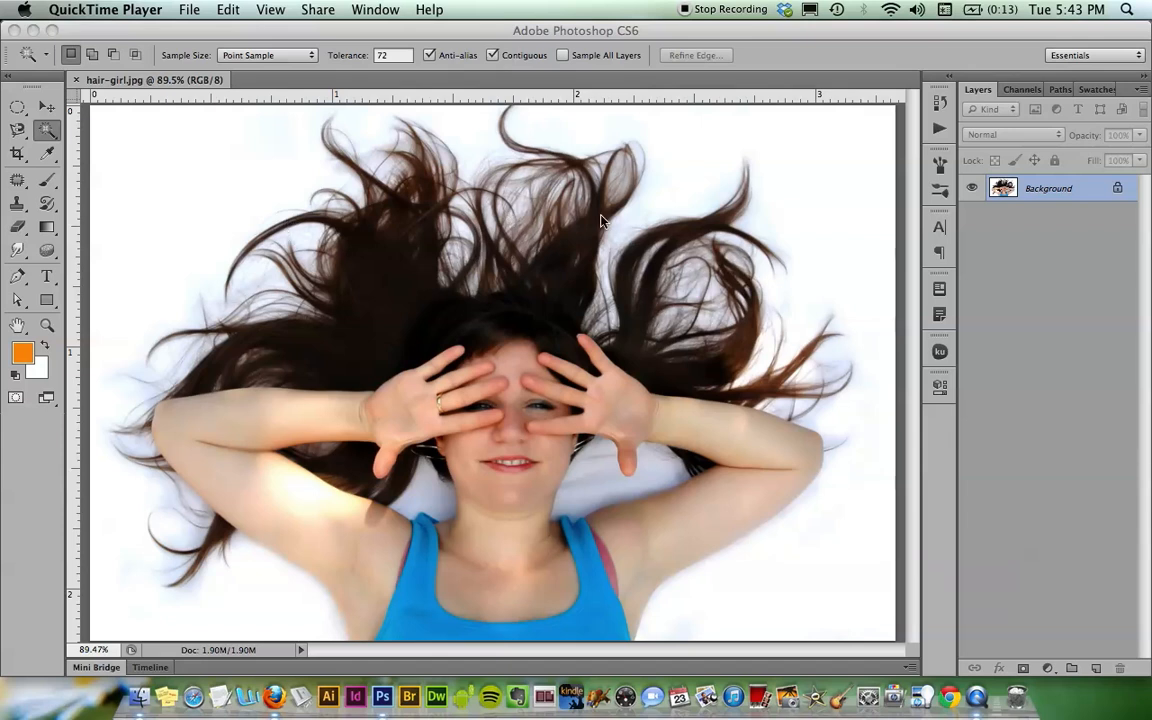
mouse_move(690, 245)
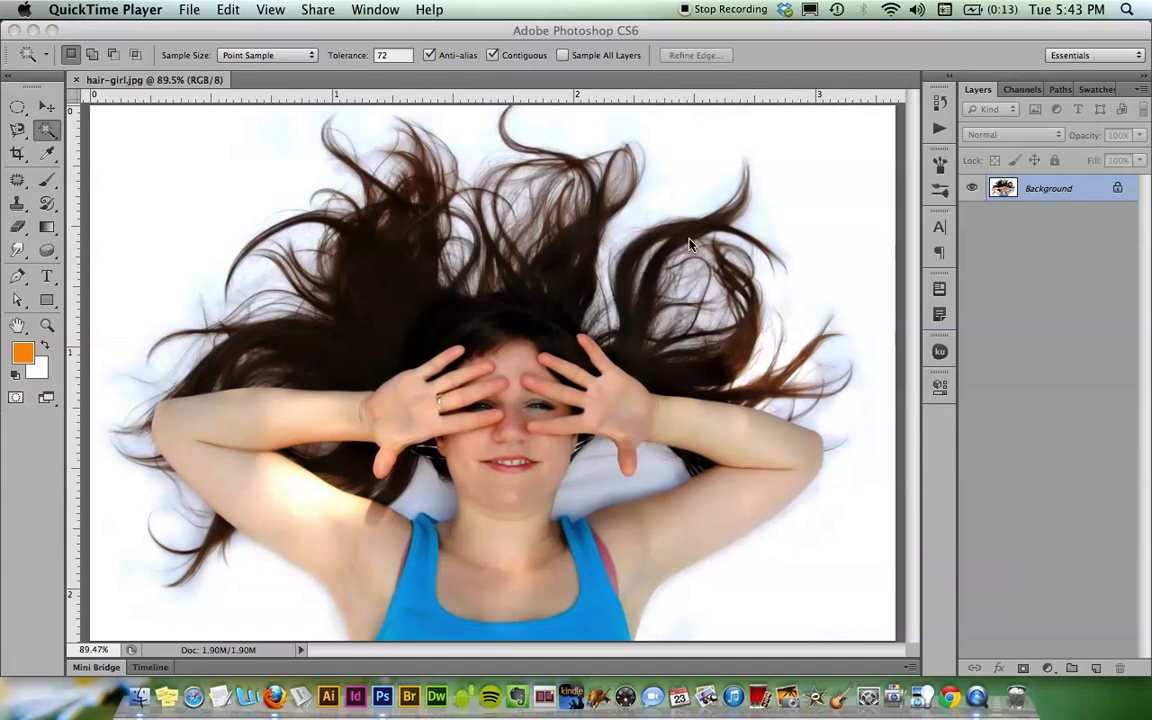
mouse_move(733, 240)
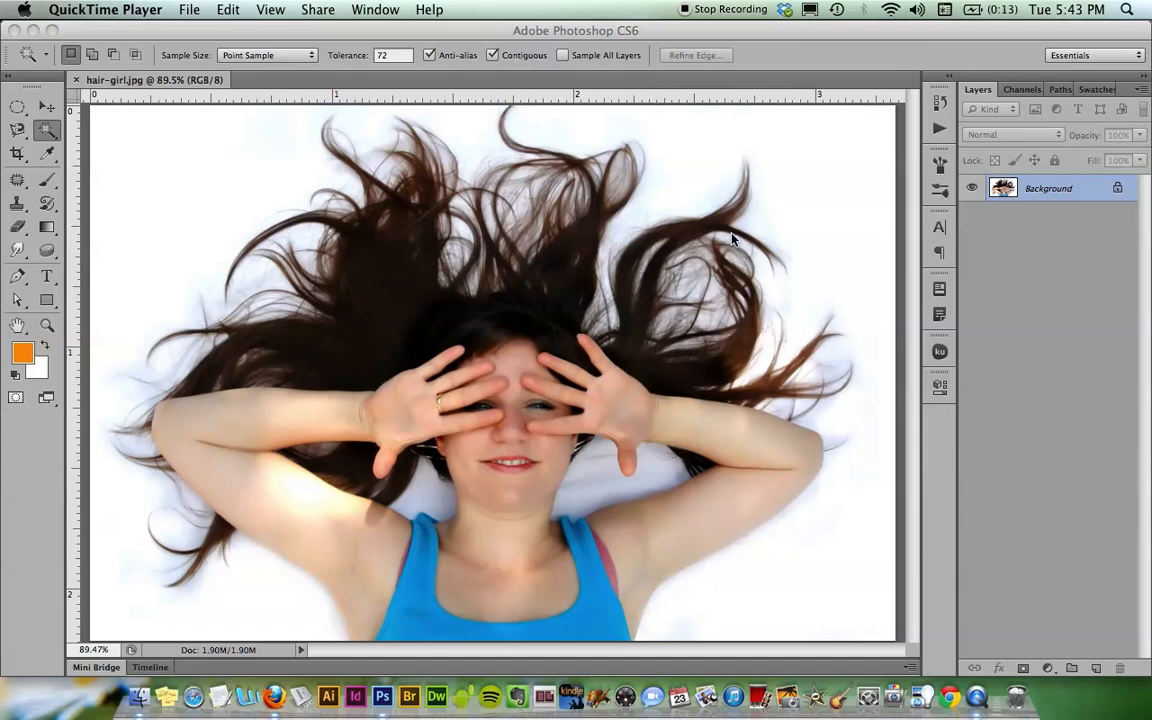
mouse_move(670, 242)
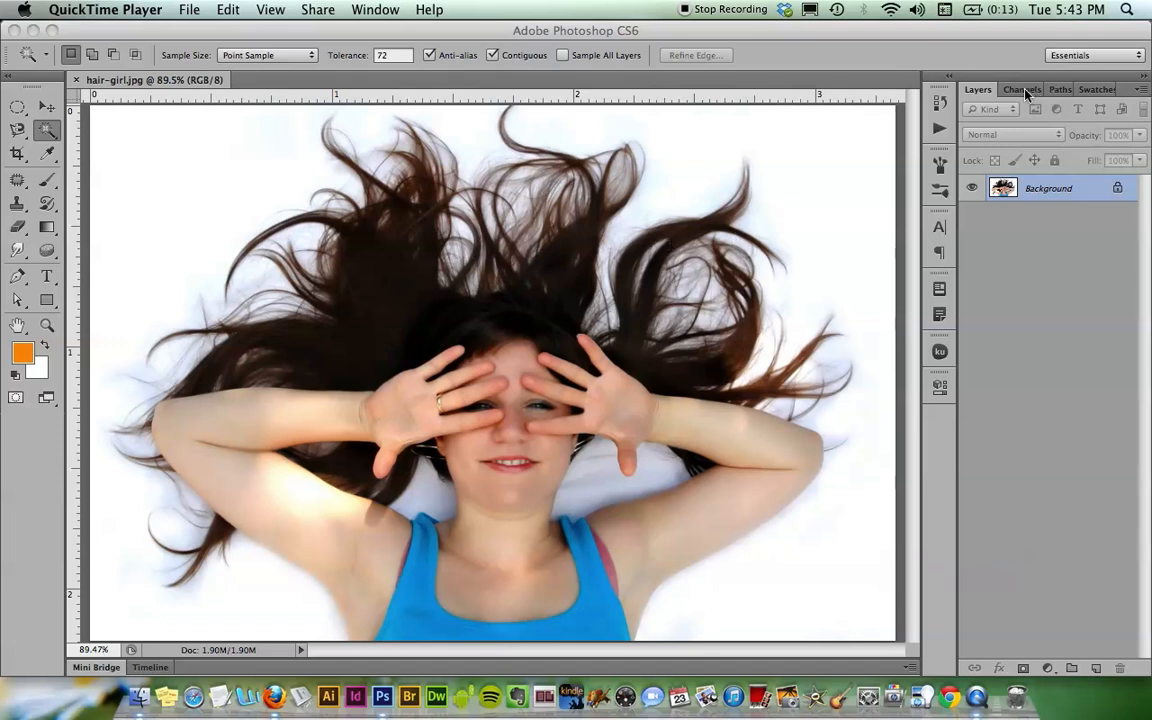
View the Red, Green and Blue channels one at a time, ending on Blue
click(1017, 89)
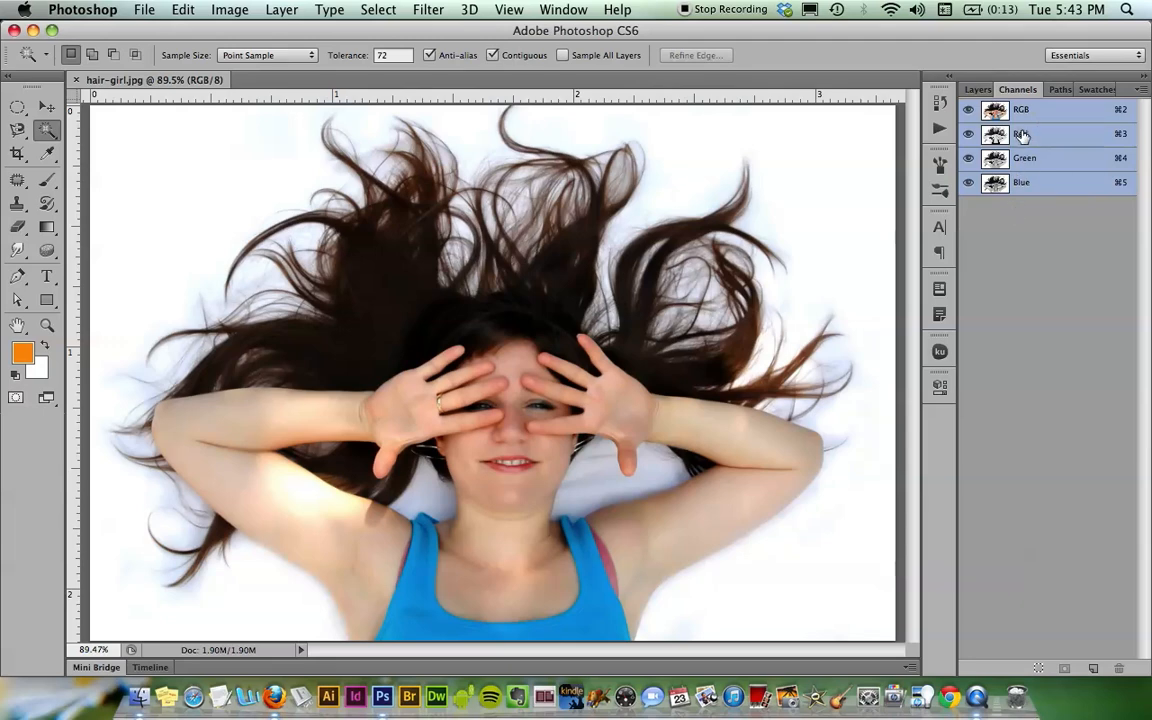
click(1021, 133)
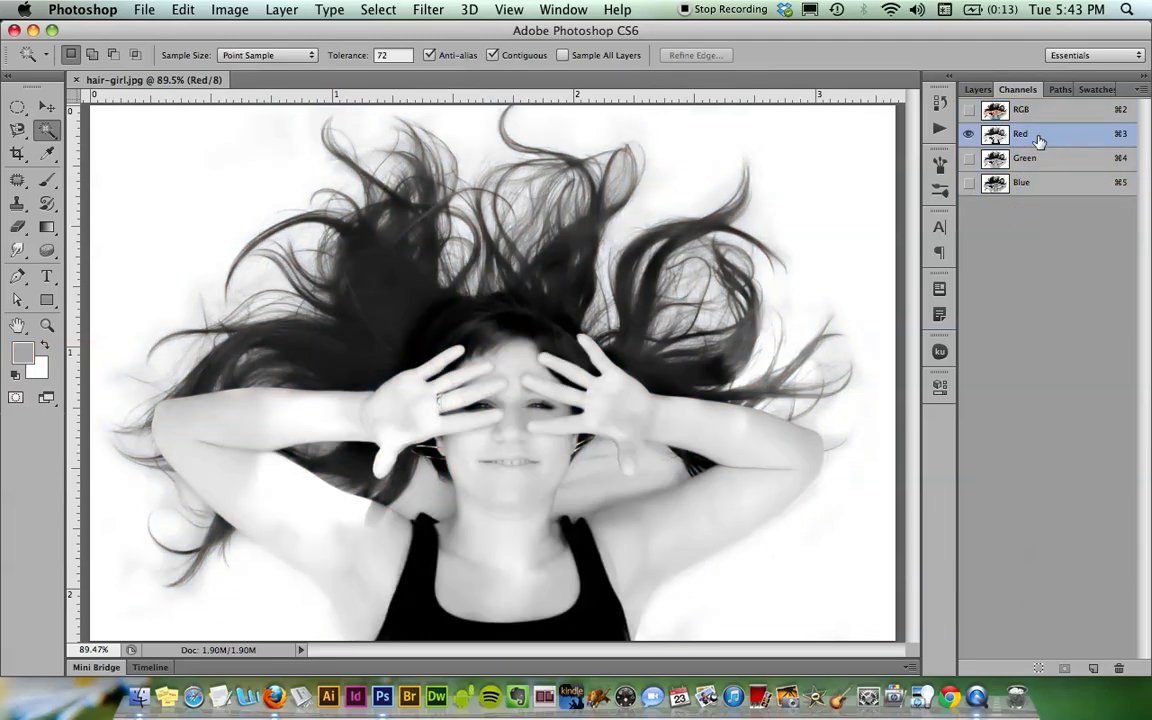
click(1024, 158)
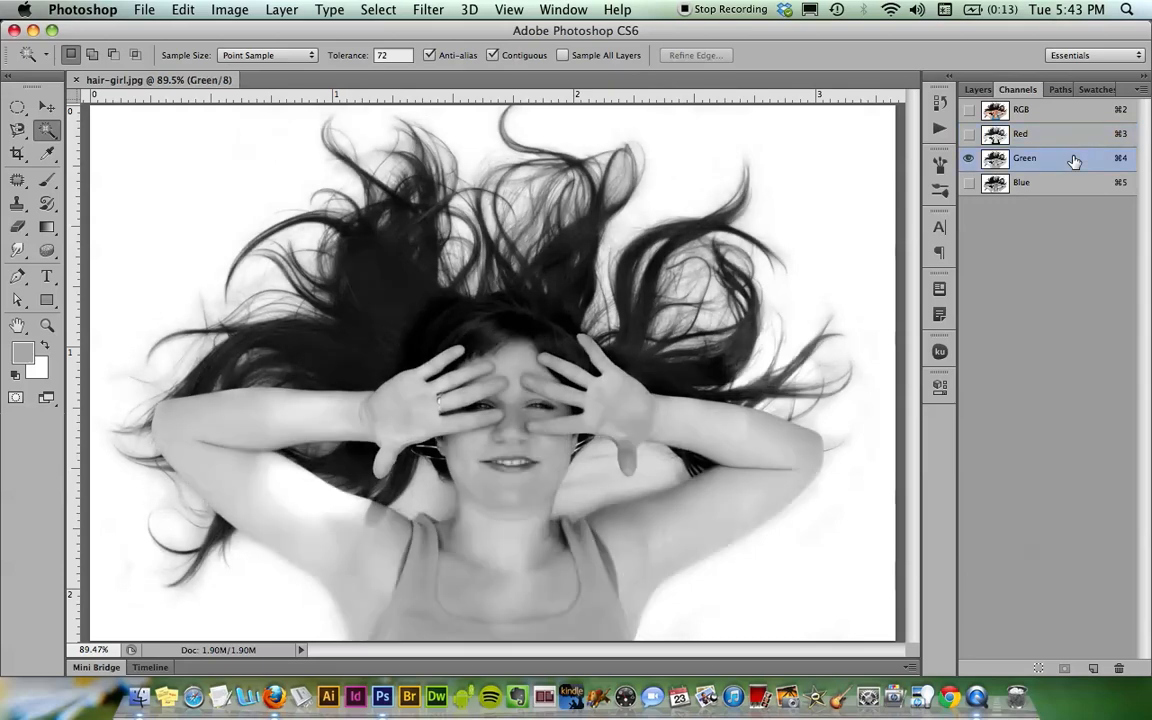
mouse_move(1065, 181)
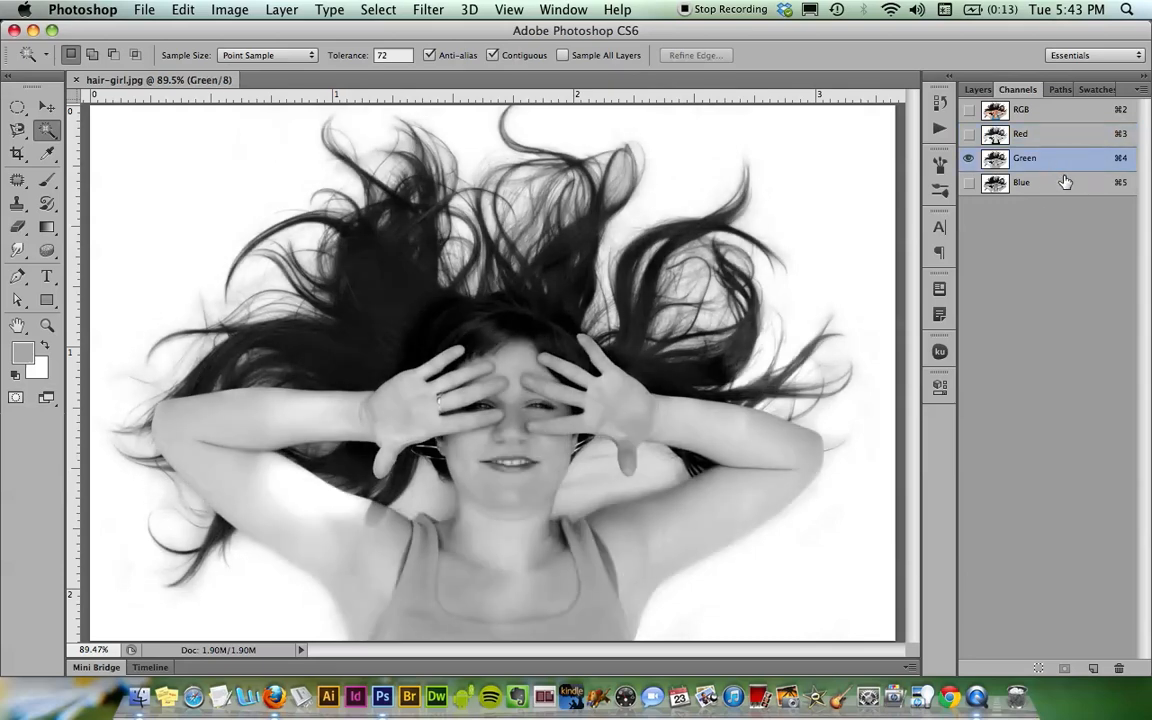
click(1021, 182)
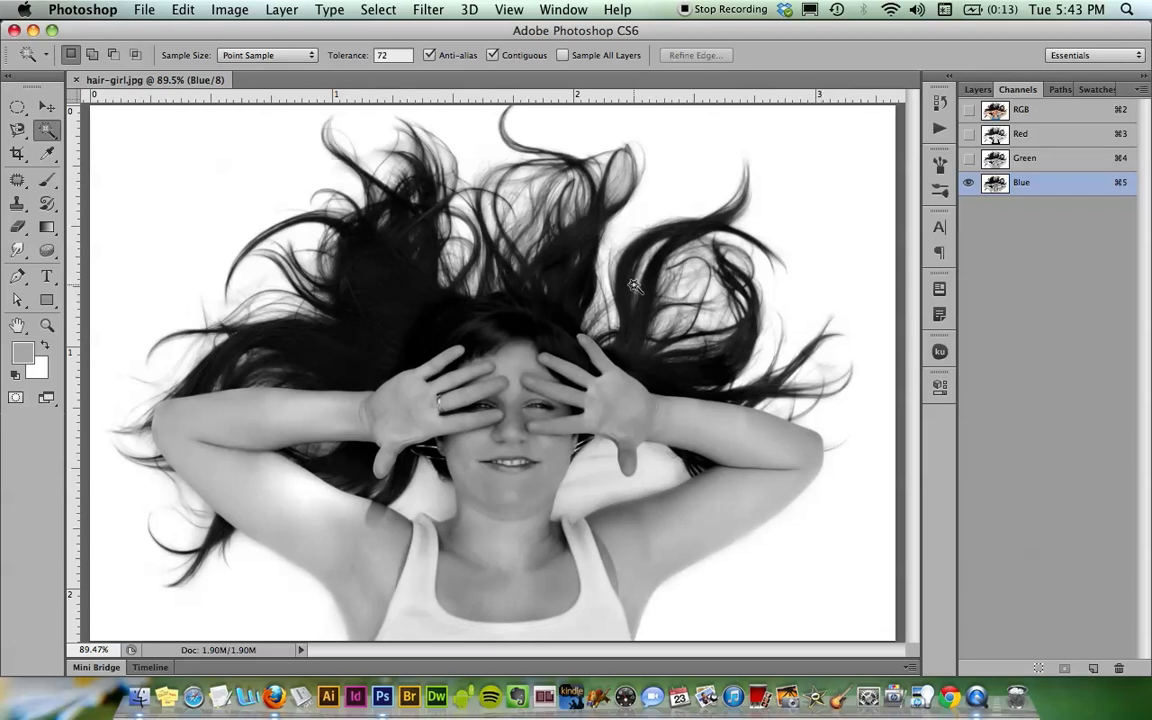
mouse_move(373, 235)
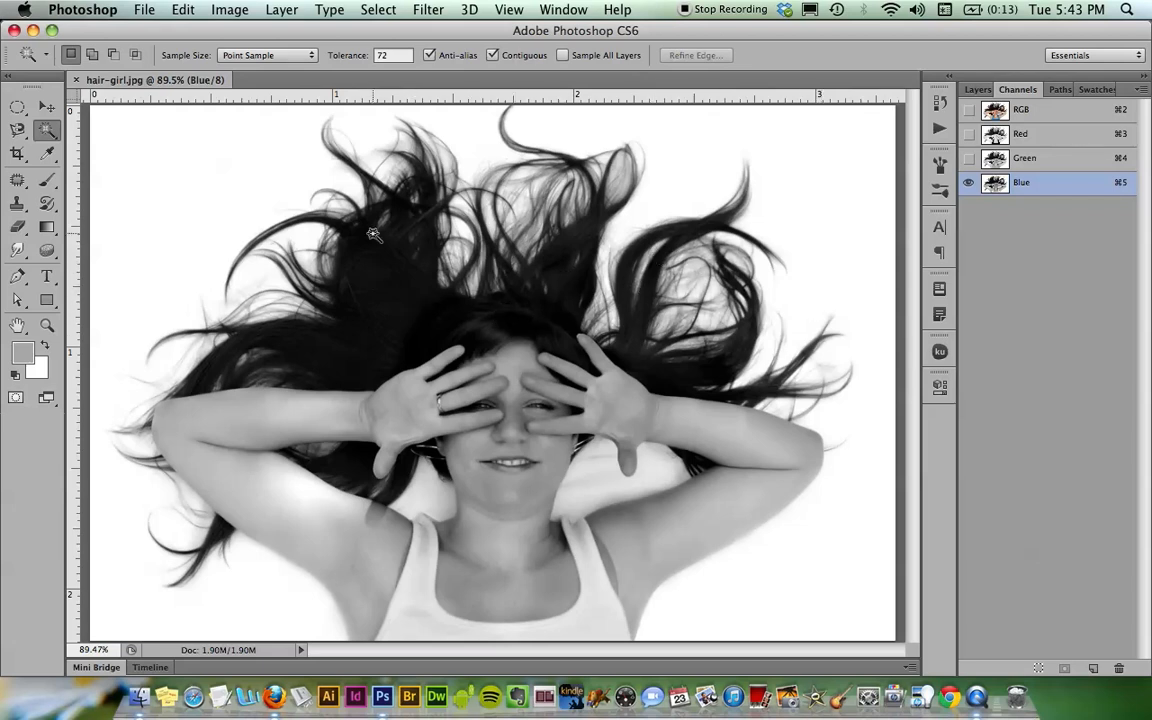
mouse_move(490, 432)
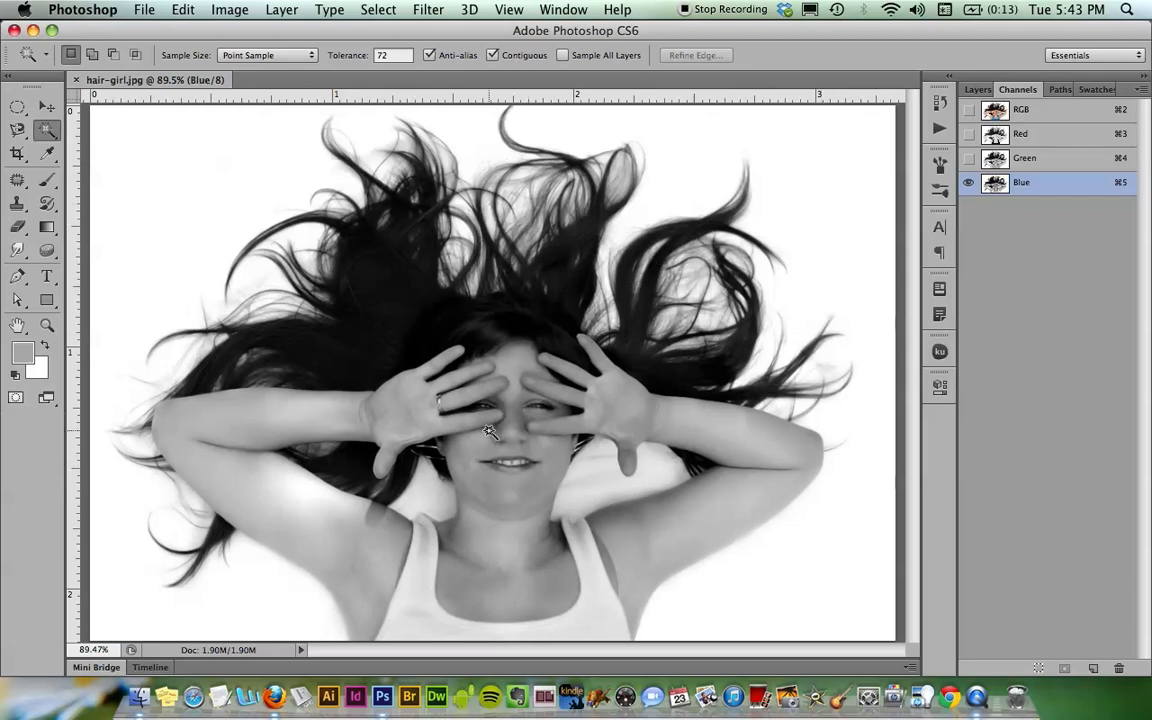
mouse_move(807, 292)
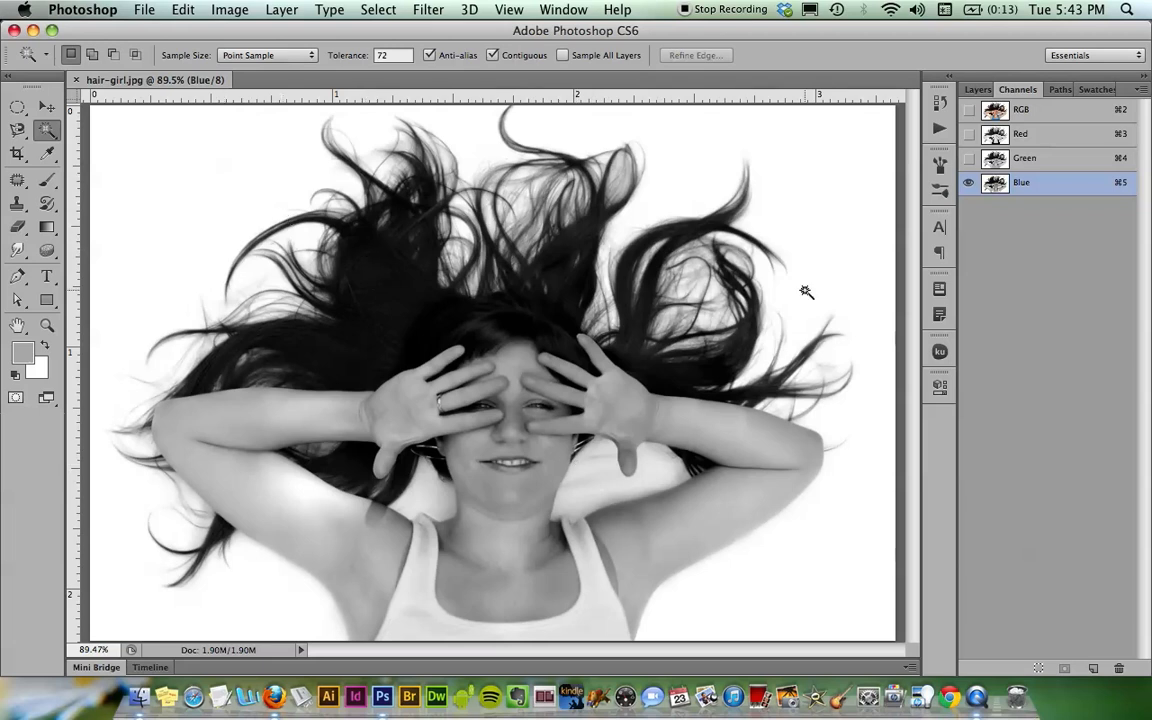
mouse_move(1093, 211)
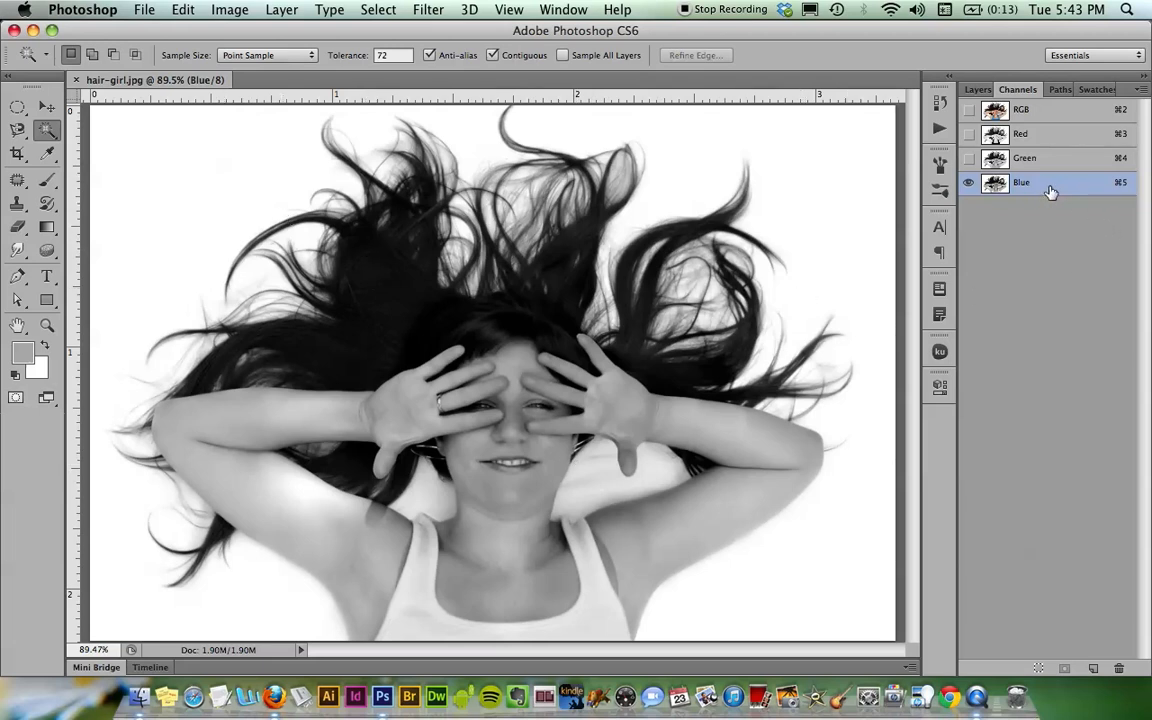
mouse_move(1044, 189)
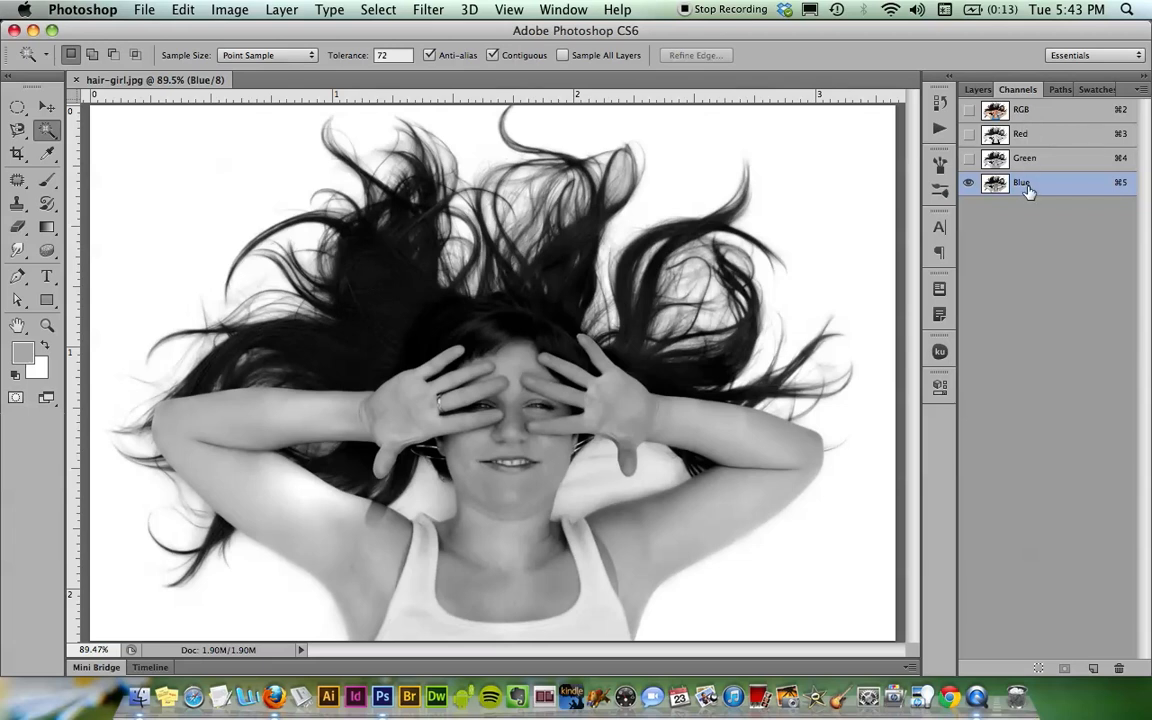
mouse_move(1022, 190)
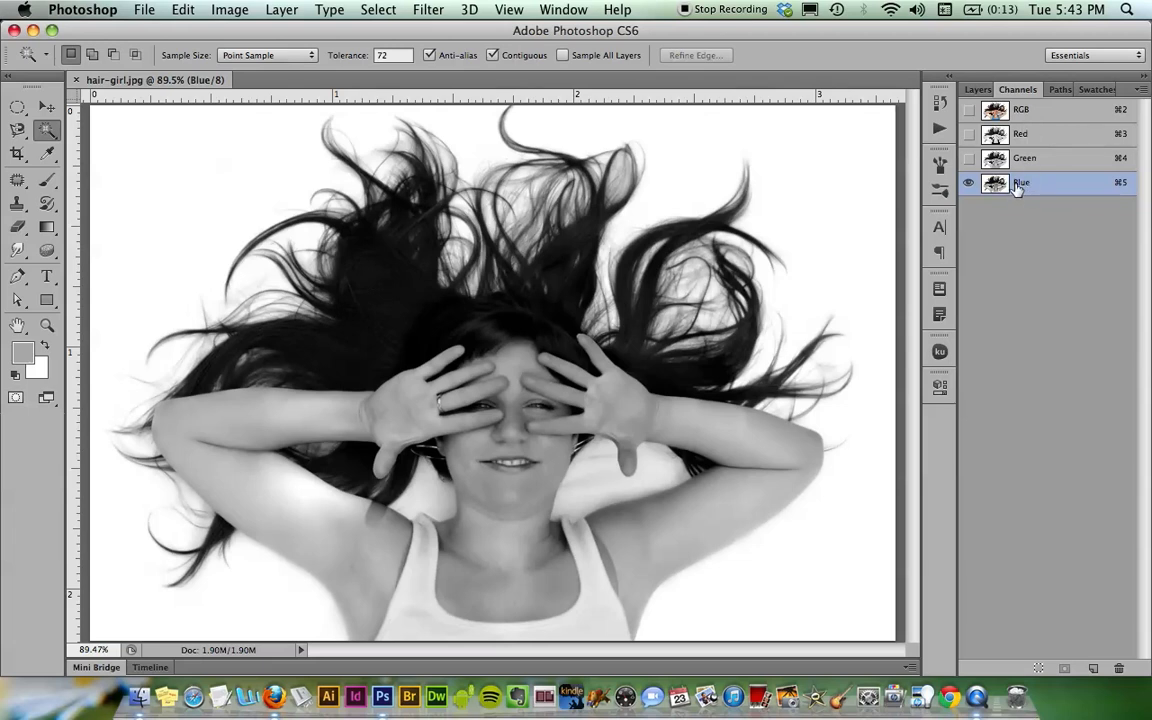
Duplicate the Blue channel as 'mask' and display only that channel
right_click(1021, 182)
text(mask)
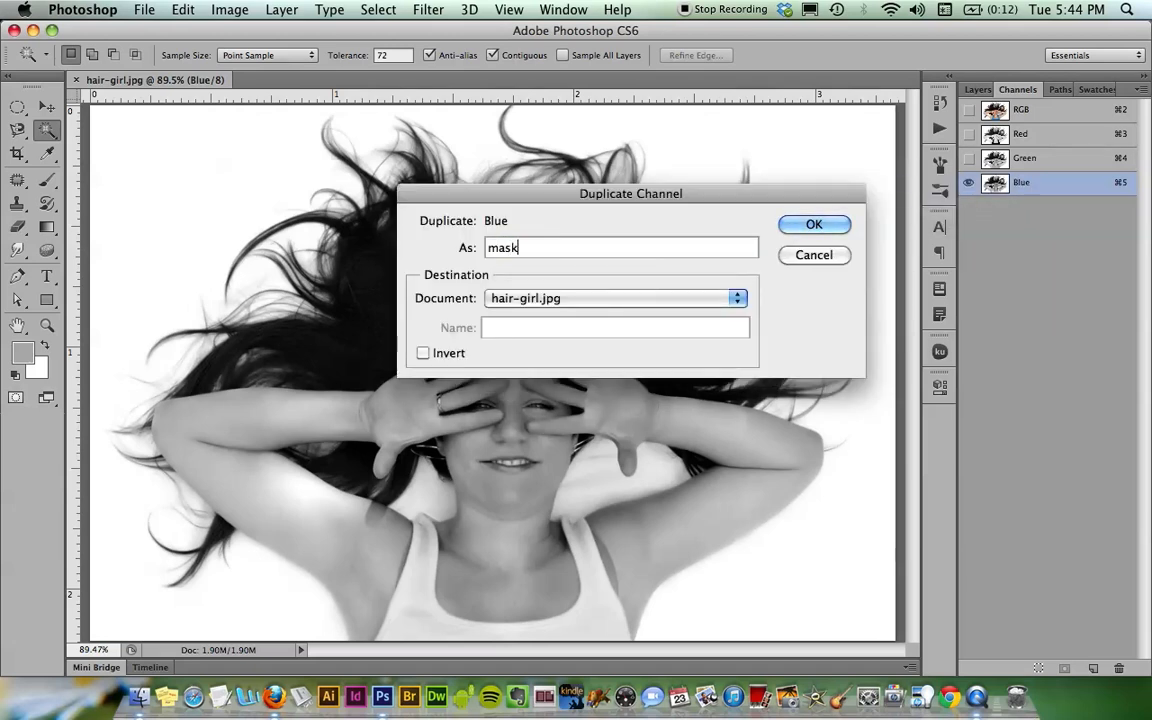
click(814, 223)
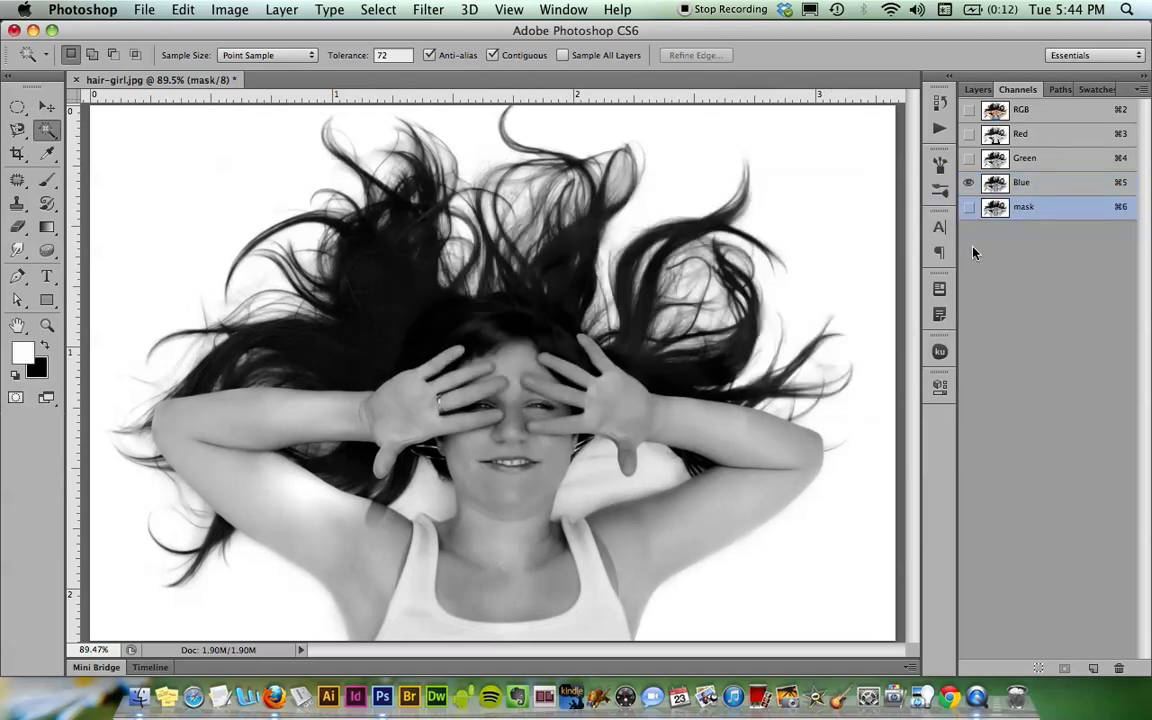
click(968, 207)
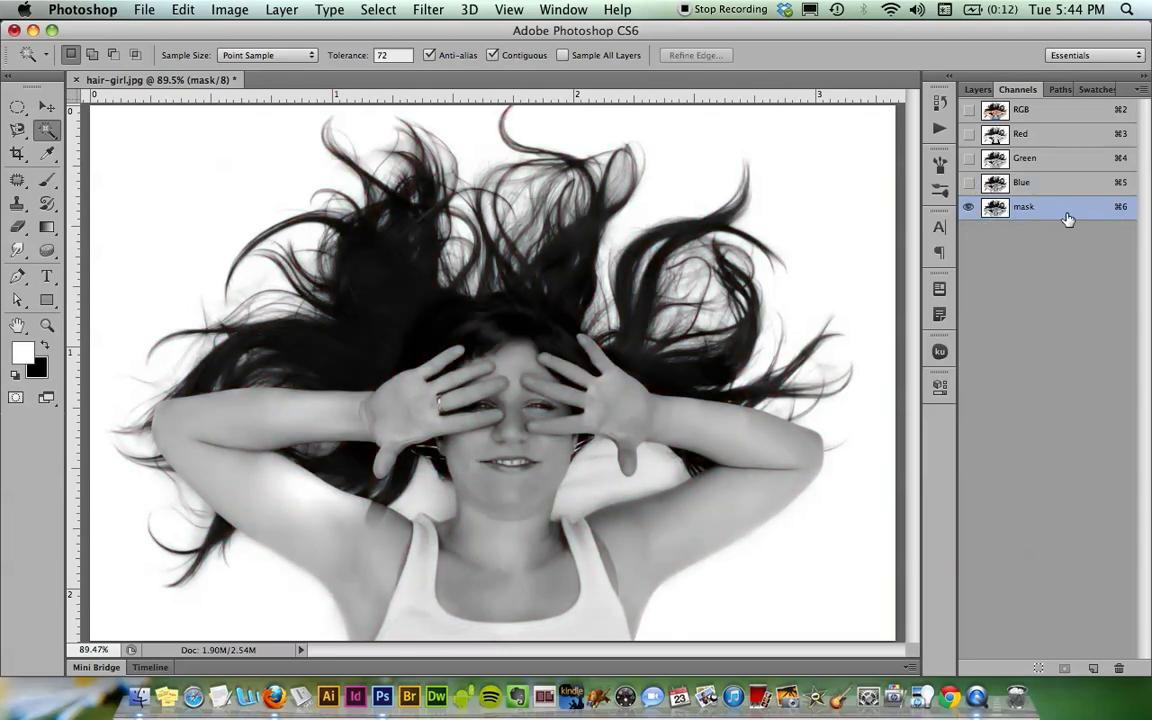
mouse_move(1053, 149)
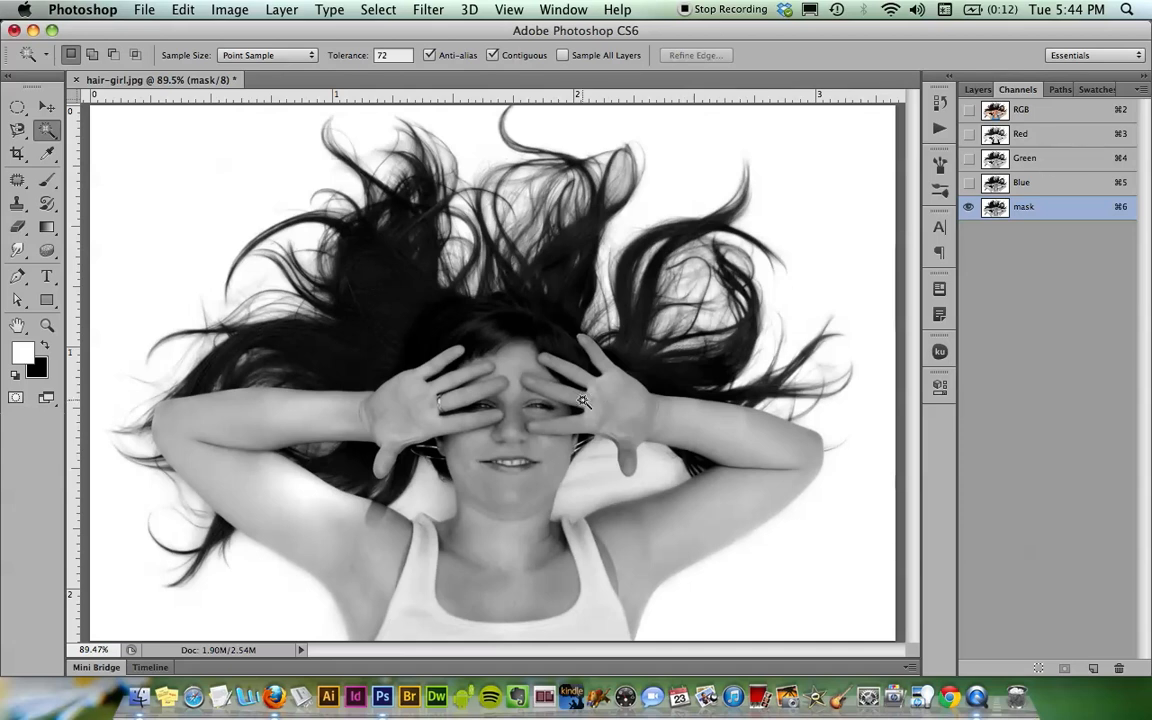
mouse_move(520, 407)
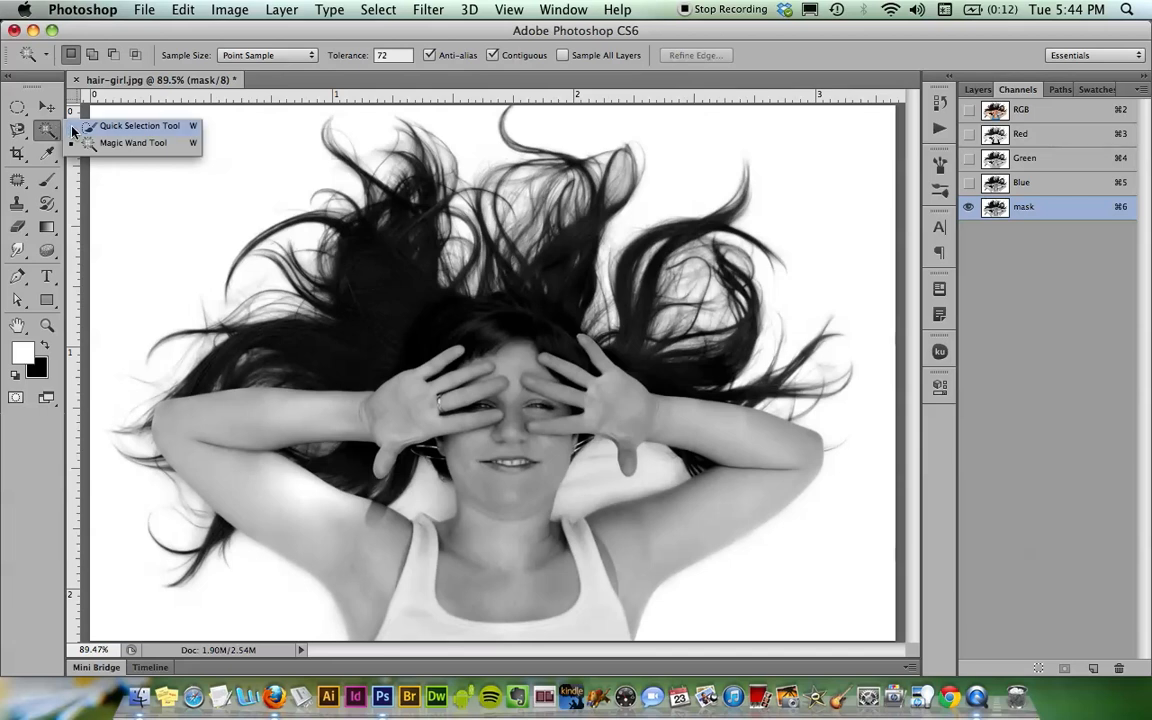
Paint a Quick Selection over the girl's face, arms and torso
click(139, 125)
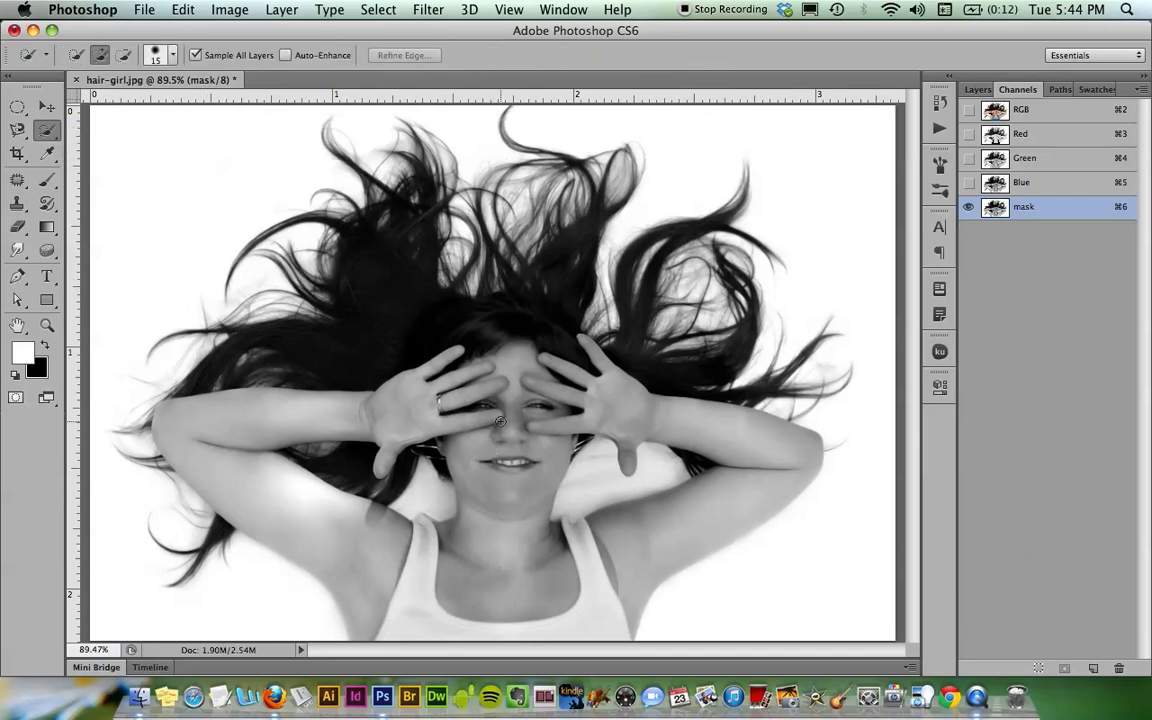
mouse_move(612, 224)
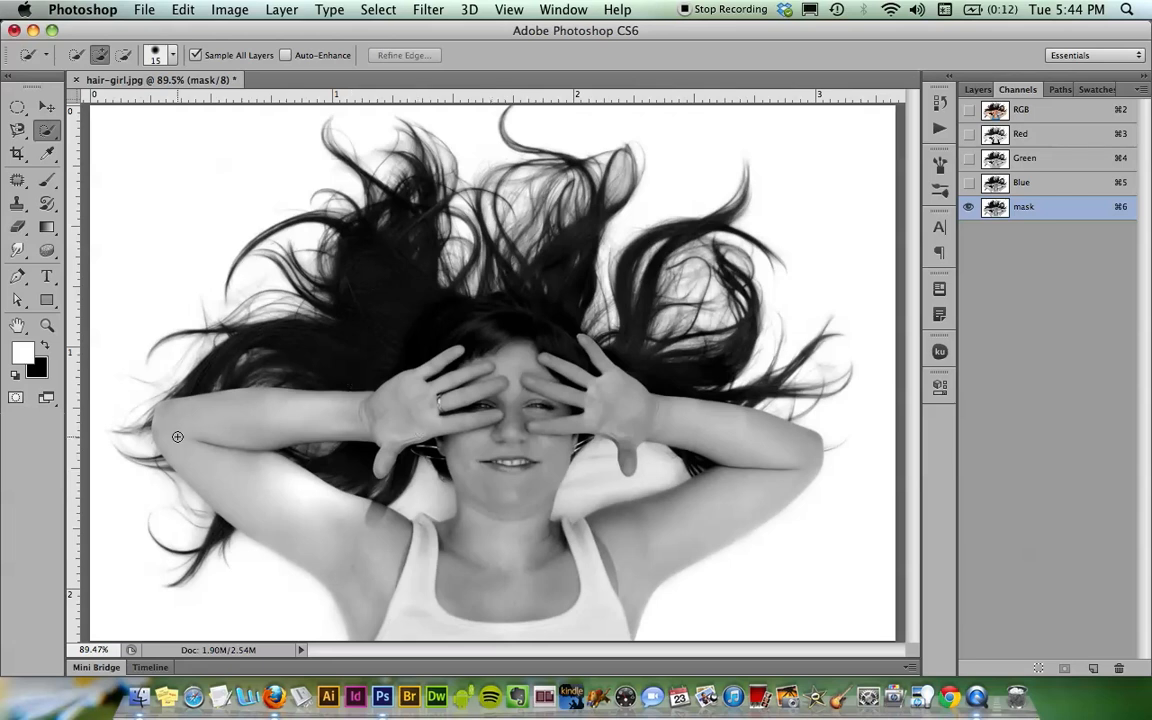
mouse_move(193, 426)
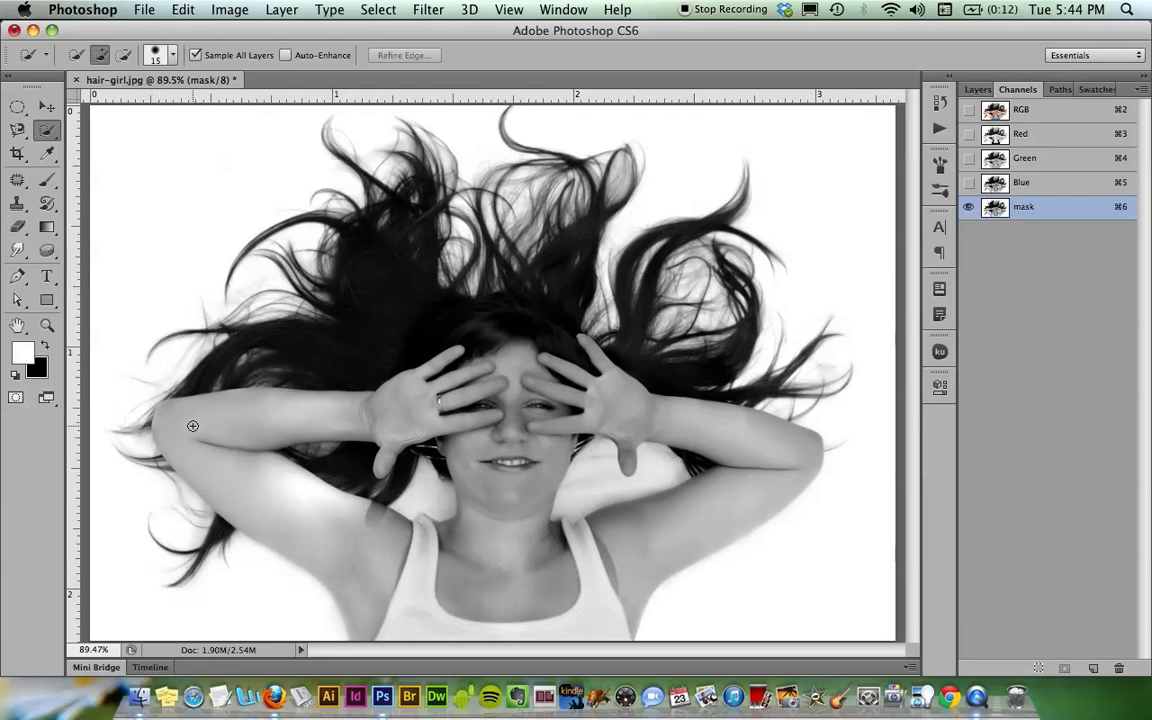
drag(193, 426, 208, 462)
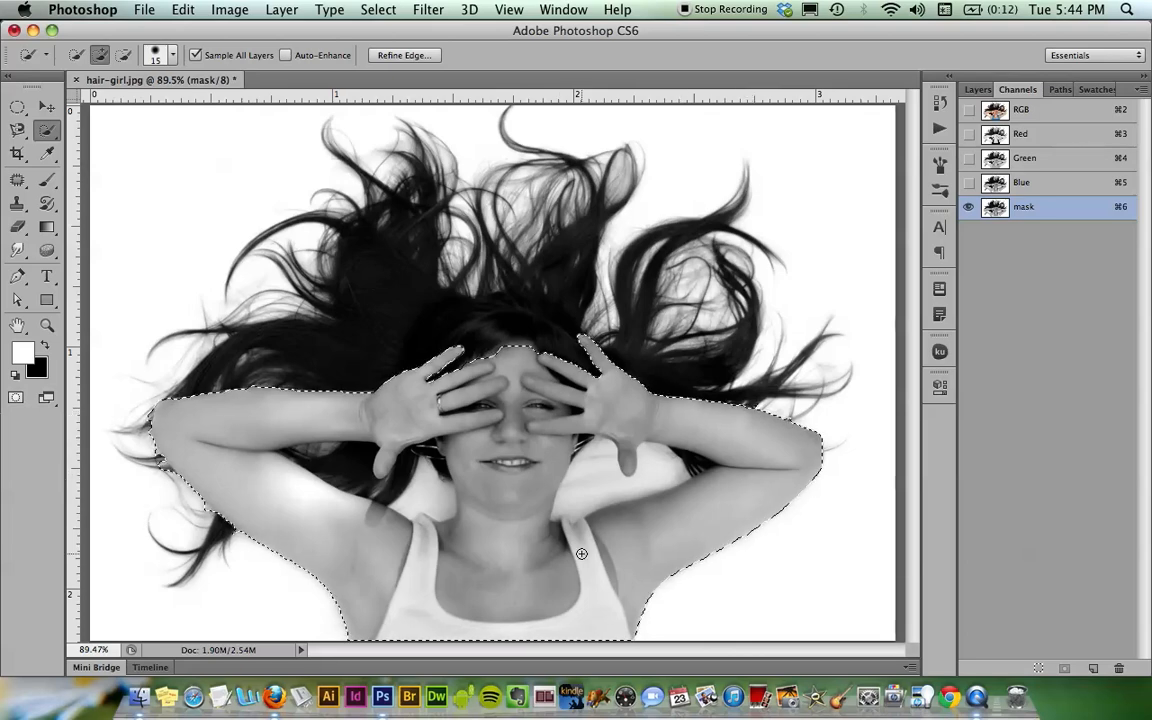
mouse_move(446, 322)
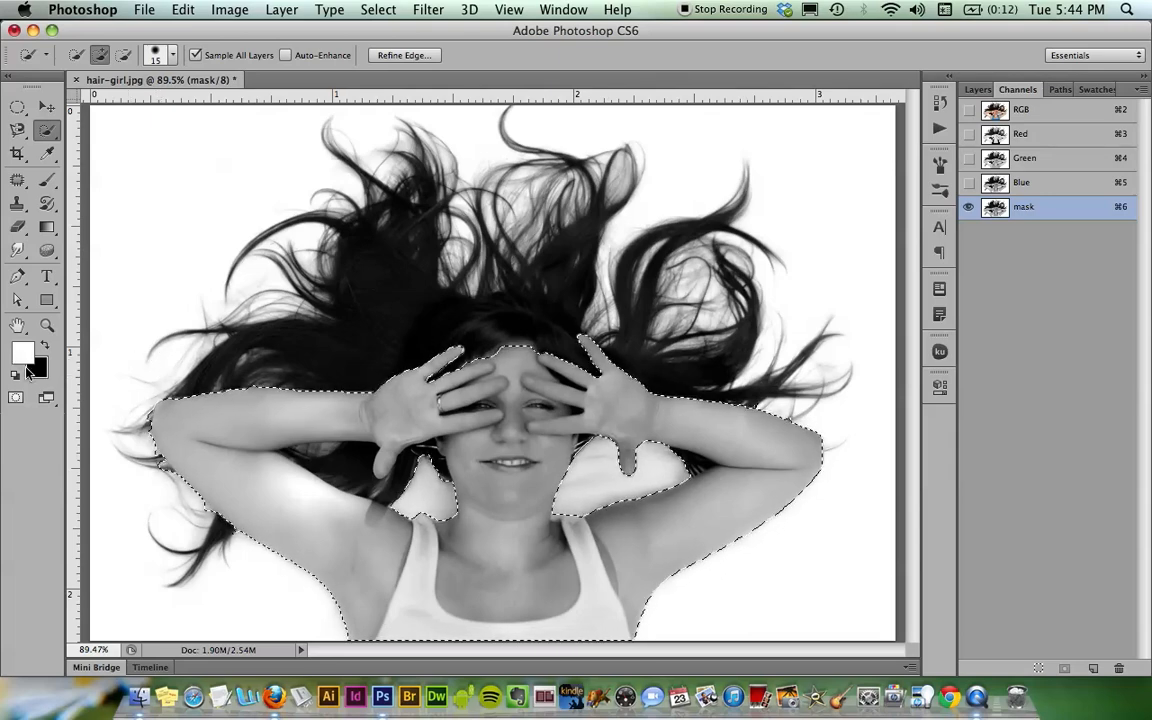
mouse_move(35, 368)
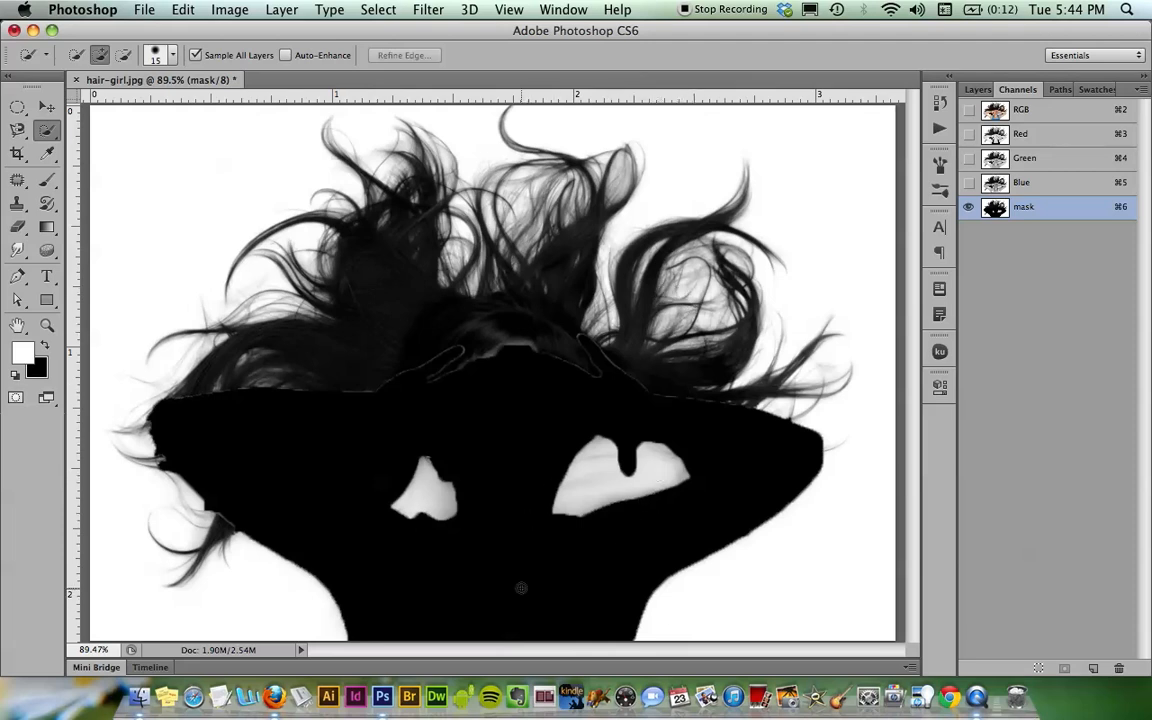
mouse_move(333, 445)
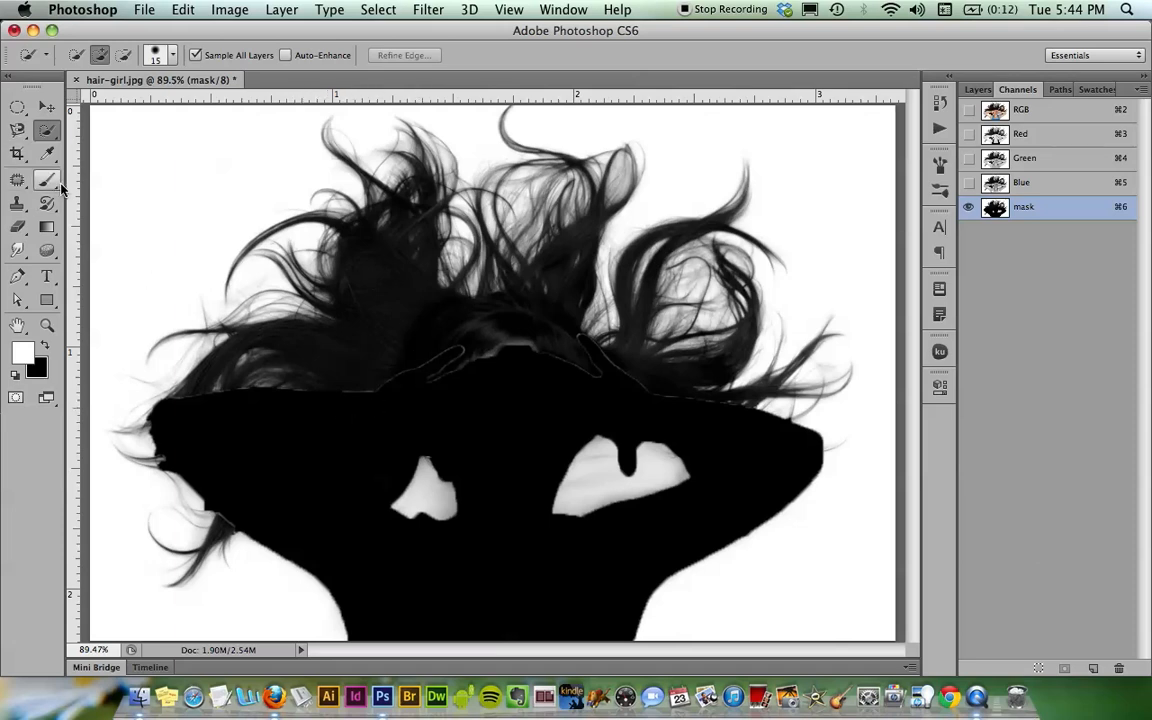
Switch to the Brush Tool after the black fill of the selection
click(47, 180)
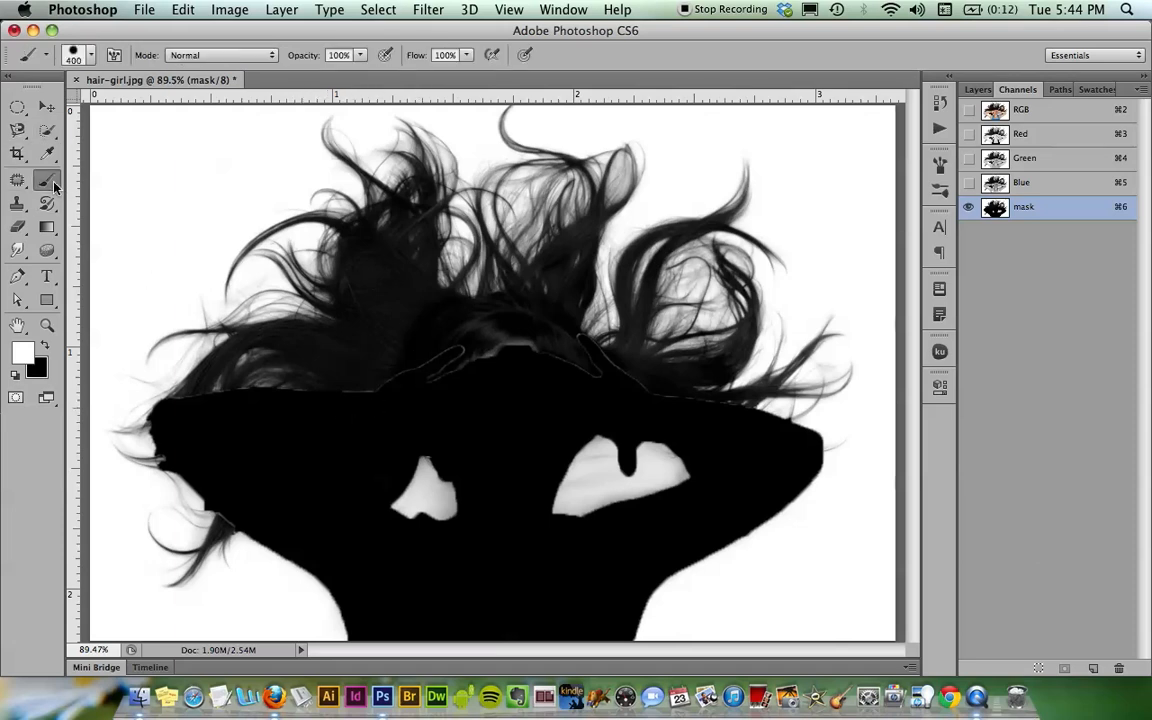
Set the foreground colour to black for painting the mask channel
click(16, 341)
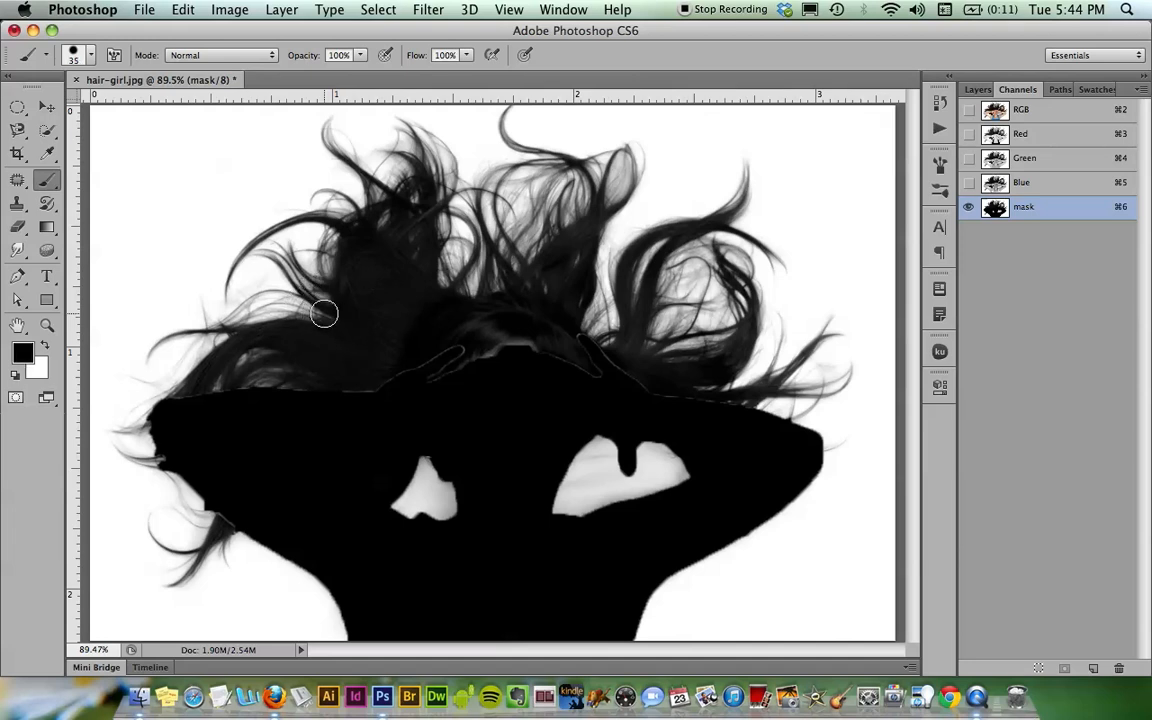
mouse_move(441, 388)
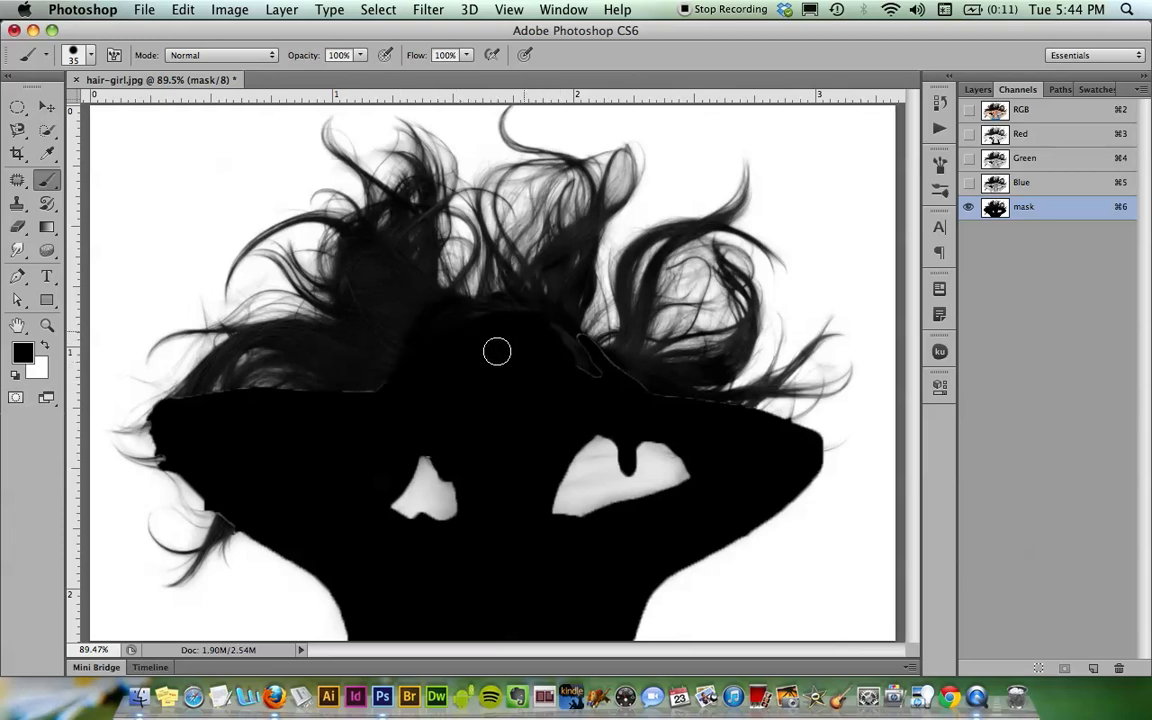
mouse_move(555, 365)
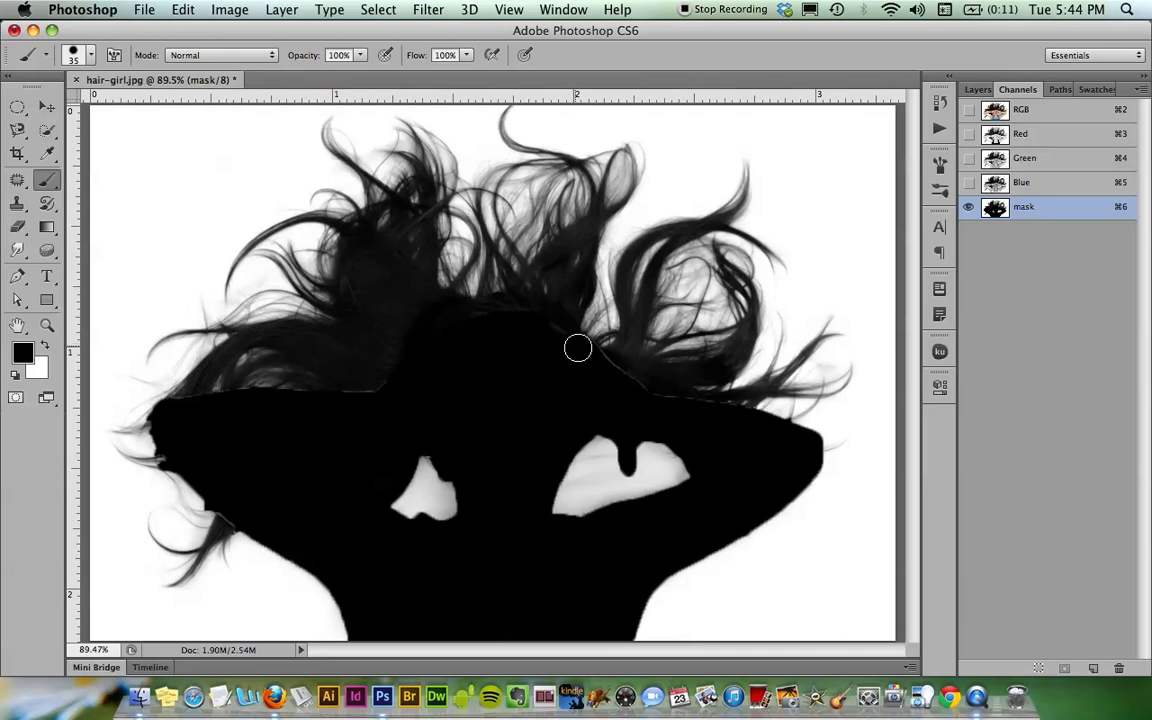
mouse_move(656, 392)
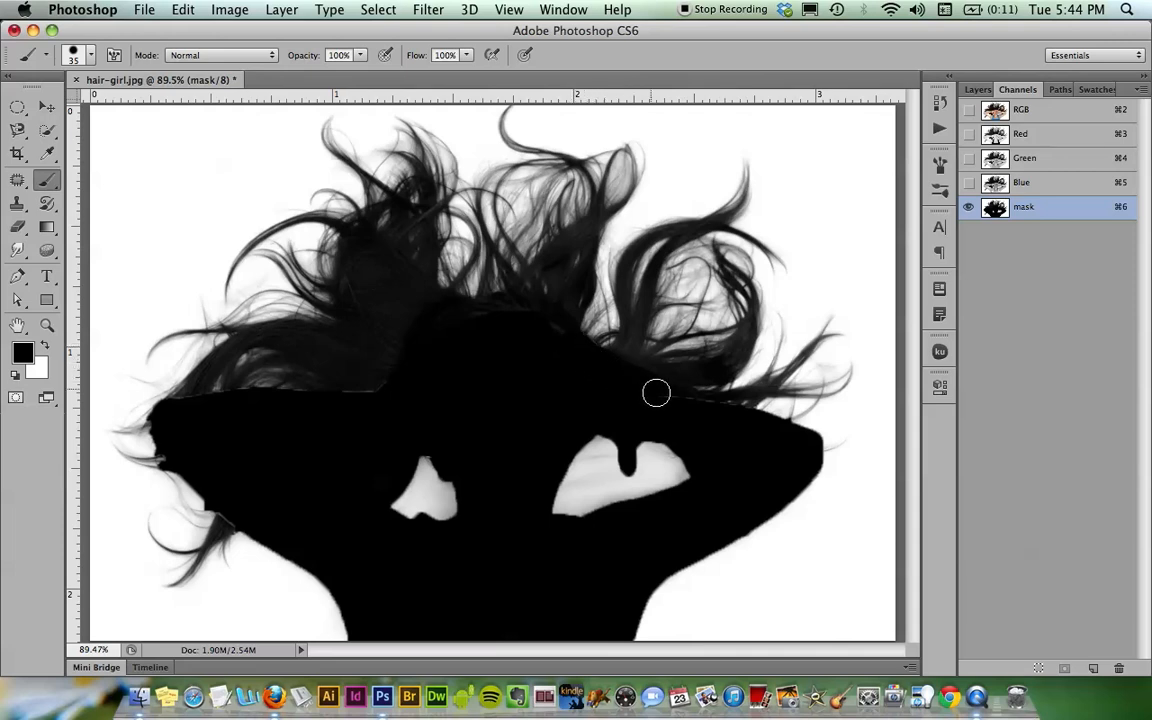
mouse_move(718, 417)
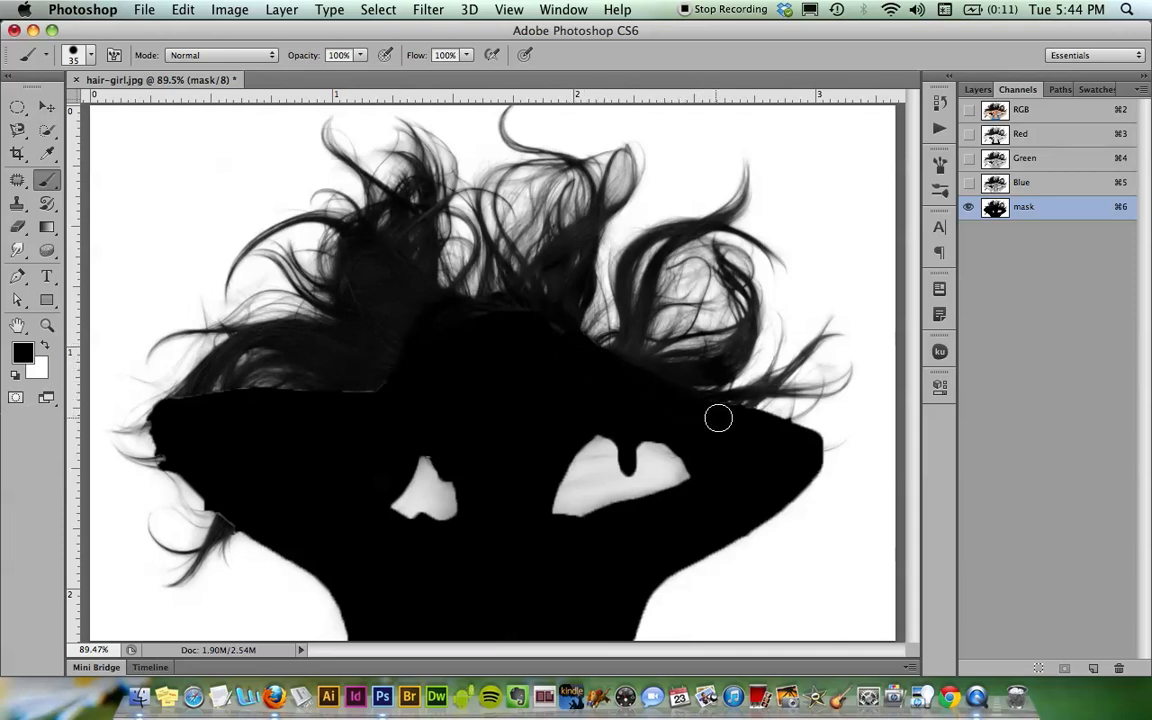
mouse_move(474, 443)
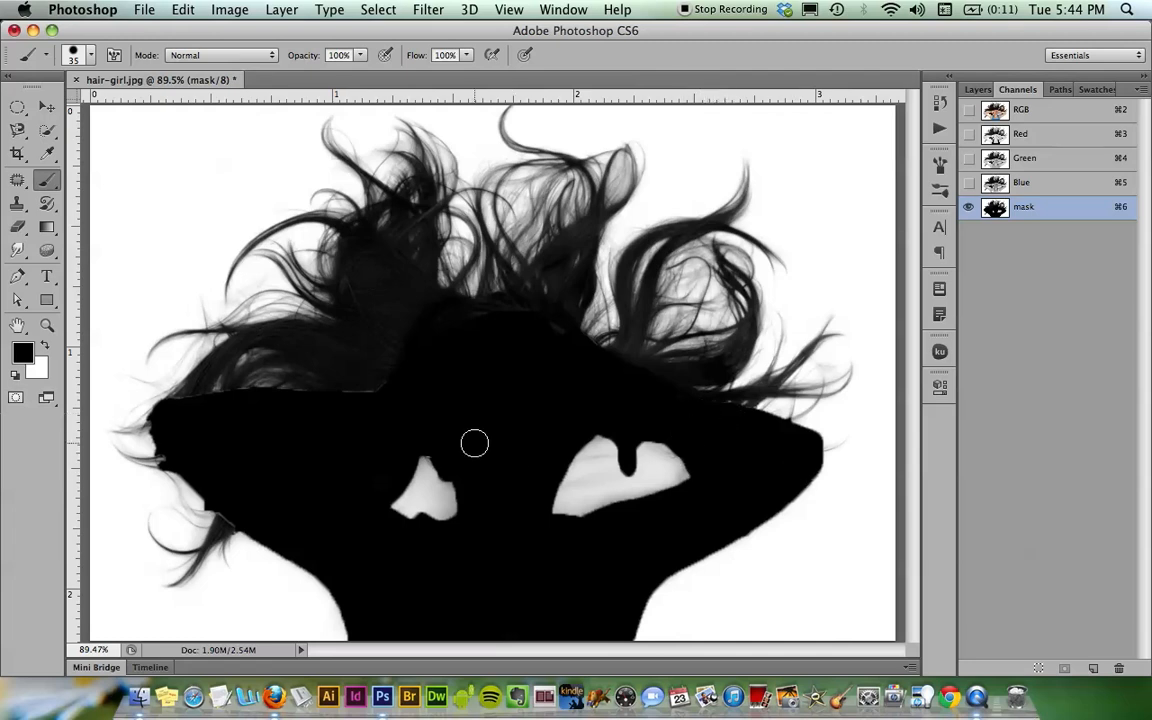
mouse_move(438, 410)
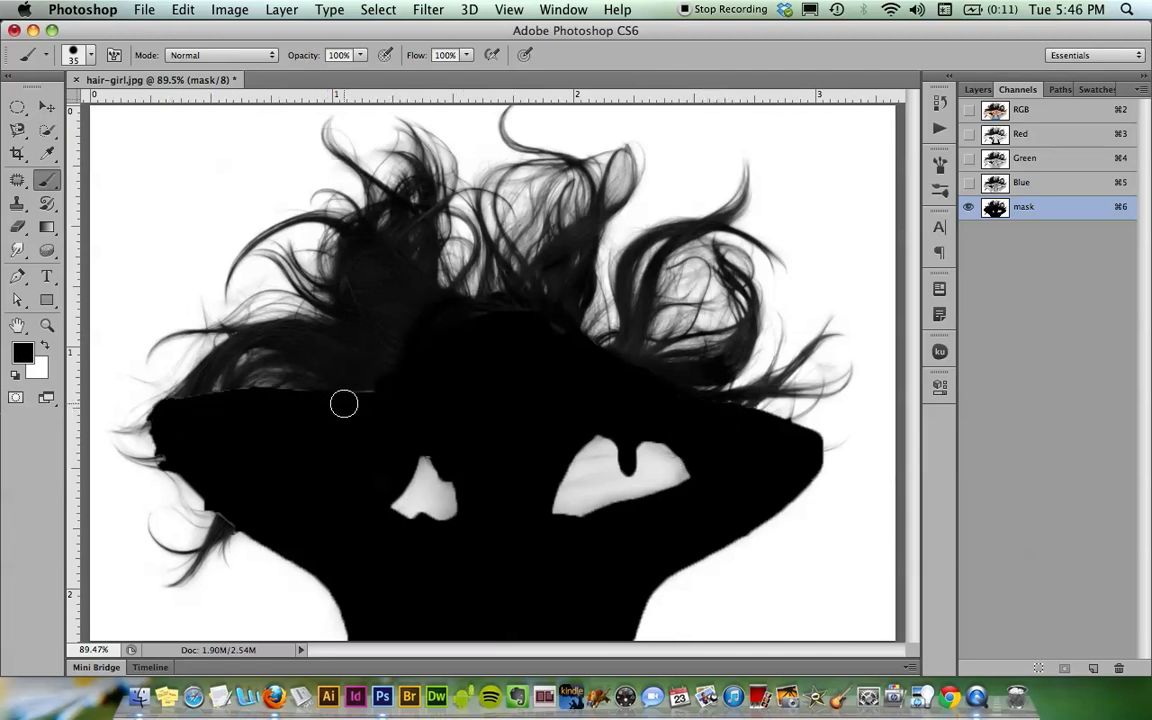
mouse_move(239, 519)
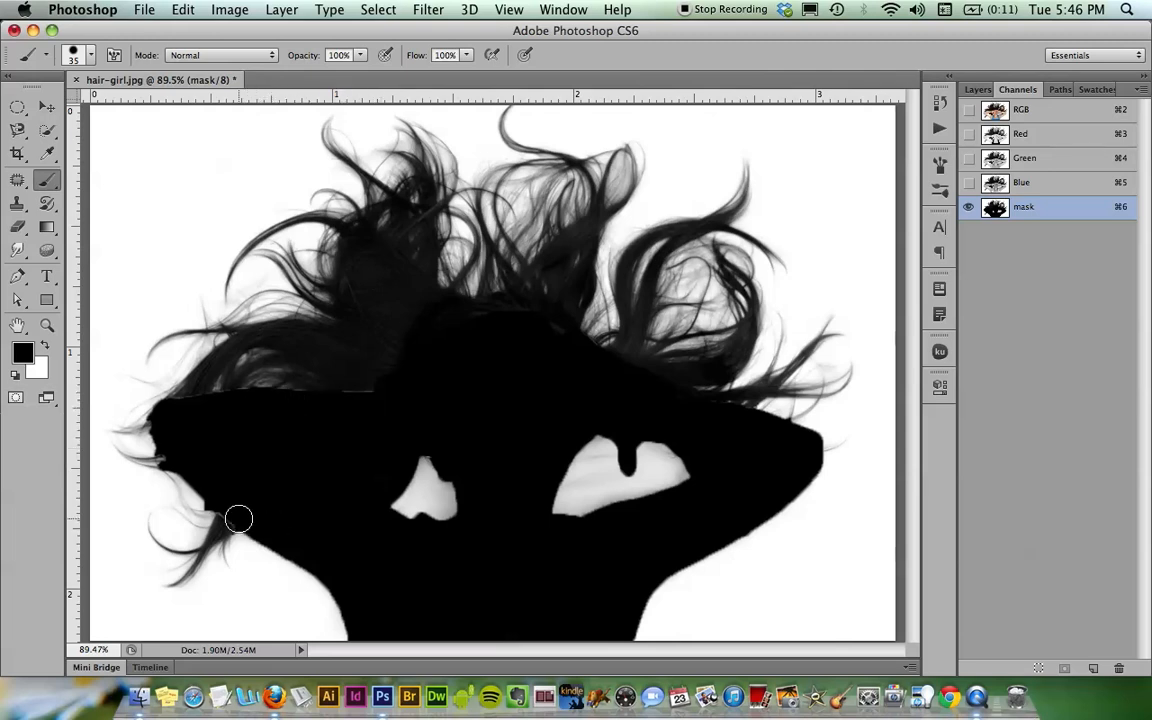
mouse_move(555, 410)
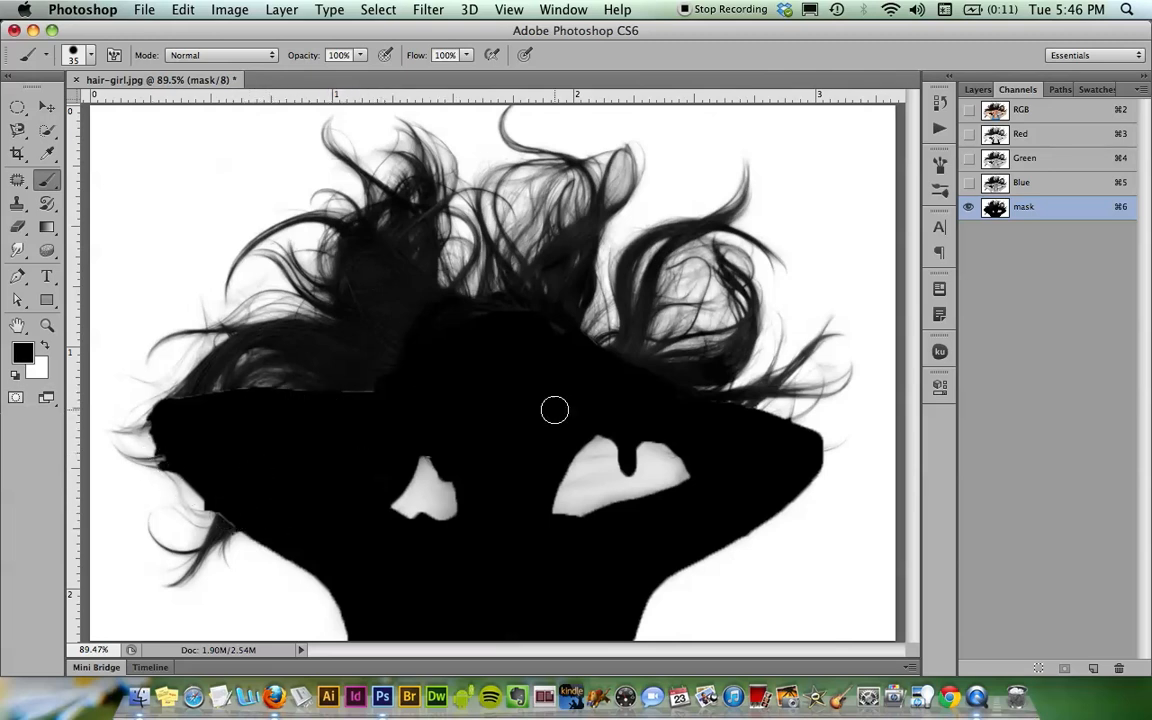
mouse_move(464, 369)
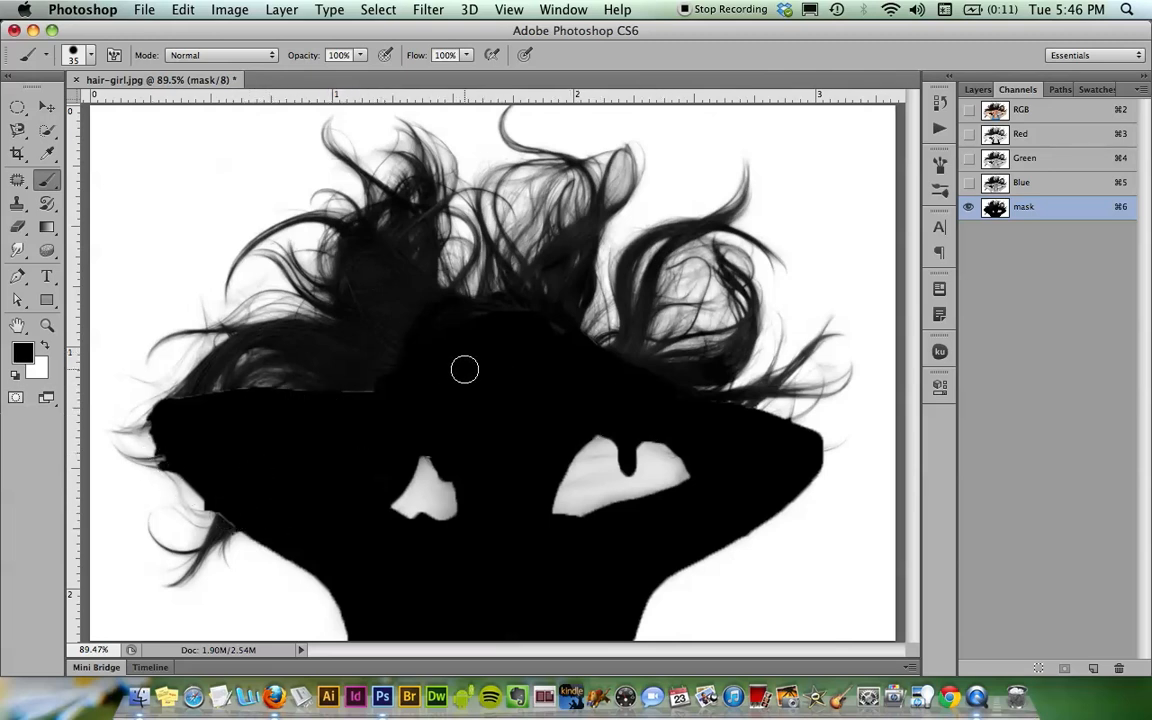
mouse_move(478, 318)
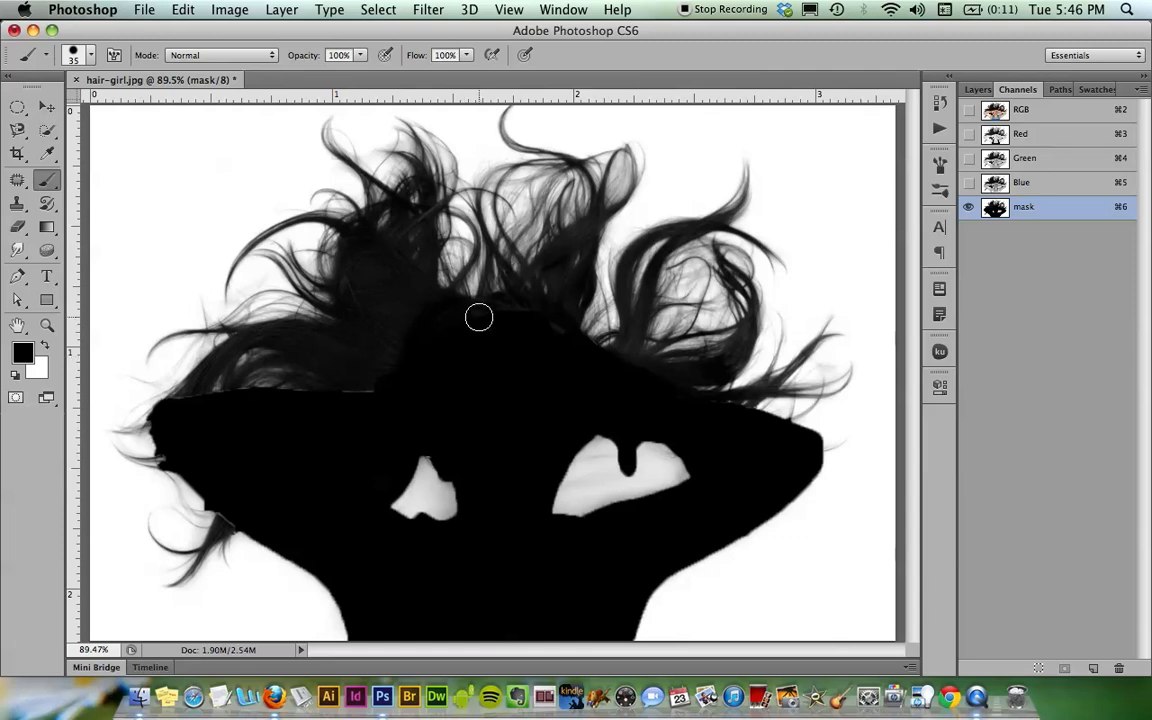
mouse_move(447, 340)
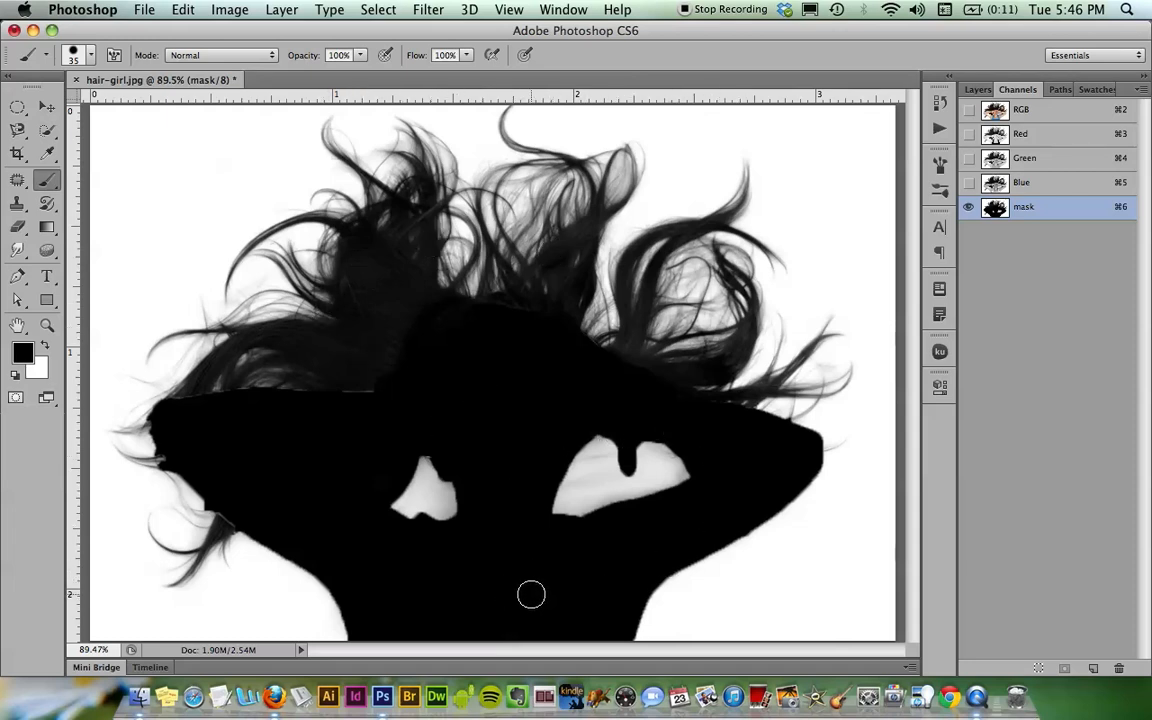
Open Levels on the mask channel and move the dialog off the photo
click(47, 107)
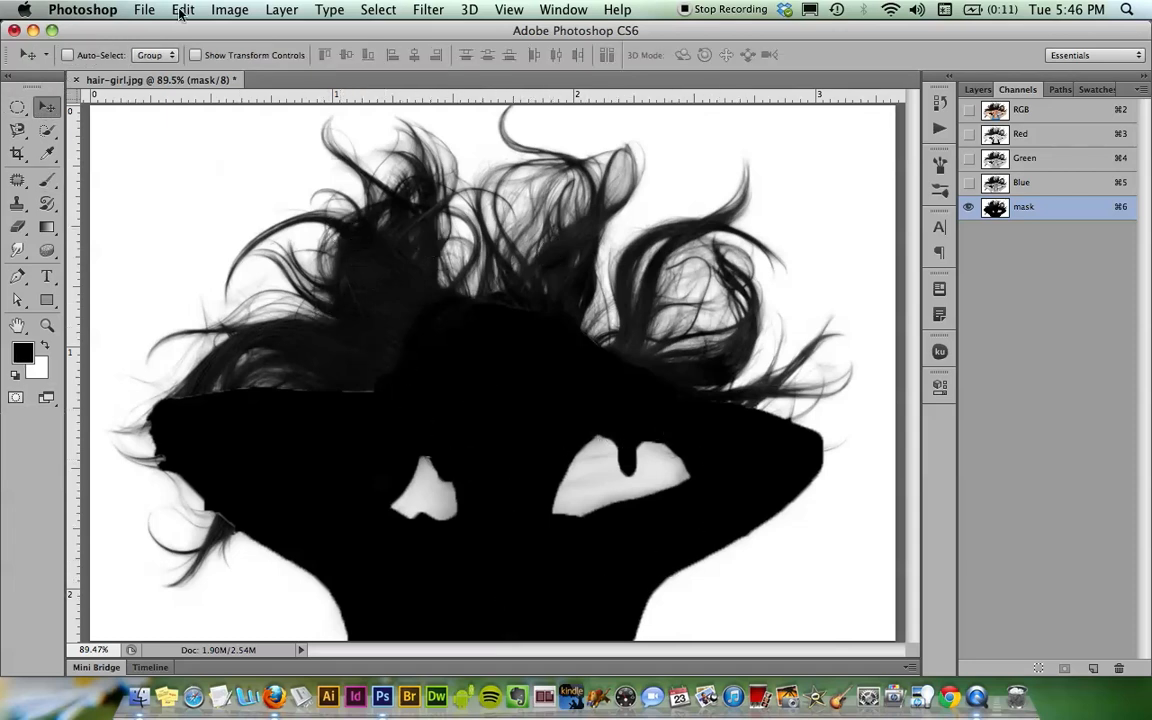
click(229, 9)
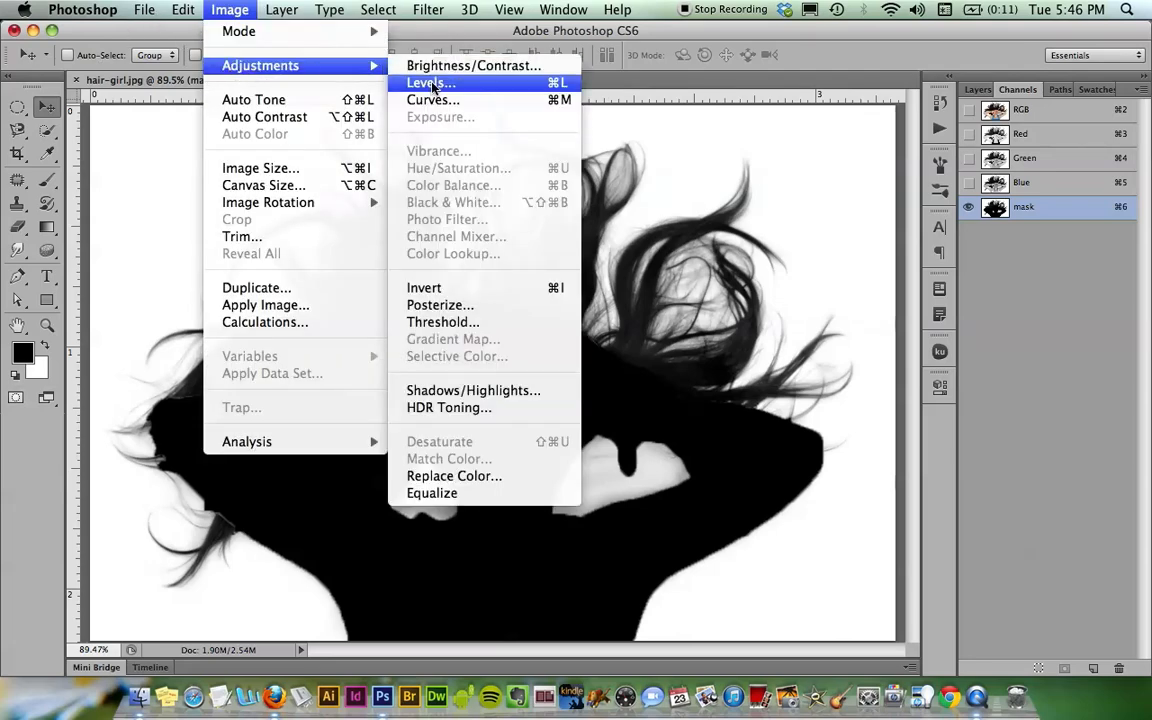
click(424, 83)
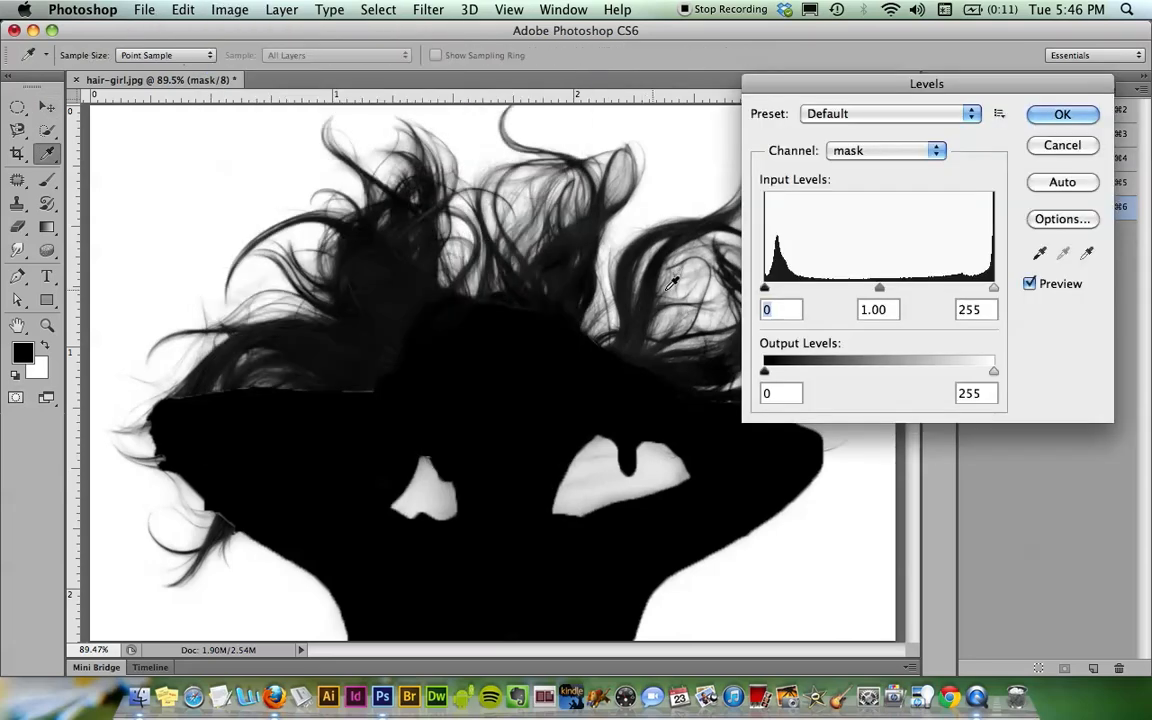
mouse_move(808, 93)
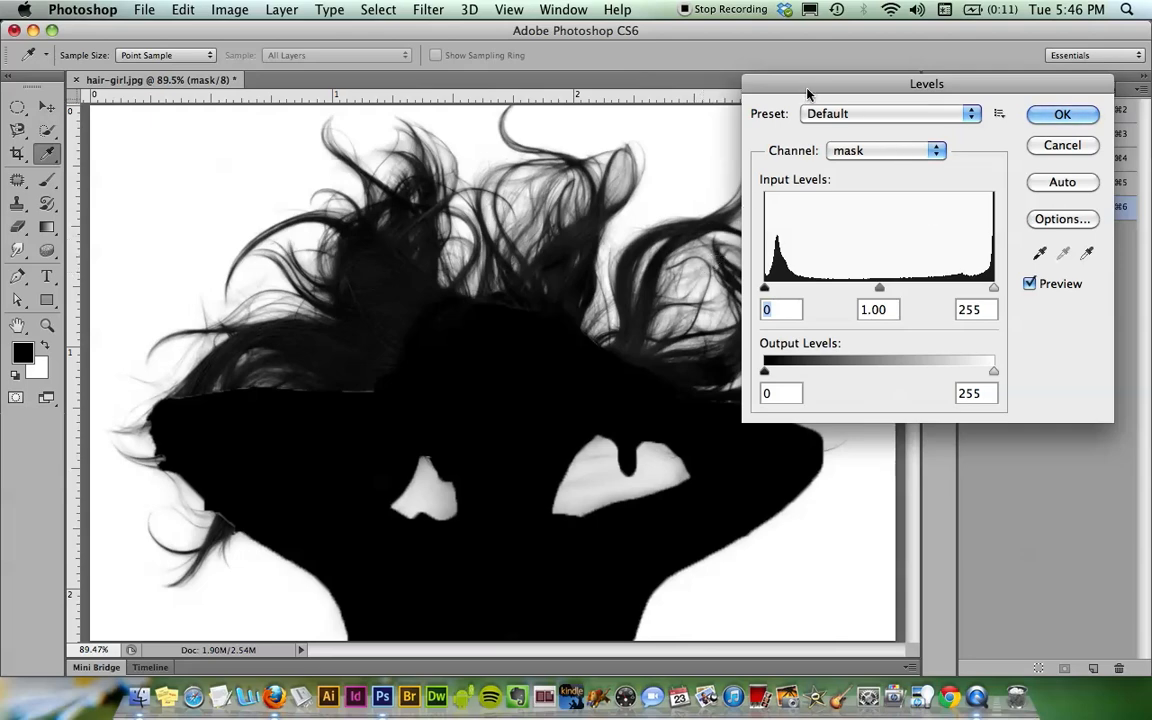
drag(926, 83, 970, 69)
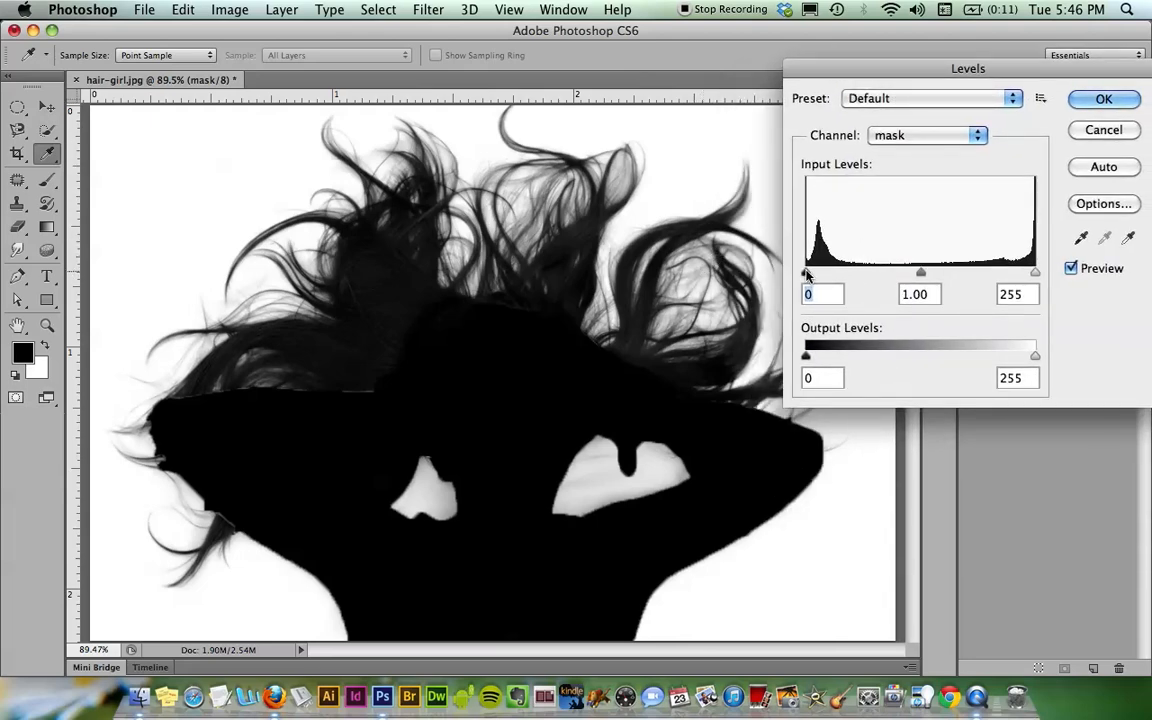
Set the Levels black input to 30 and white input to about 197
drag(807, 272, 830, 272)
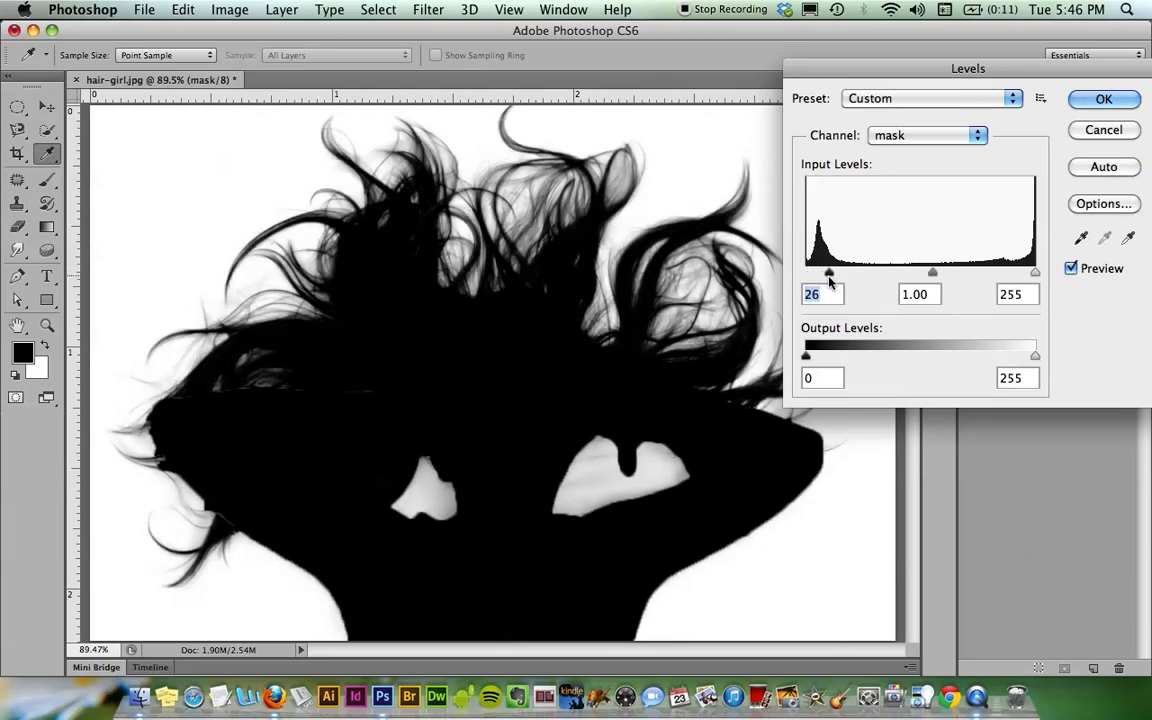
drag(830, 272, 806, 272)
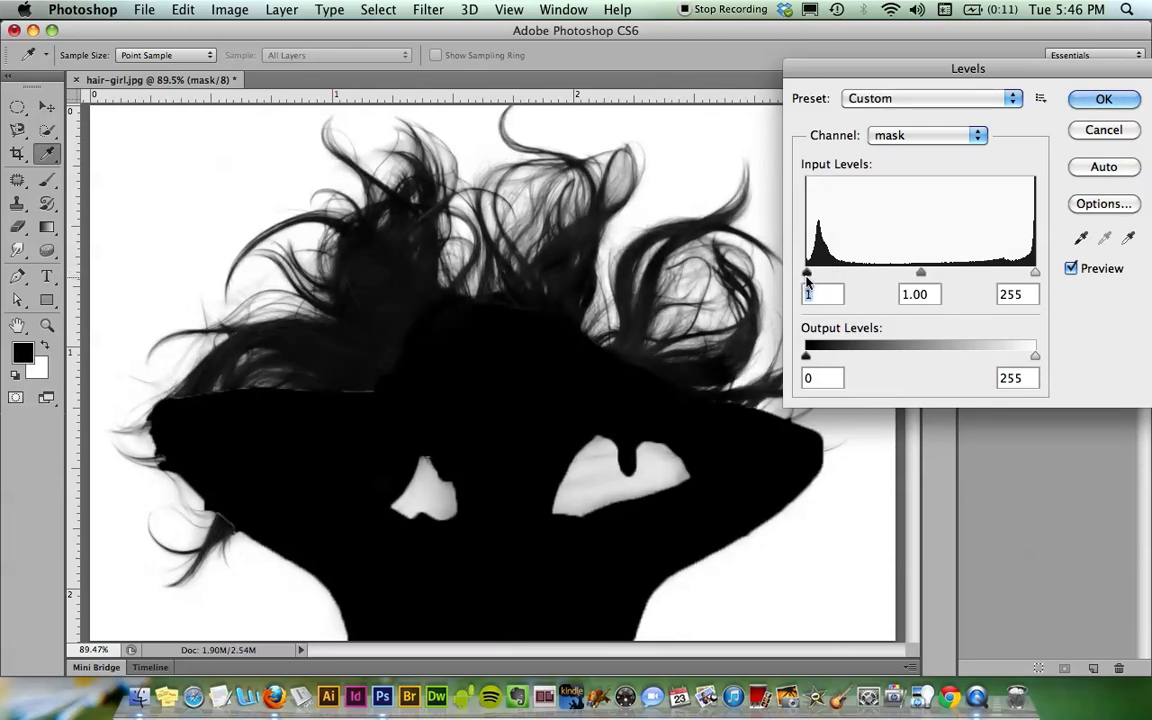
drag(807, 272, 828, 272)
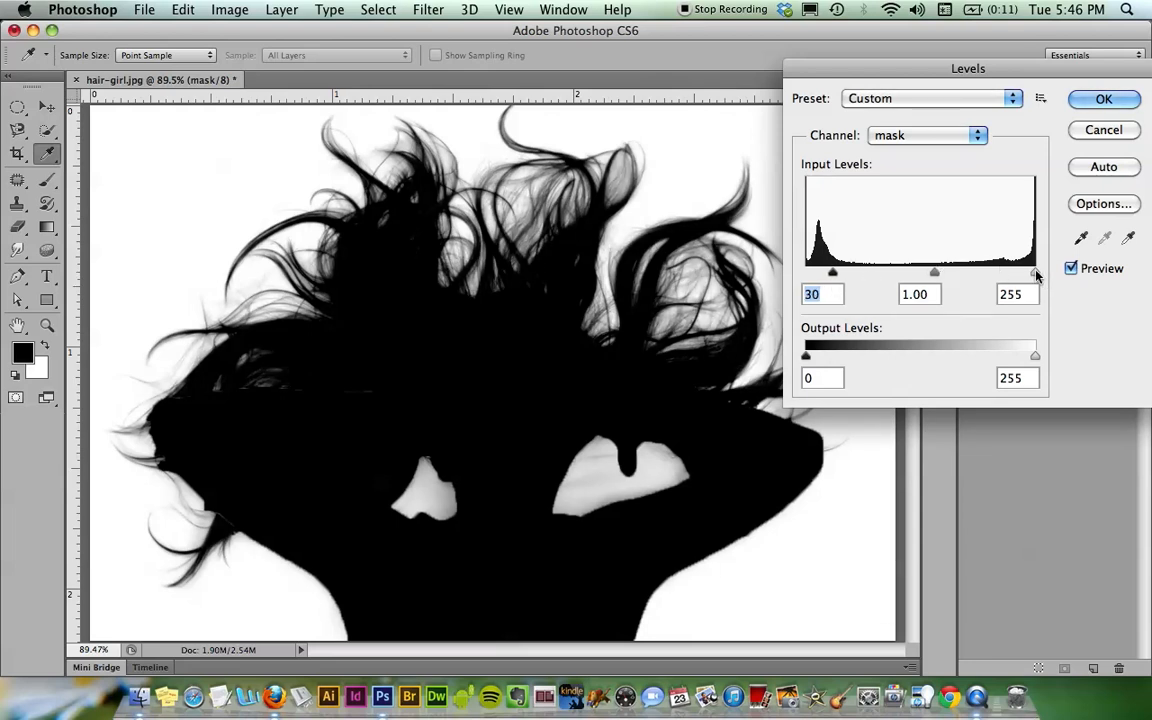
drag(1036, 272, 1023, 272)
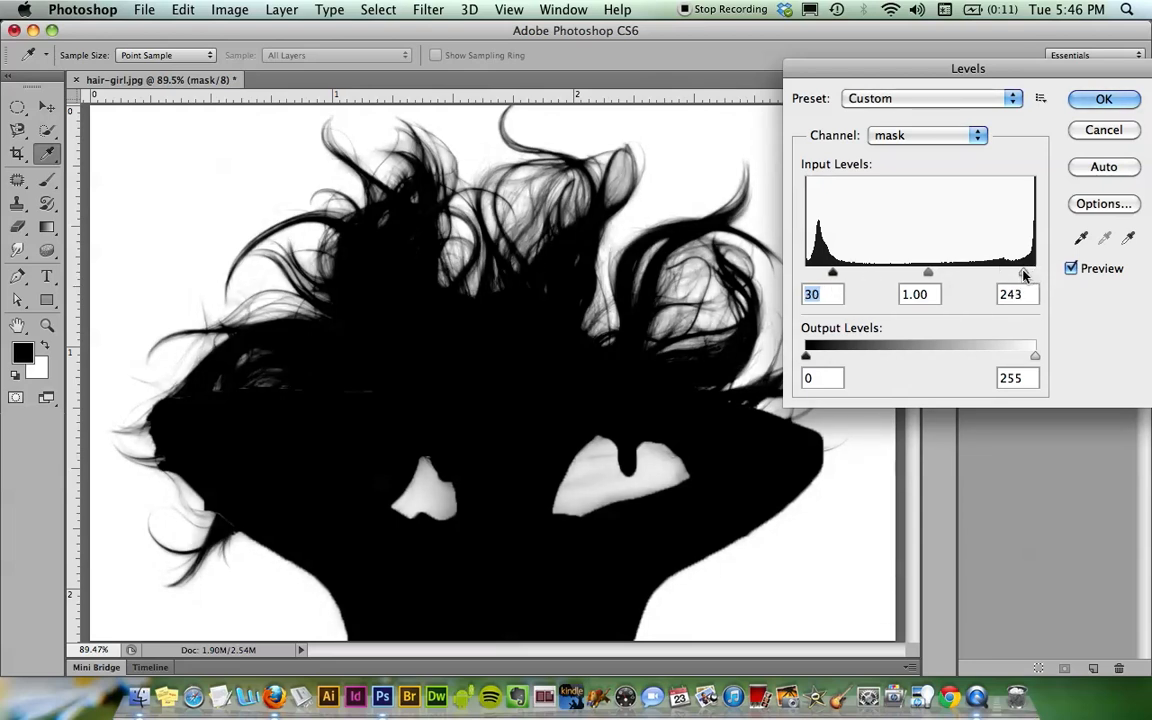
drag(1023, 272, 1010, 272)
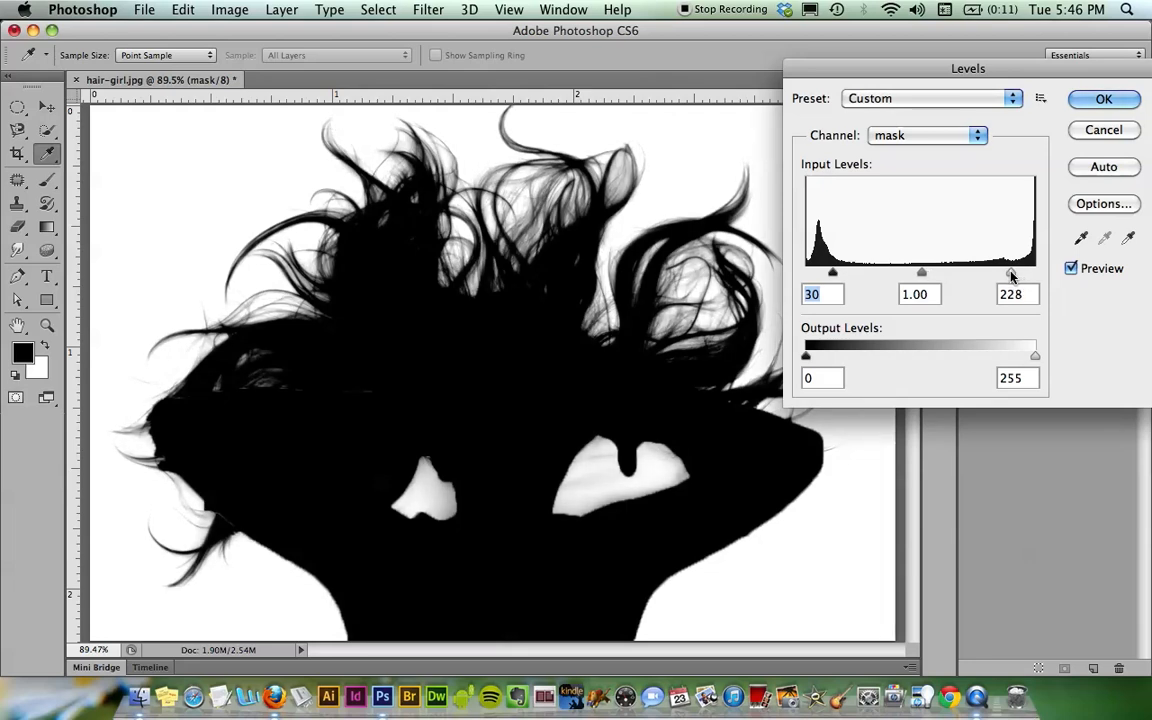
drag(1011, 272, 993, 272)
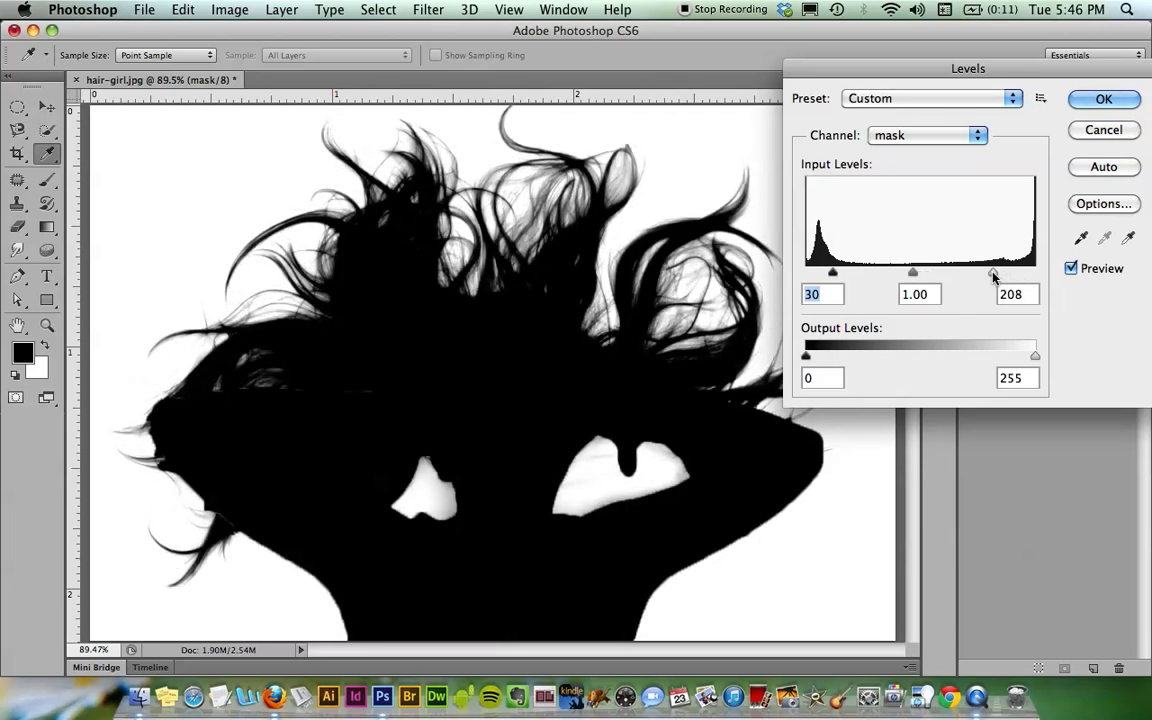
drag(993, 271, 990, 271)
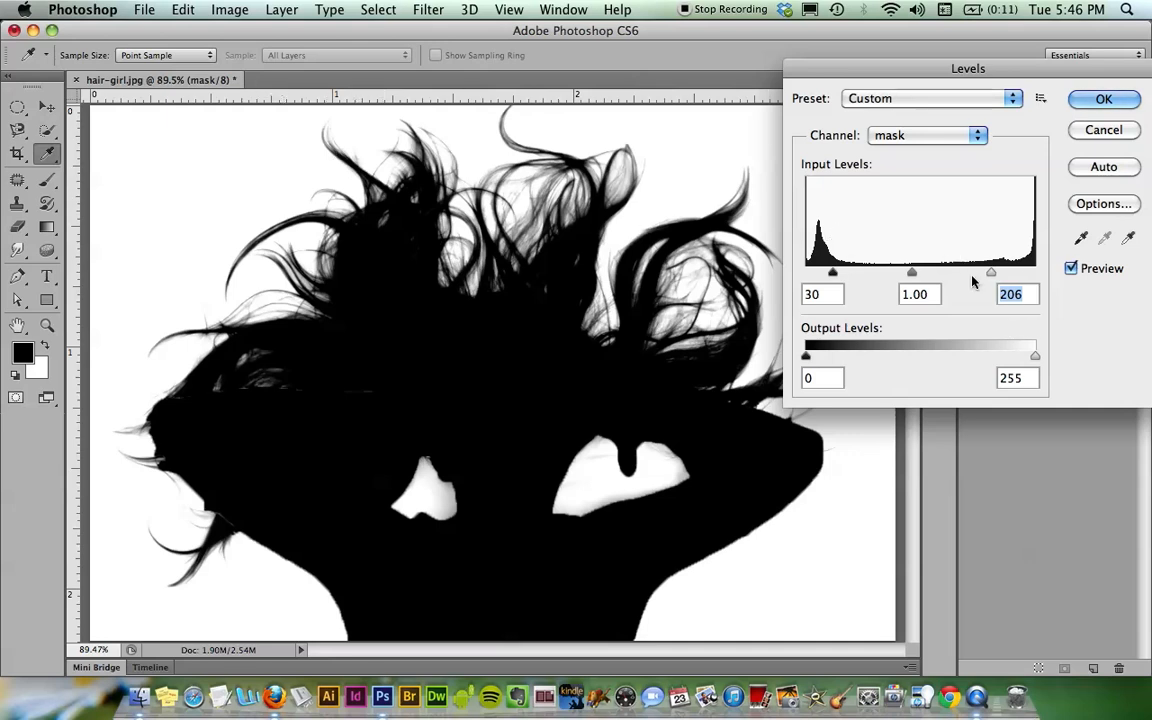
mouse_move(985, 283)
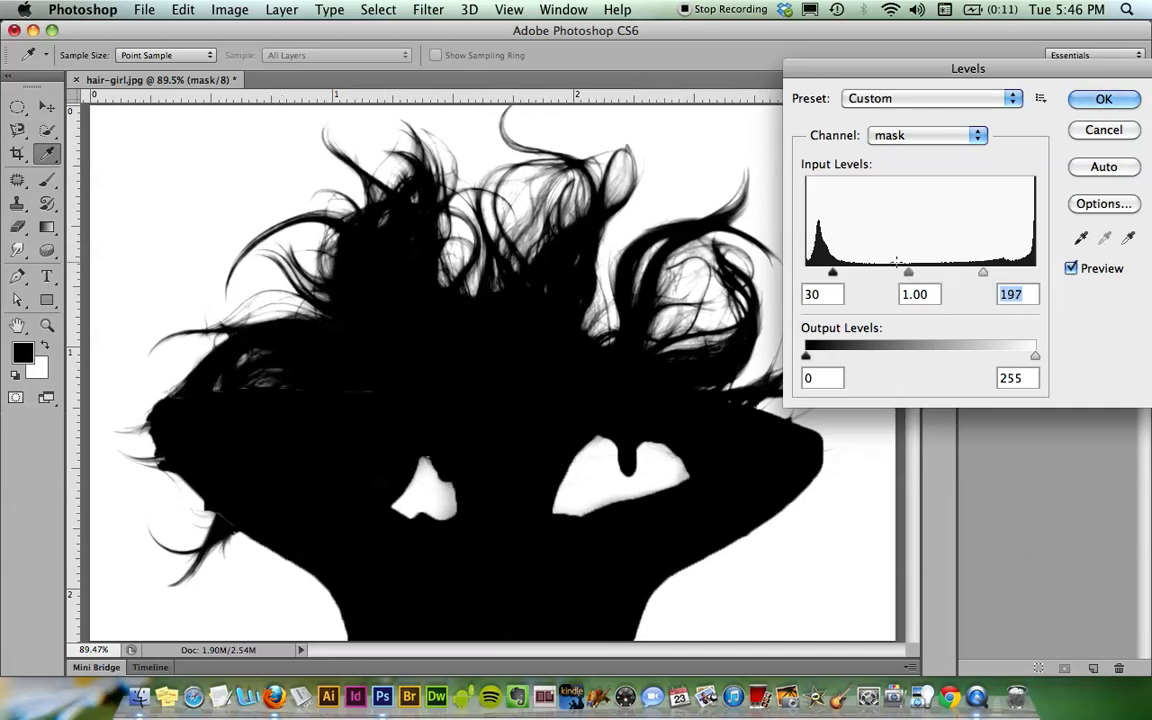
Adjust the Levels midtone slider to about 0.48 so hair strands turn solid black
drag(908, 272, 908, 272)
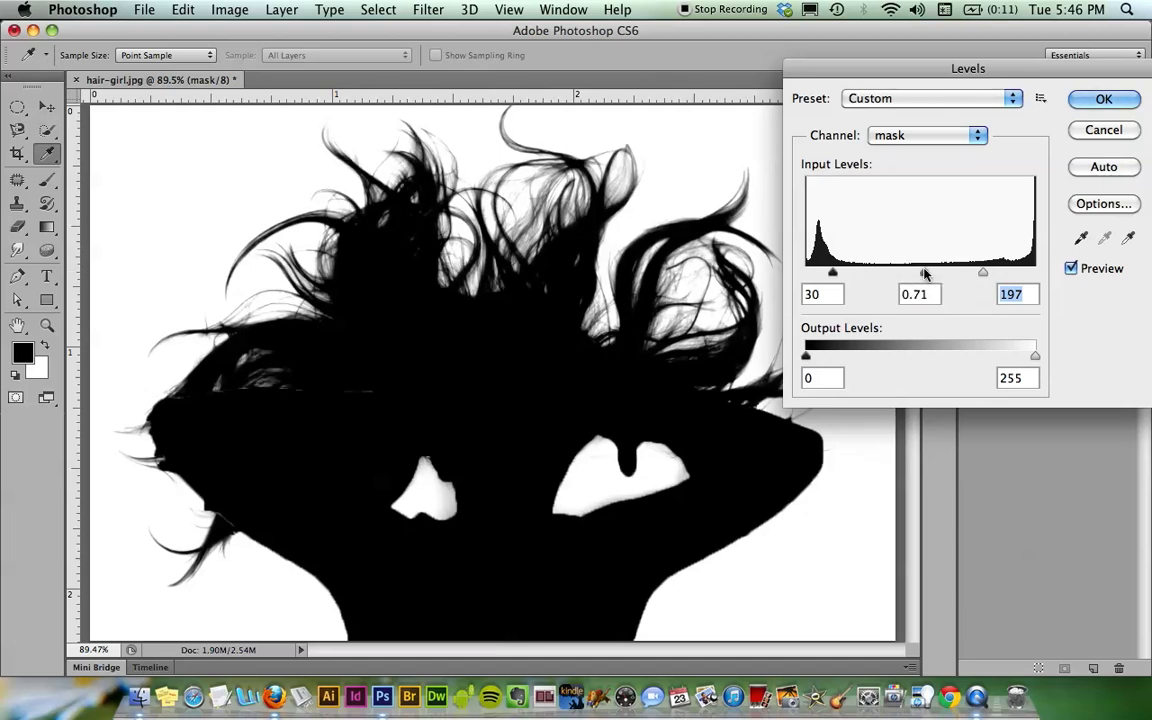
drag(925, 272, 900, 272)
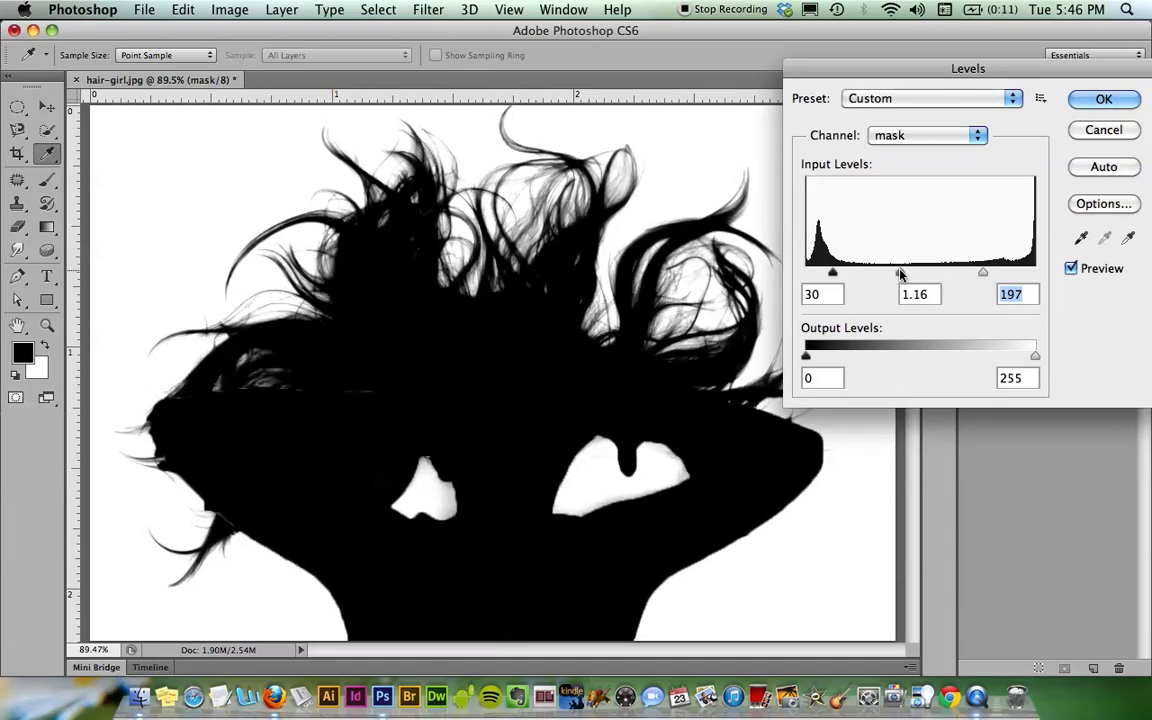
drag(900, 272, 925, 272)
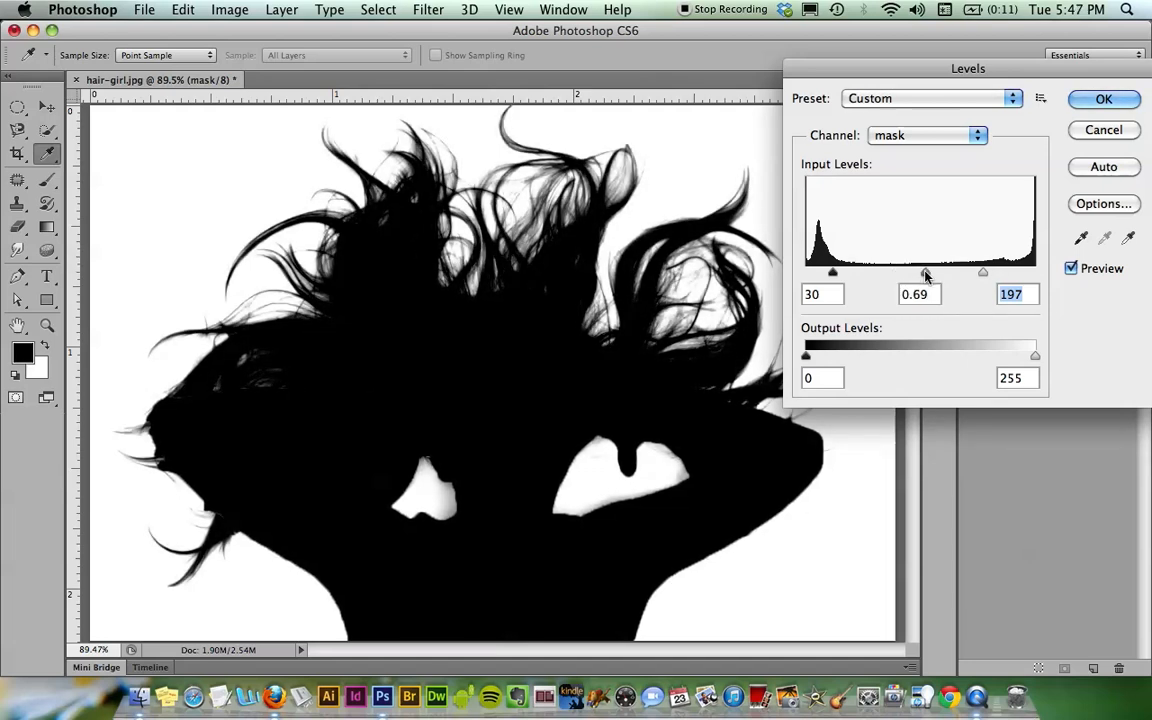
drag(925, 272, 962, 272)
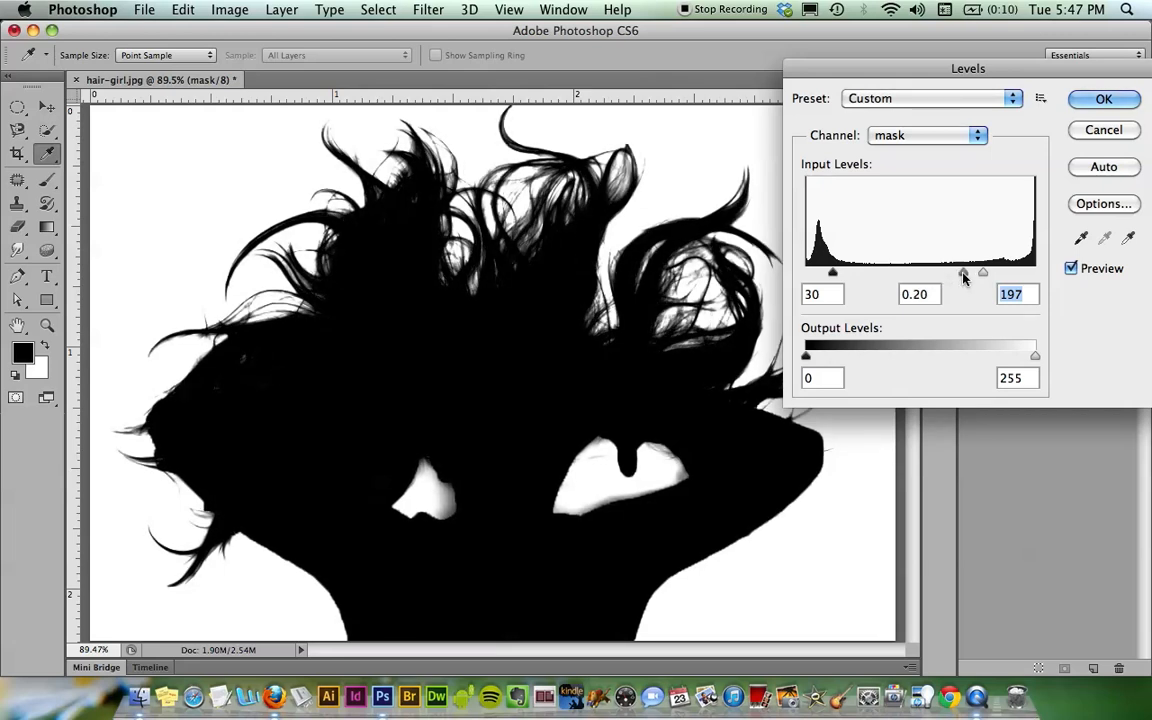
drag(982, 272, 967, 272)
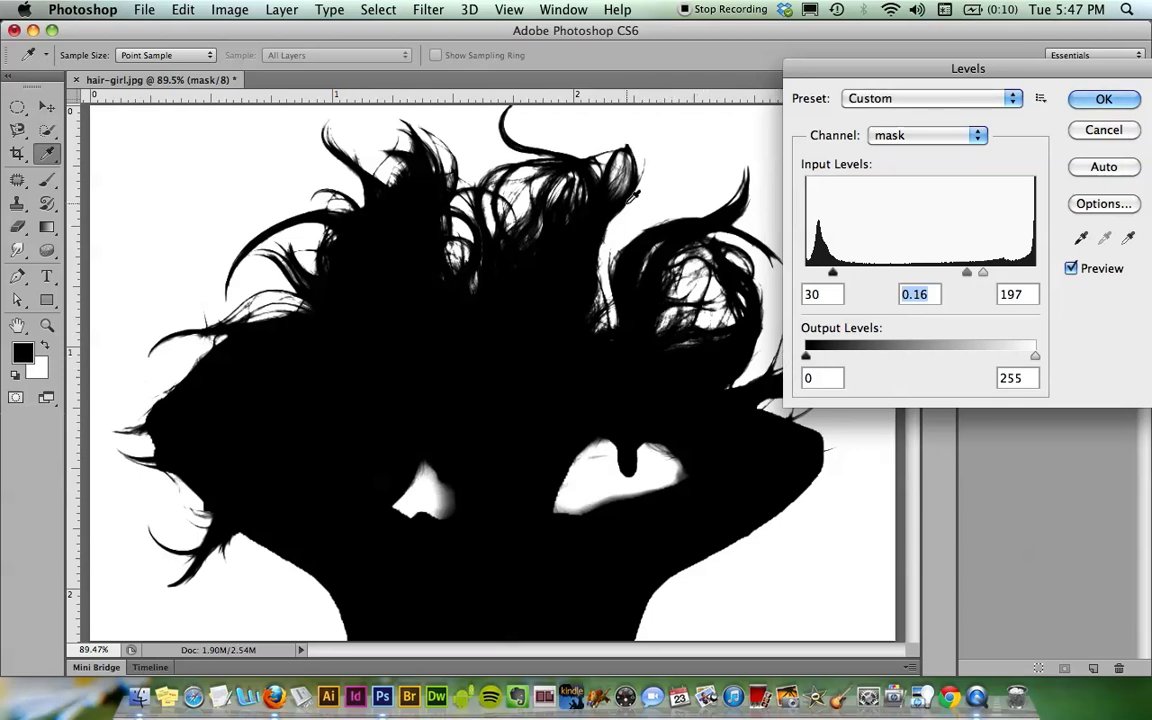
mouse_move(990, 287)
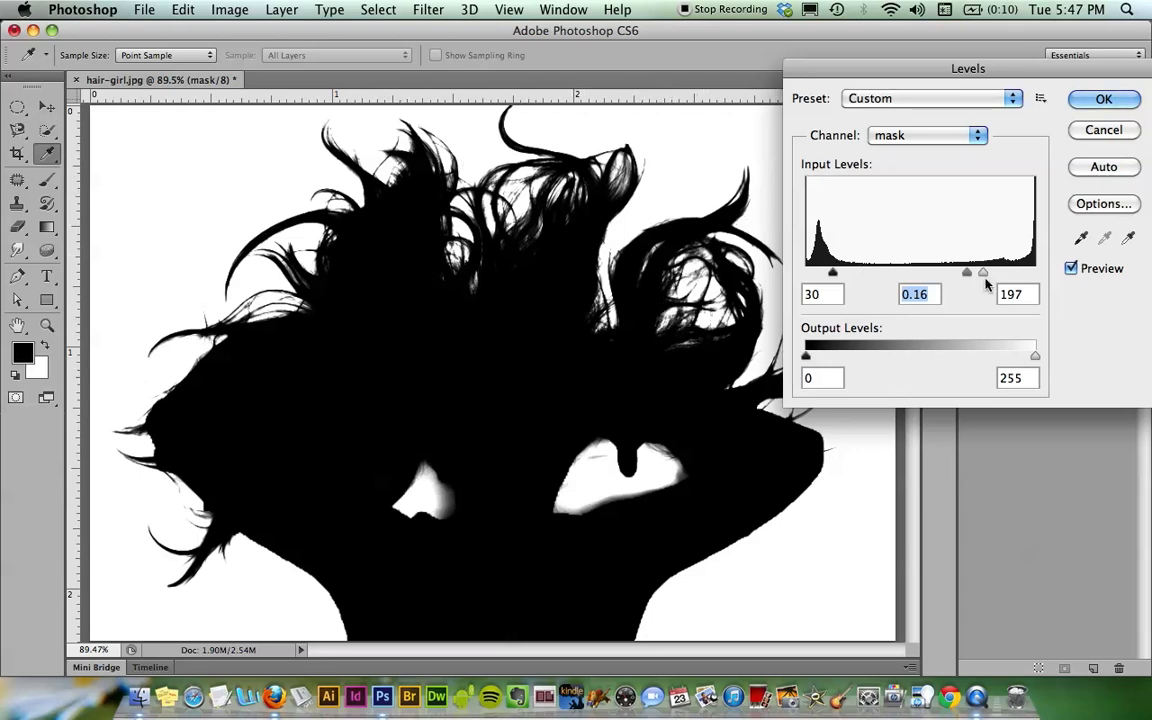
drag(967, 271, 946, 271)
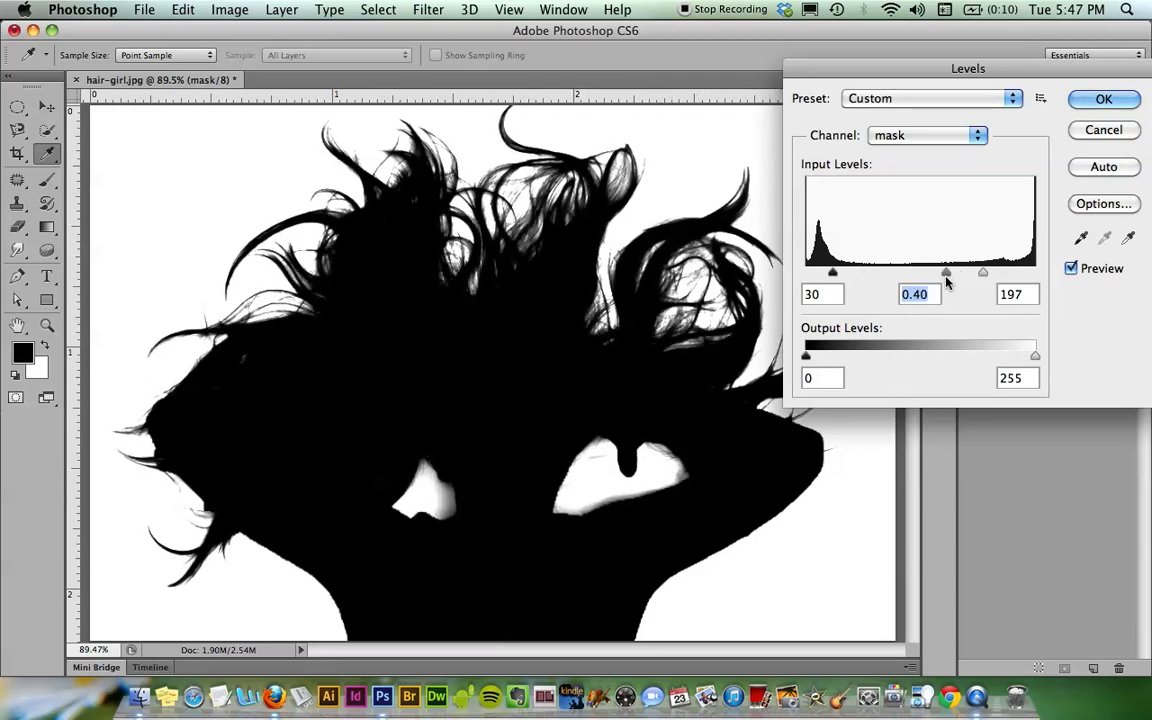
drag(947, 272, 952, 272)
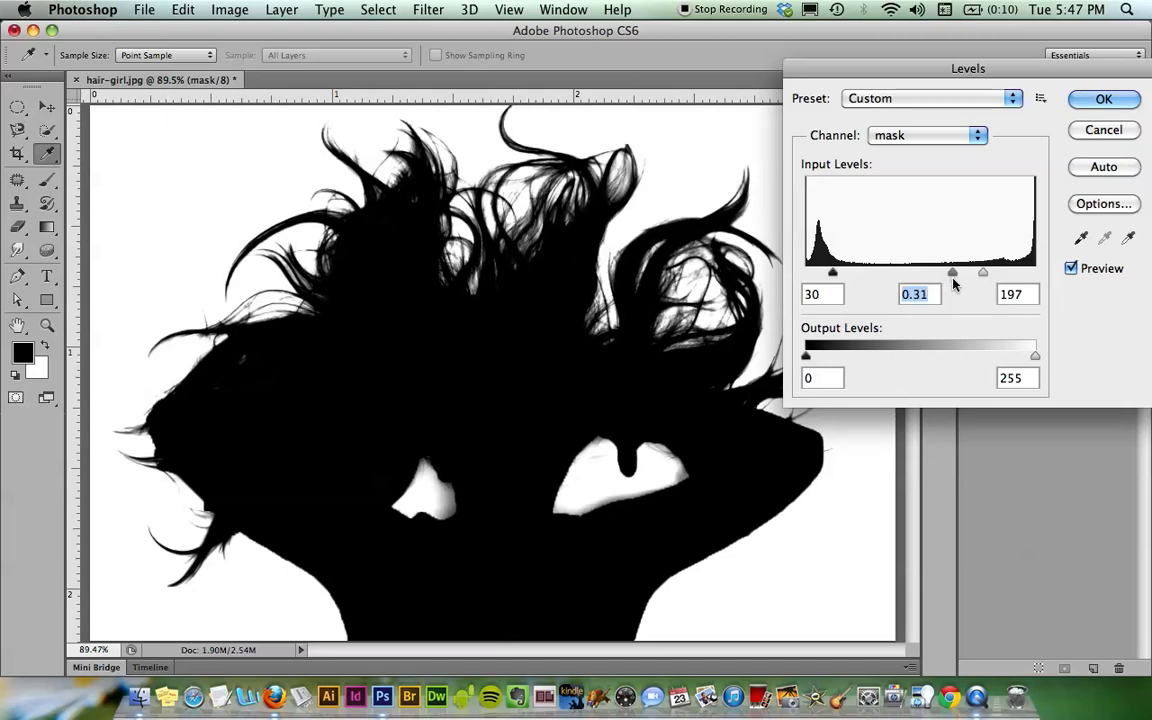
drag(952, 272, 941, 272)
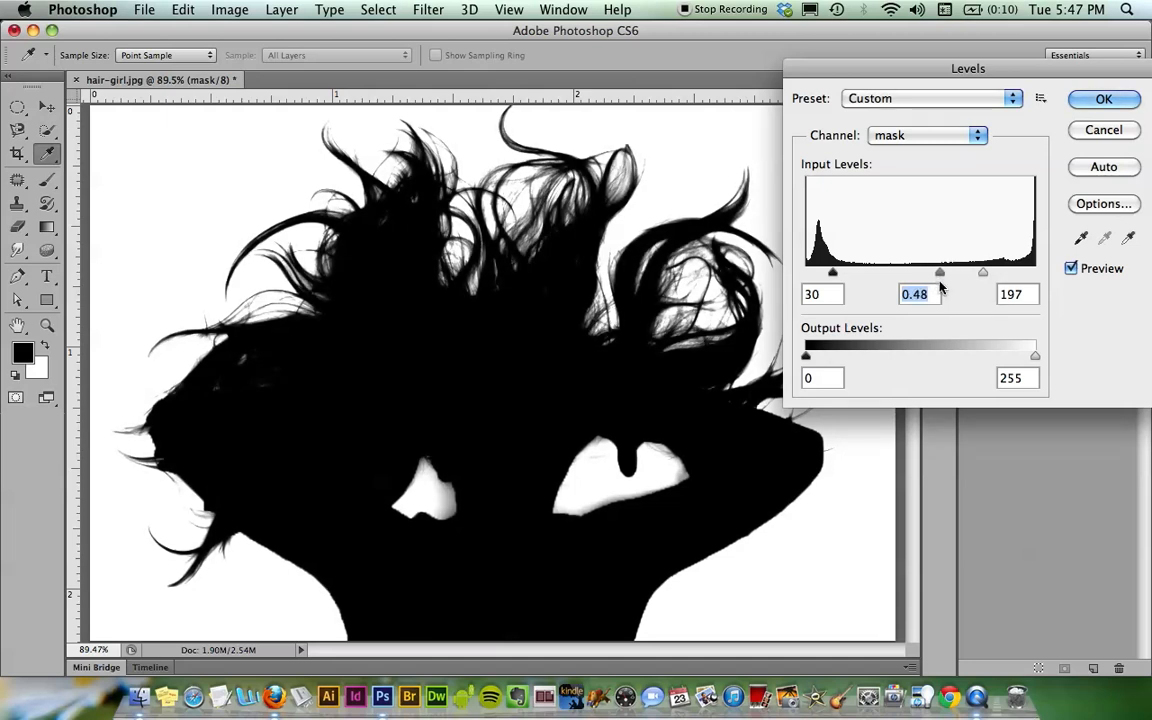
drag(940, 272, 910, 272)
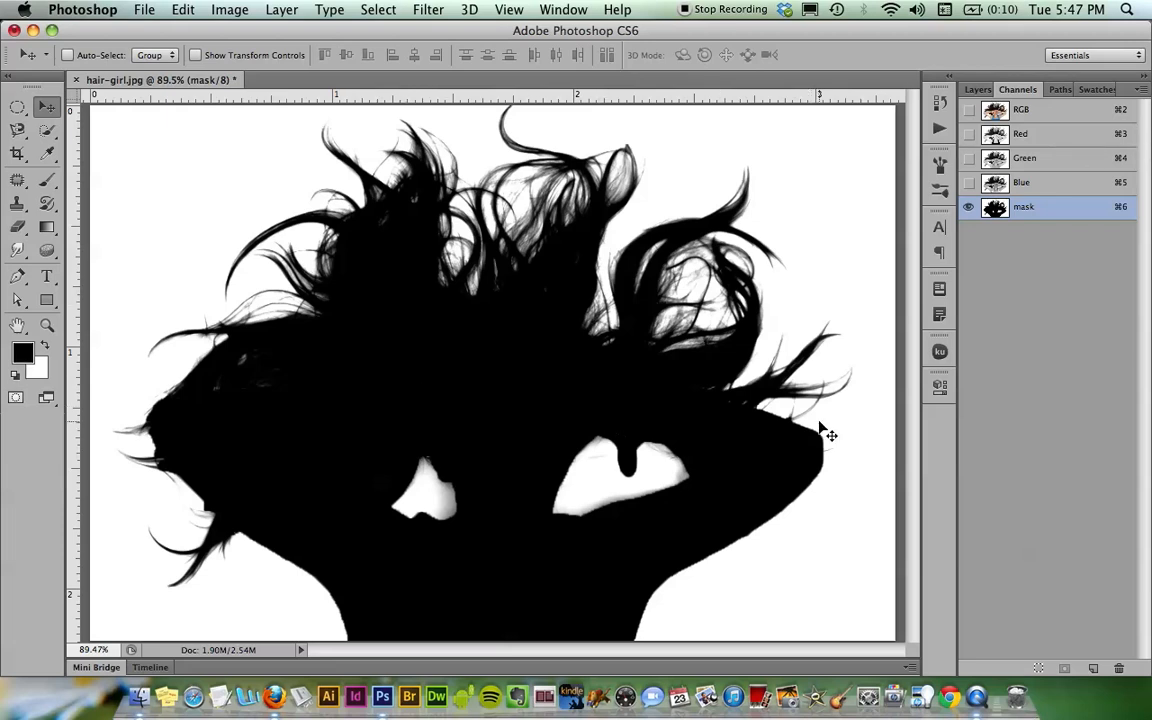
mouse_move(1031, 449)
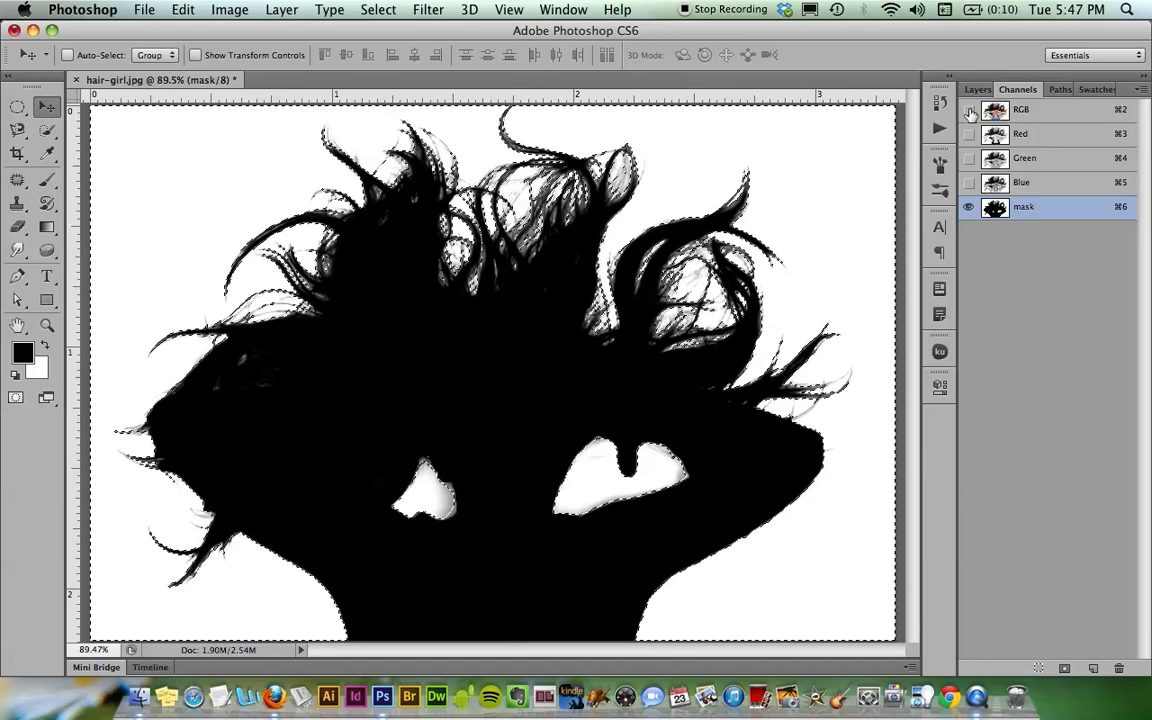
Return to the full-colour RGB composite with the mask loaded as a selection
click(967, 109)
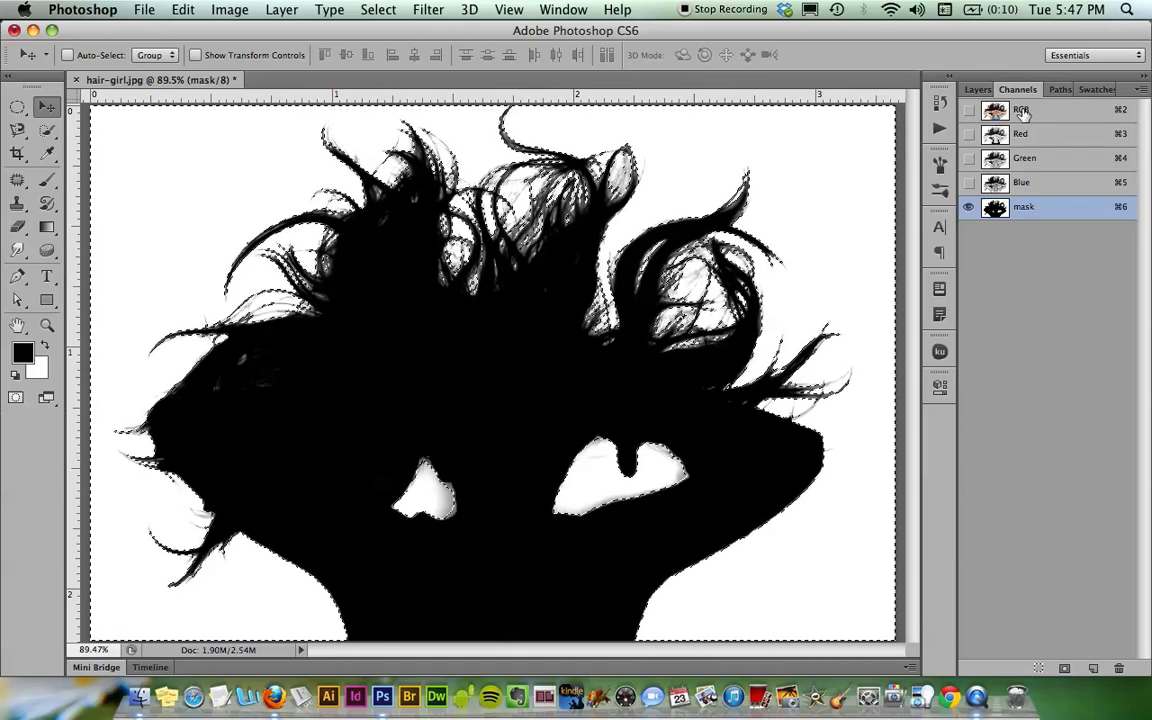
click(1021, 110)
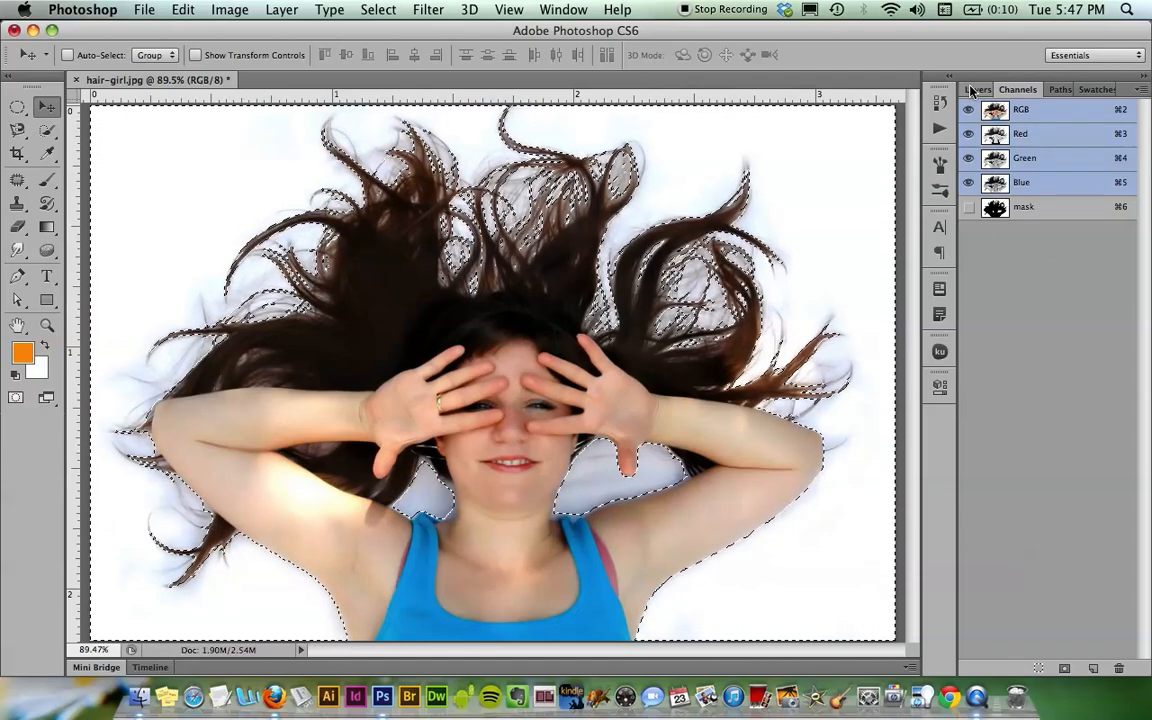
Add a layer mask to Layer 0 from the mask selection
click(977, 89)
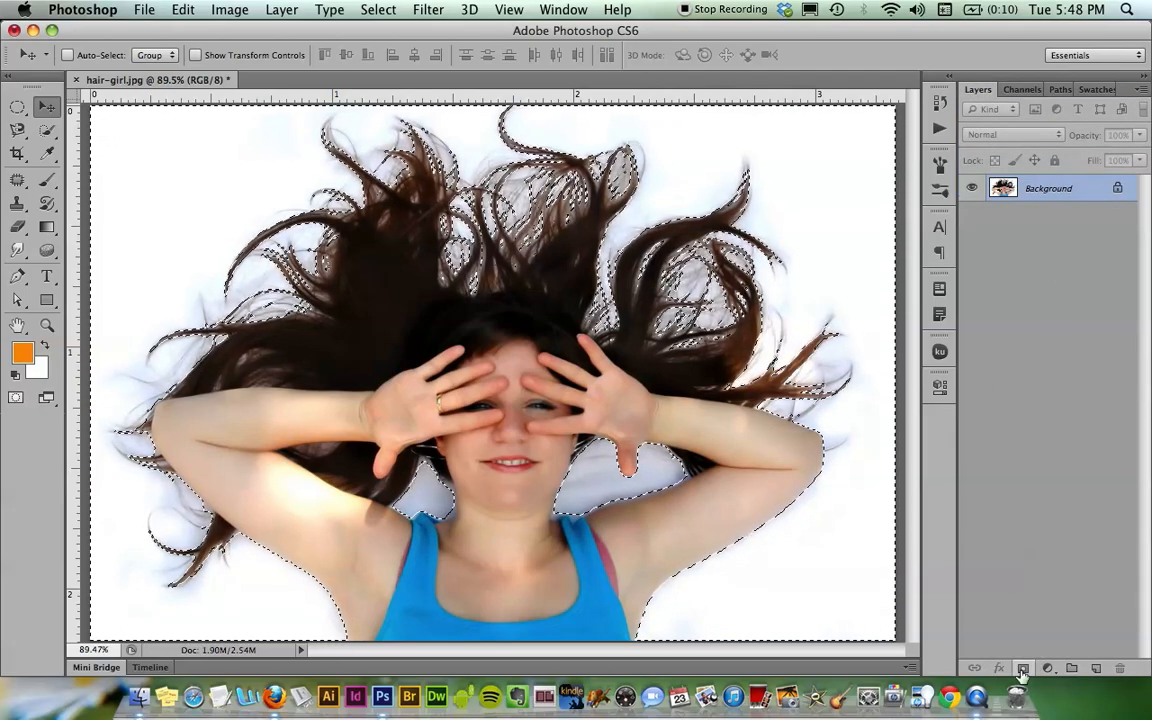
click(1022, 668)
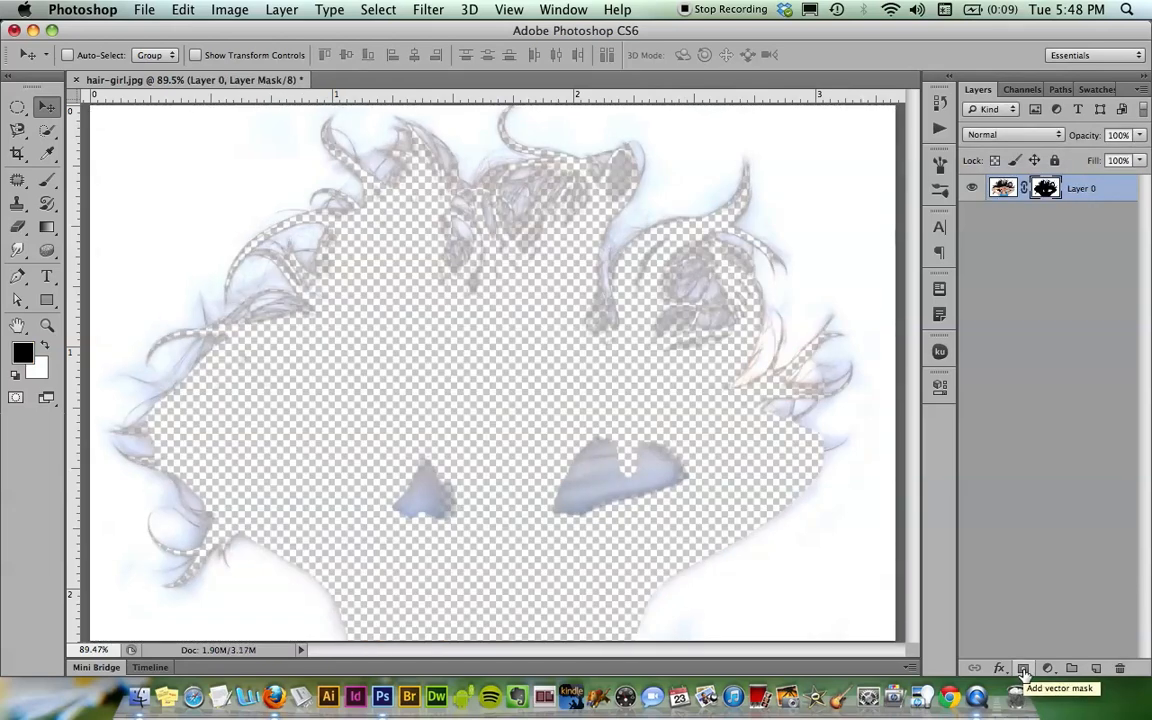
mouse_move(1043, 390)
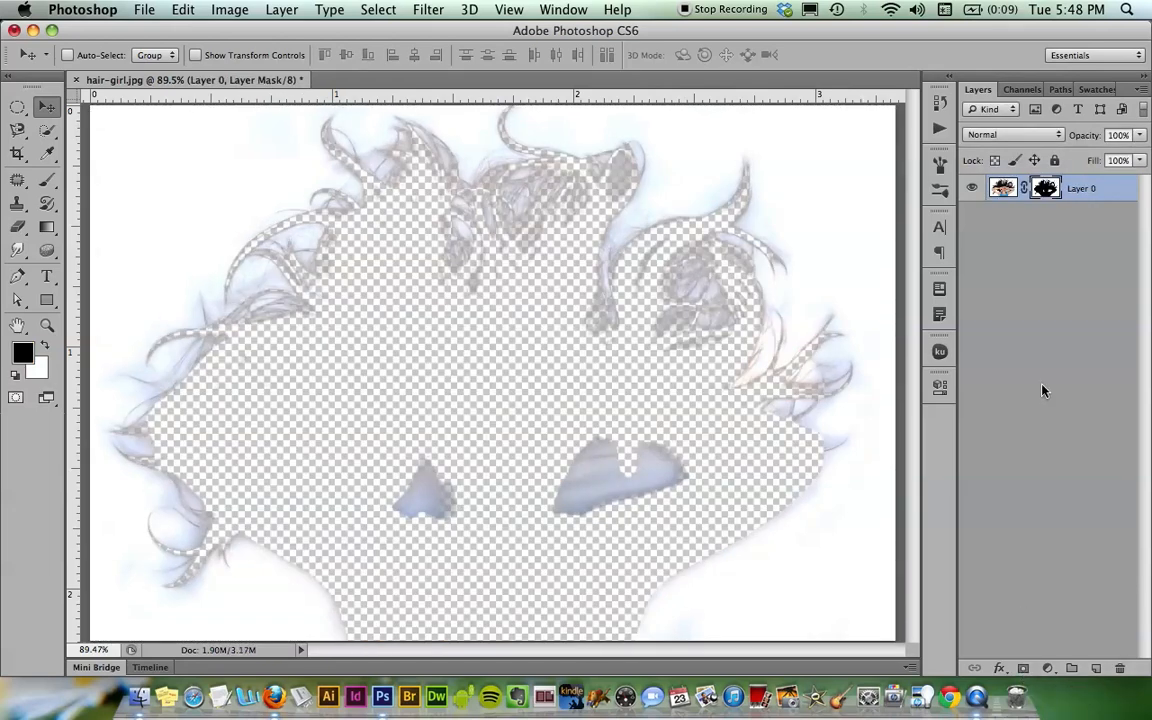
mouse_move(1010, 402)
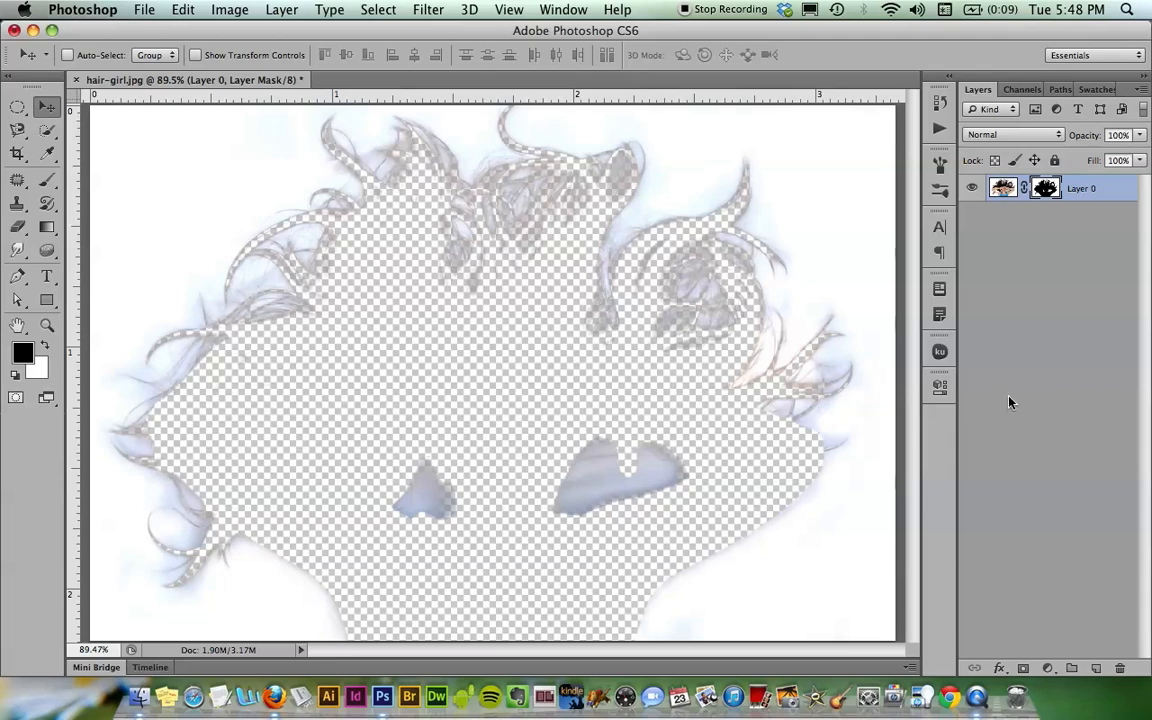
Invert the layer mask from its Properties panel
click(939, 387)
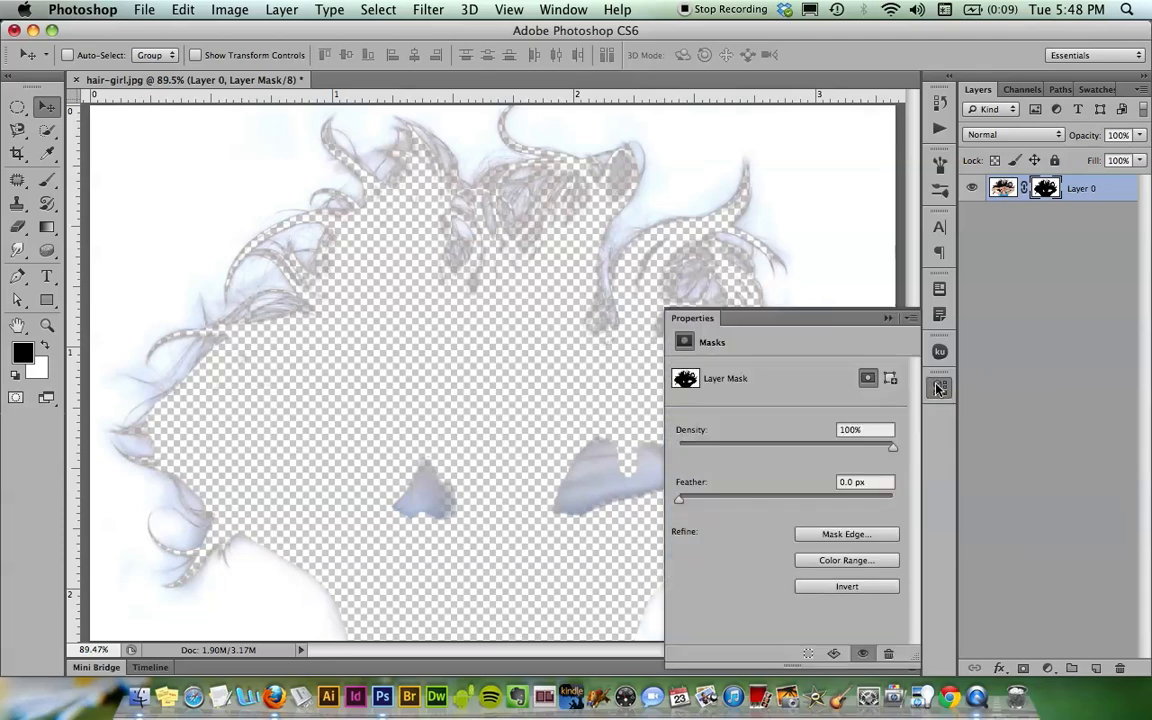
mouse_move(938, 388)
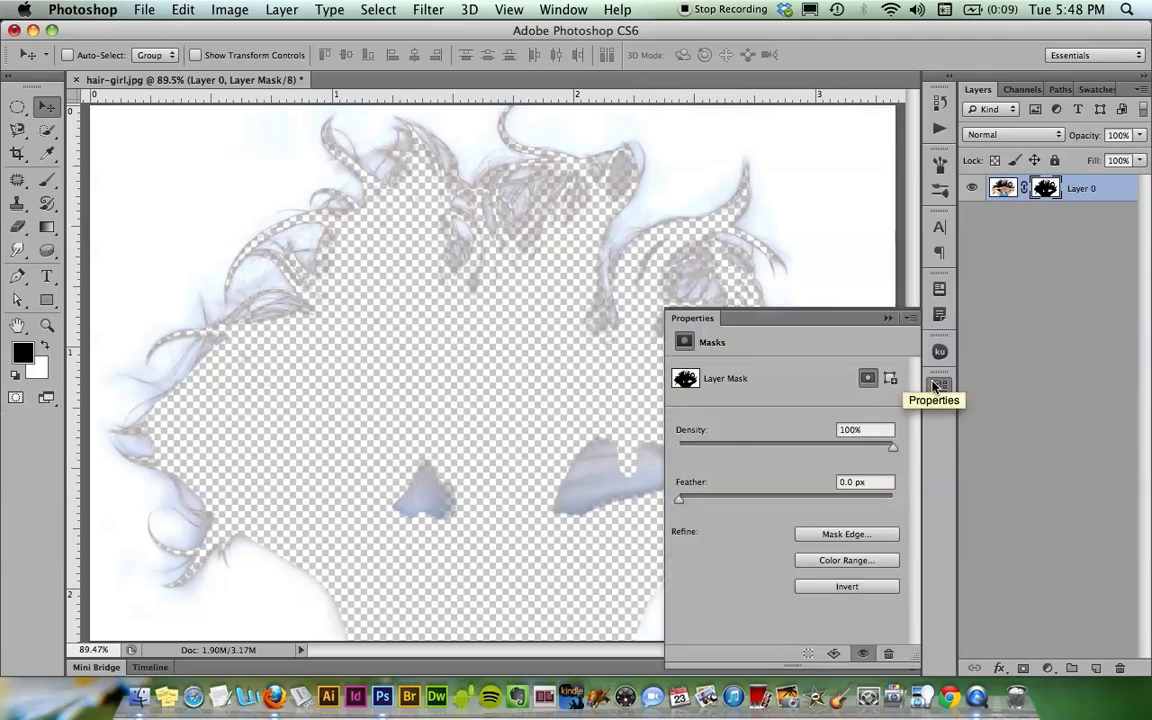
mouse_move(838, 351)
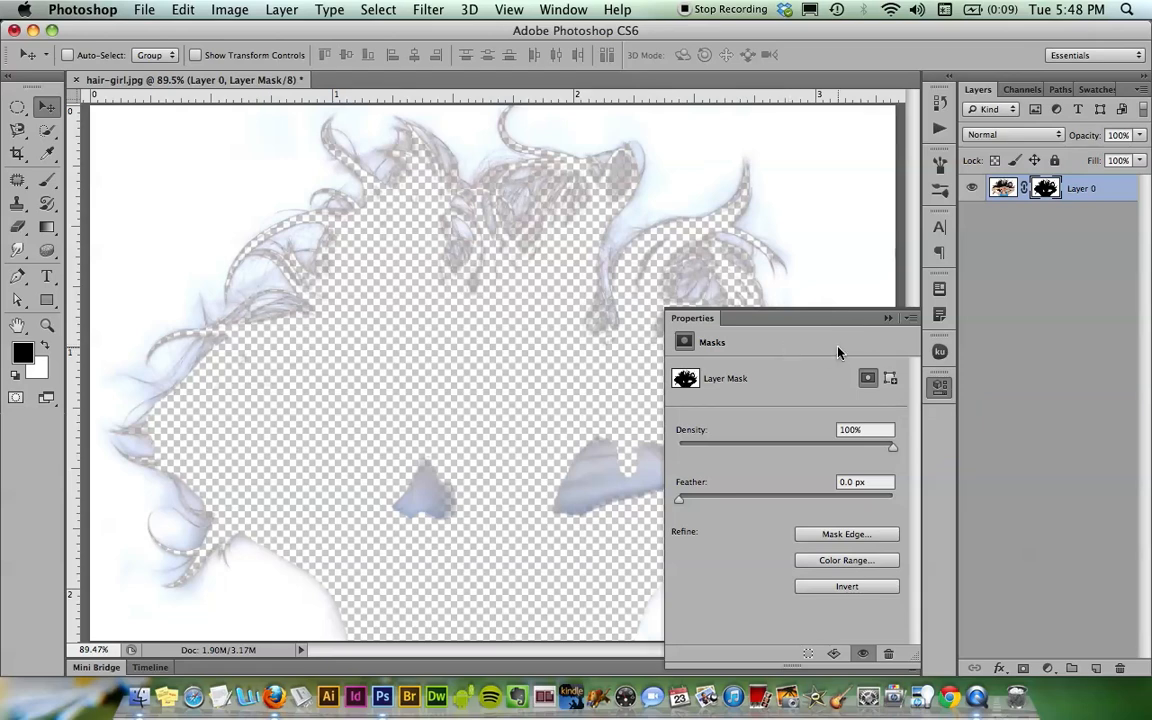
mouse_move(741, 394)
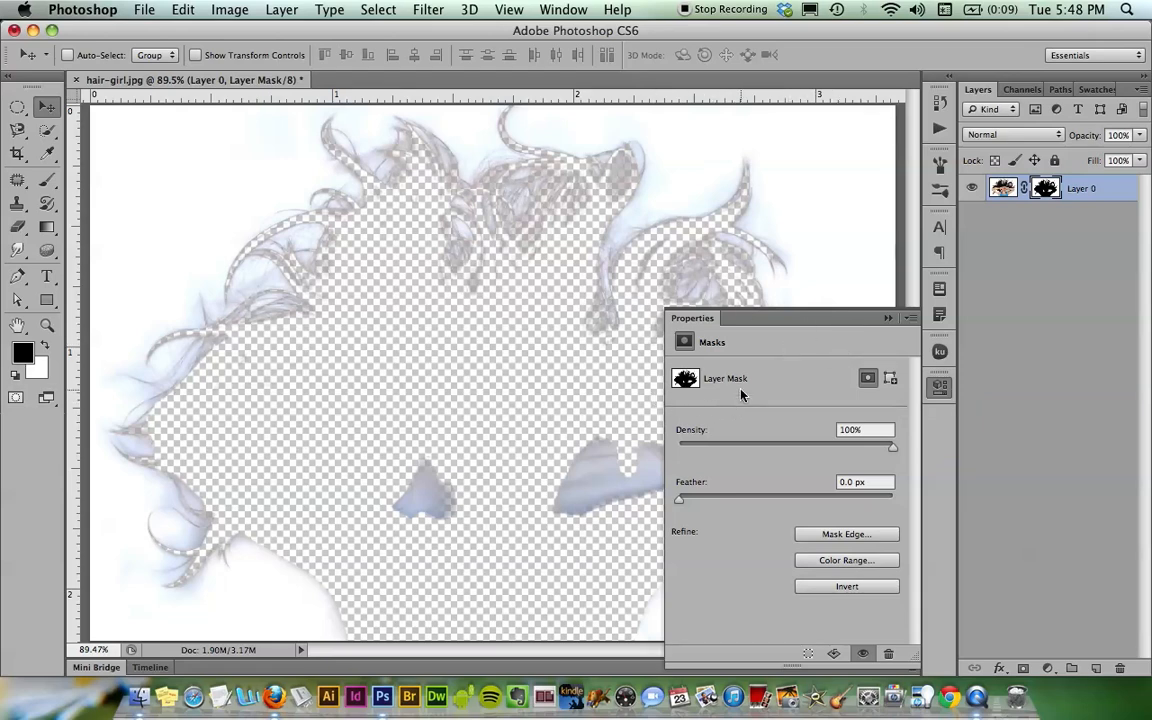
mouse_move(367, 240)
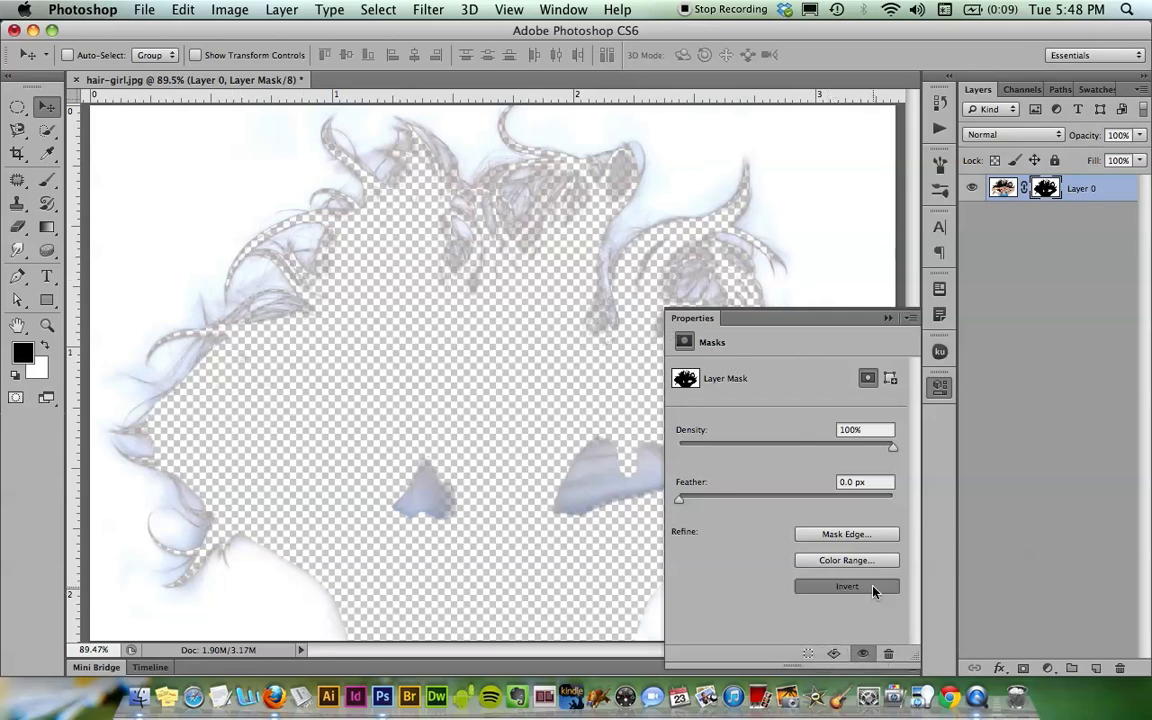
click(846, 586)
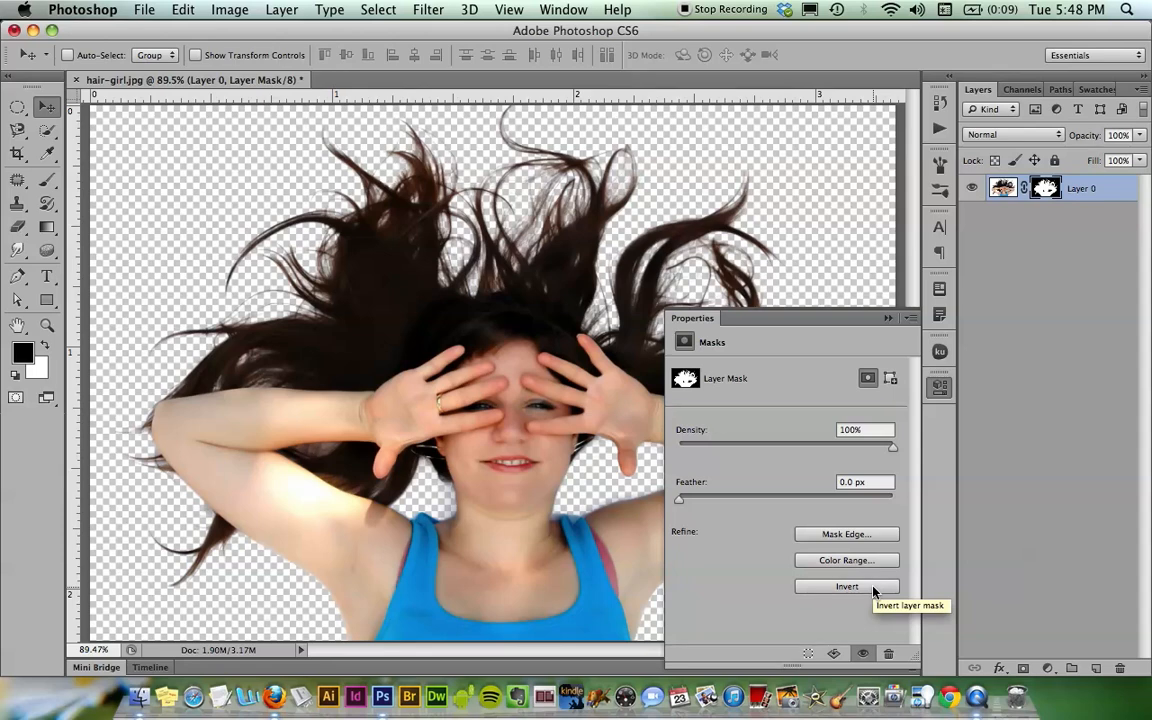
mouse_move(218, 313)
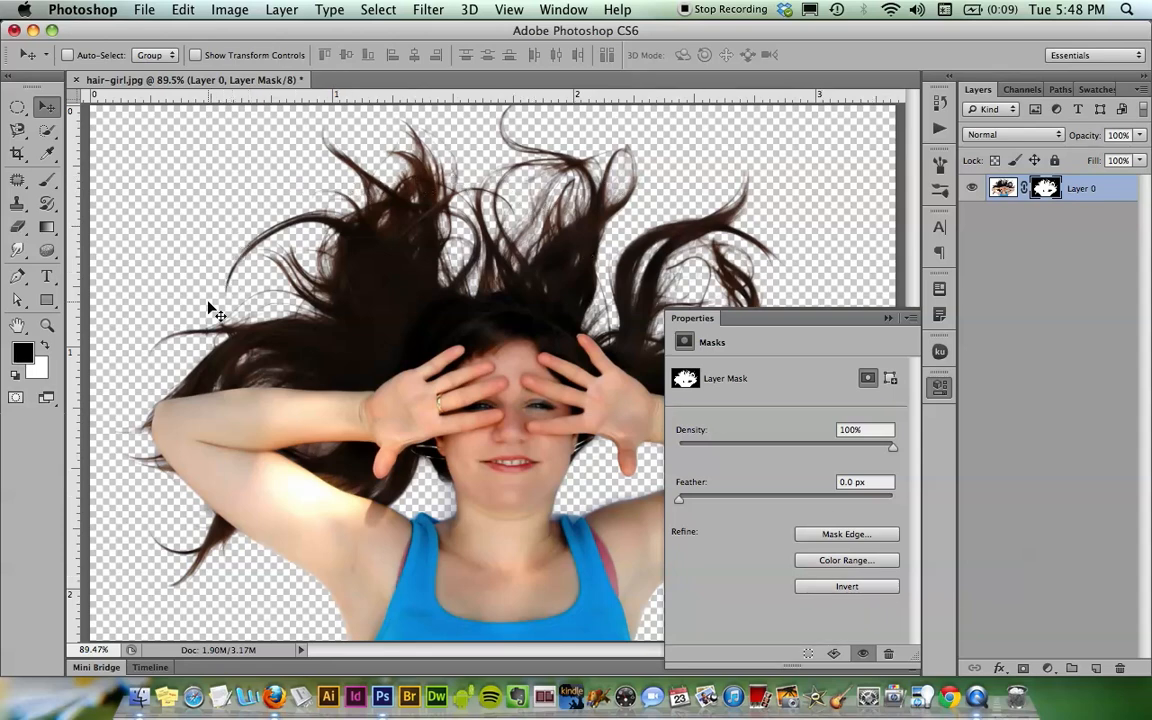
mouse_move(610, 275)
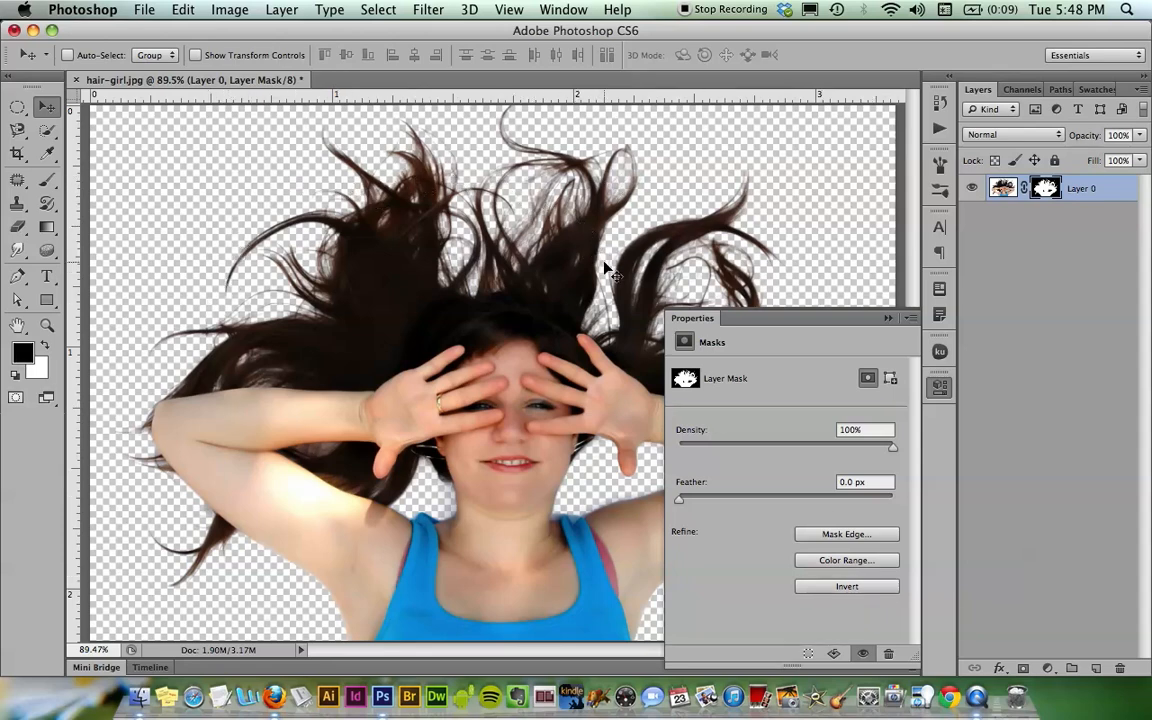